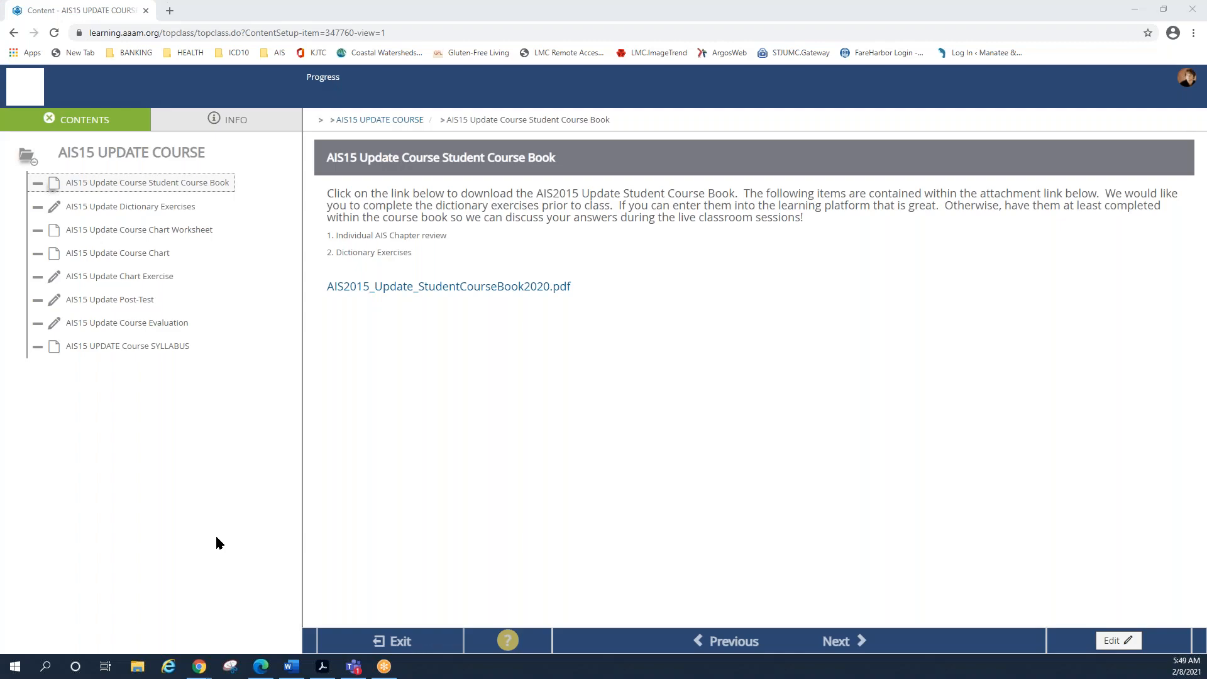
mouse_move(54, 632)
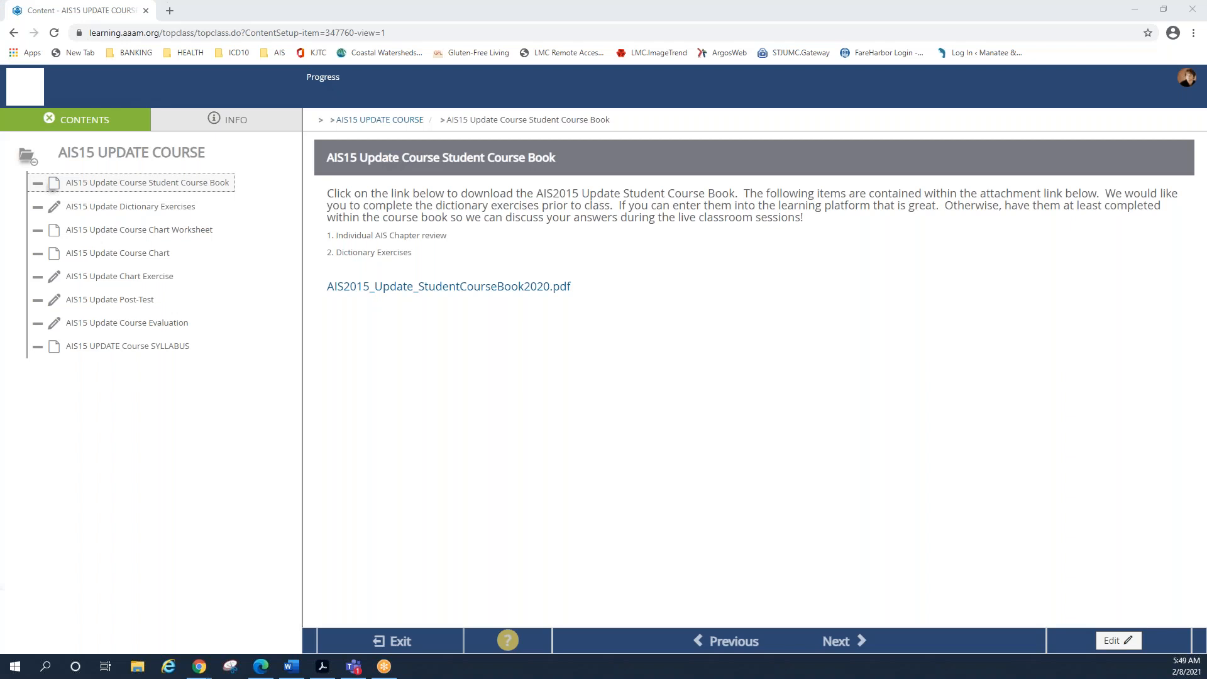
mouse_move(191, 544)
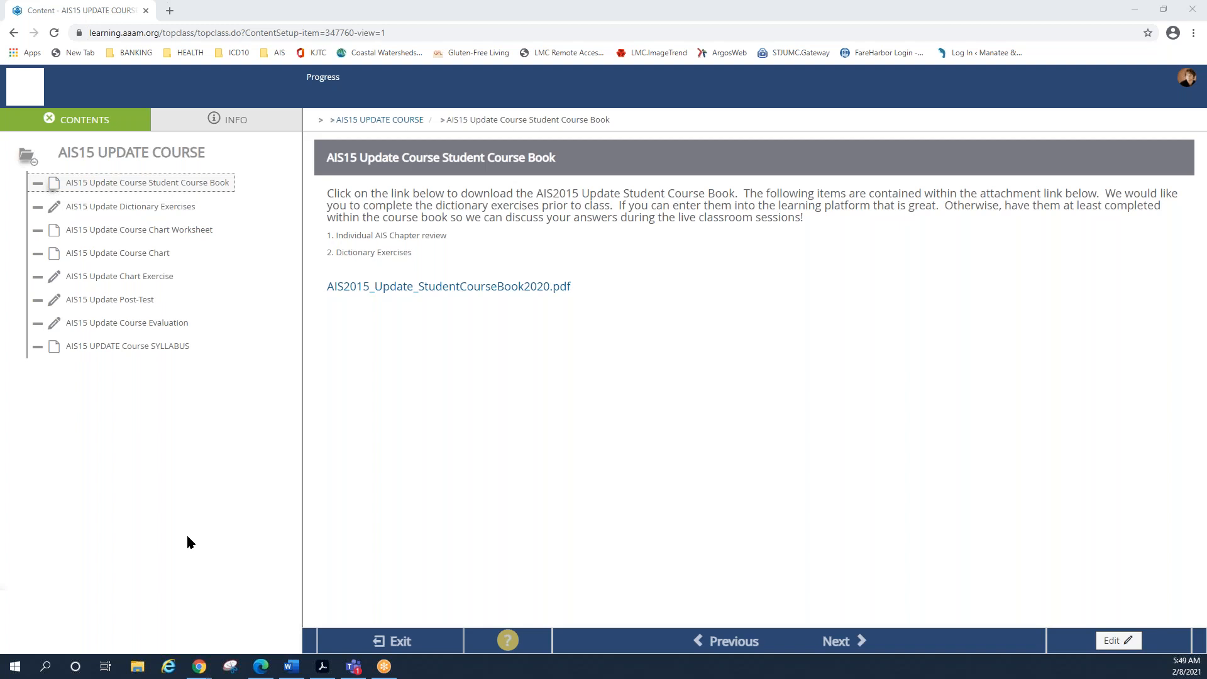
mouse_move(131, 152)
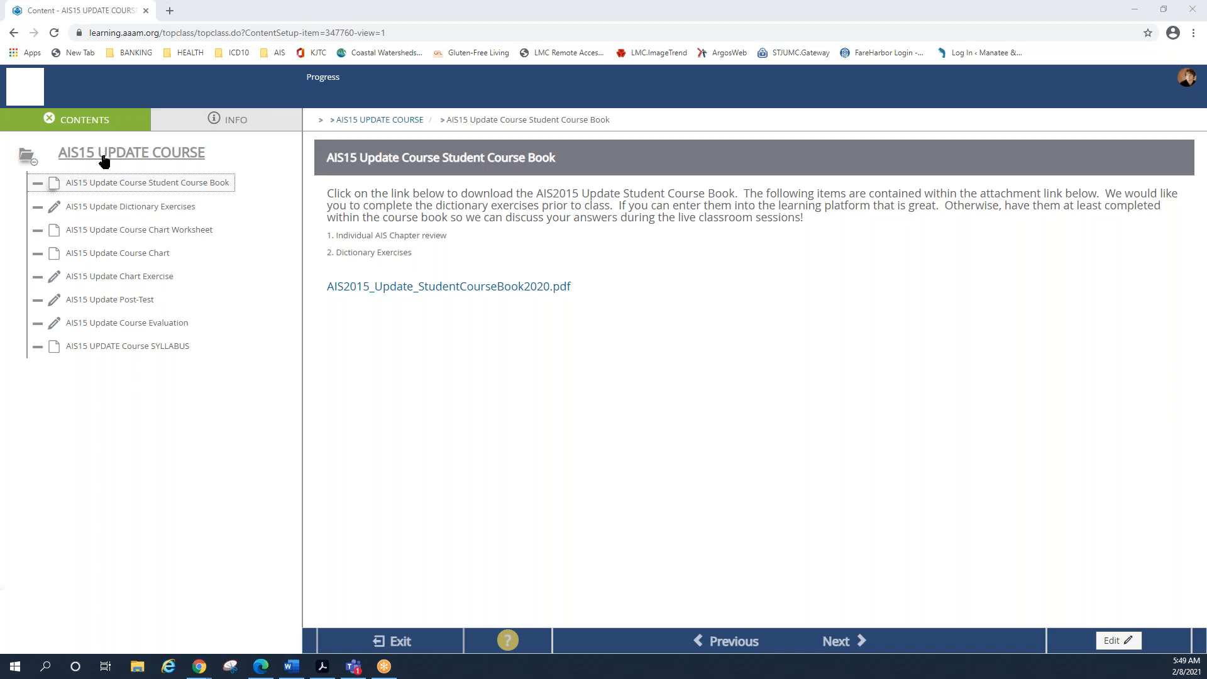
mouse_move(197, 163)
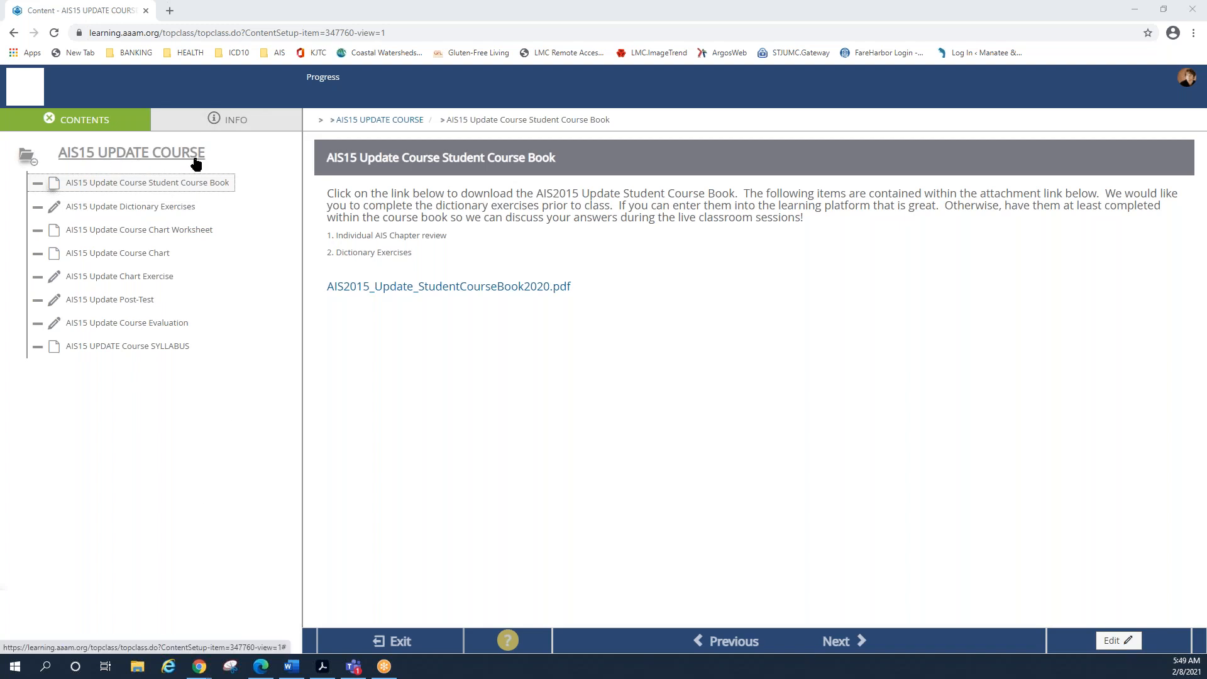
mouse_move(70, 191)
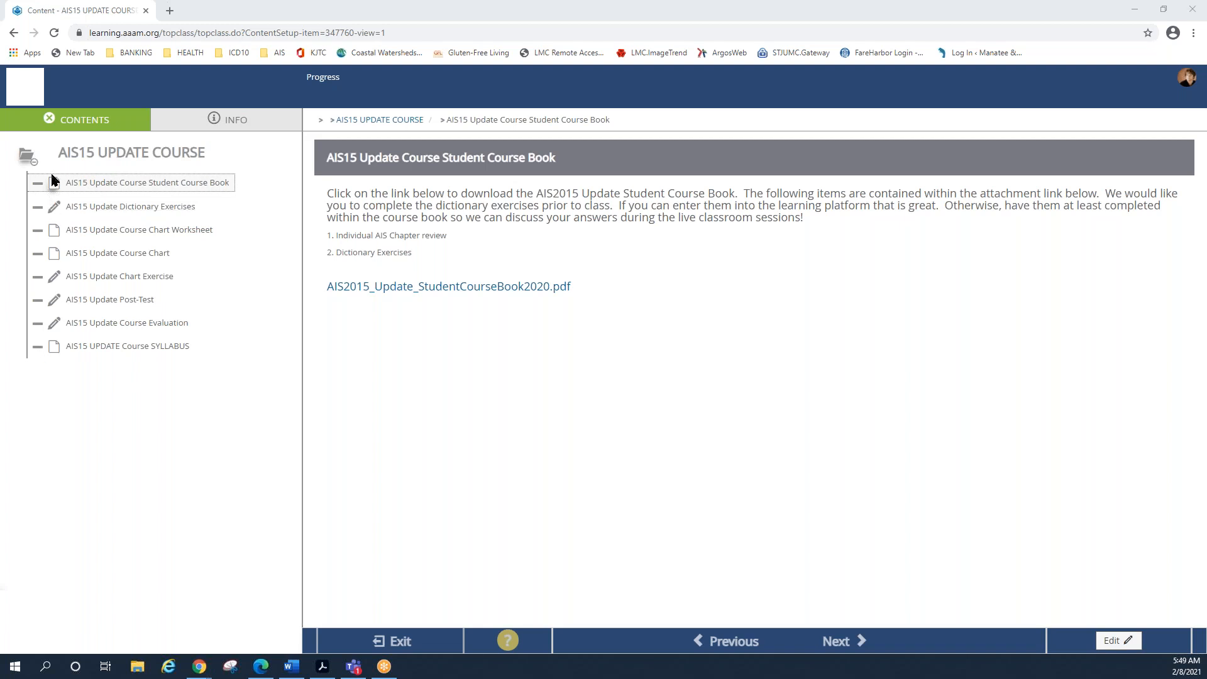
mouse_move(58, 185)
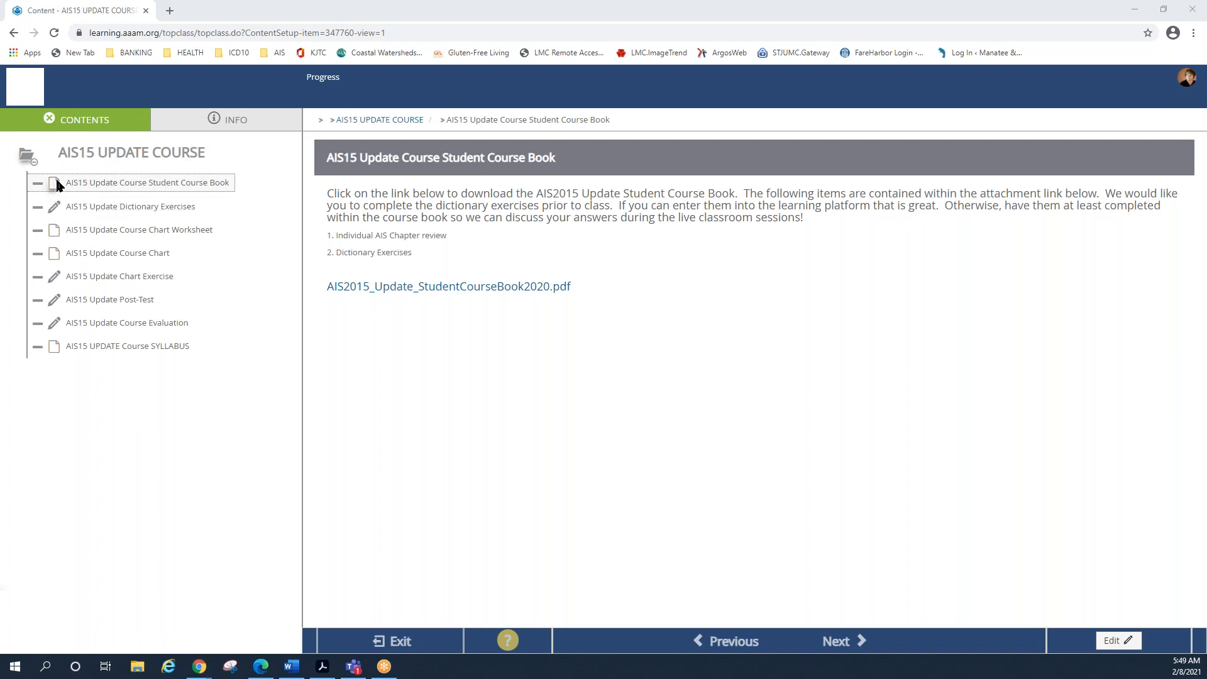
mouse_move(87, 190)
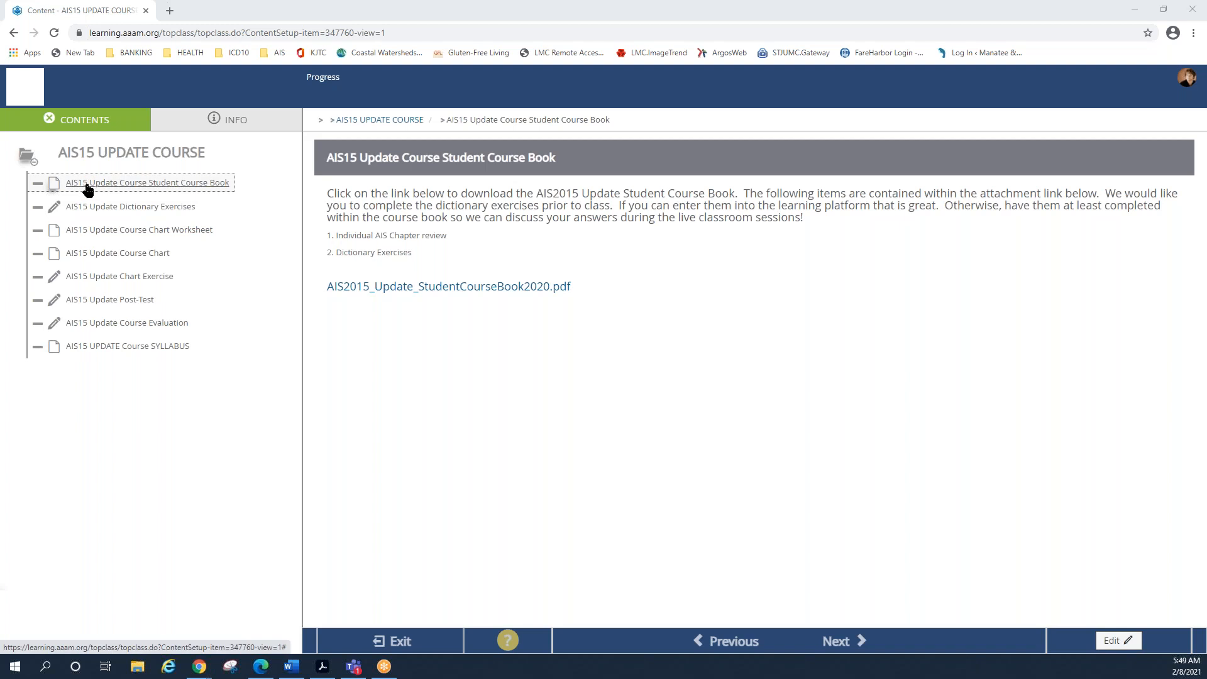
mouse_move(64, 210)
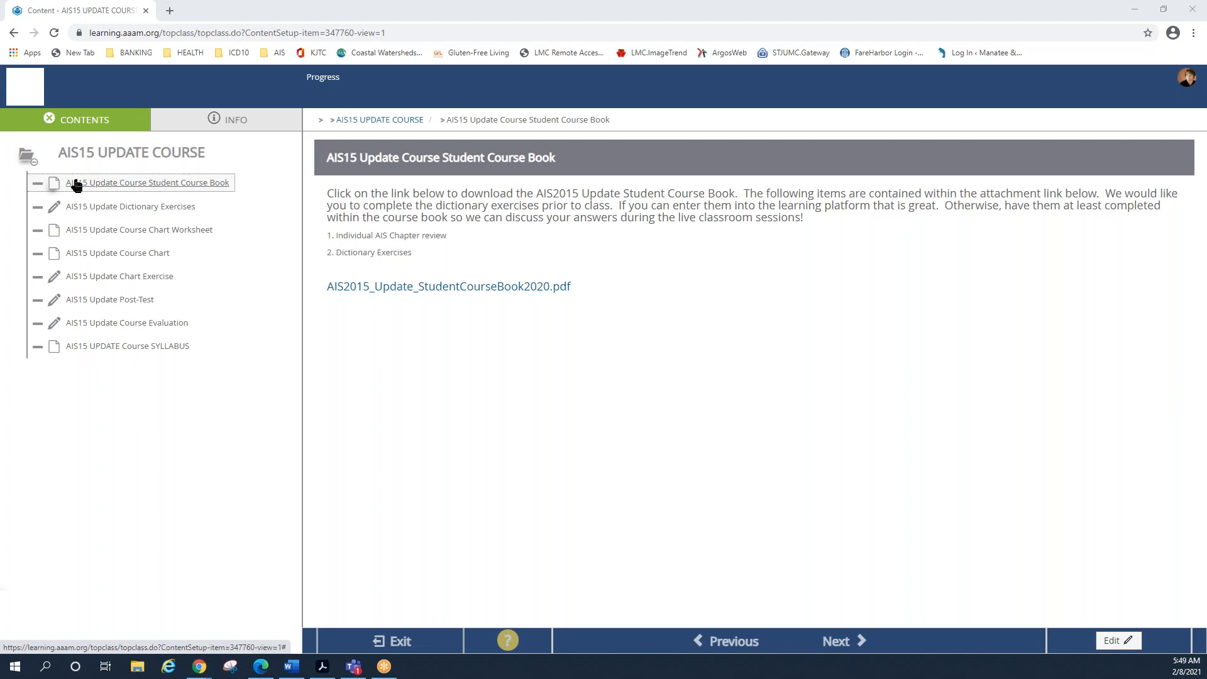
mouse_move(428, 177)
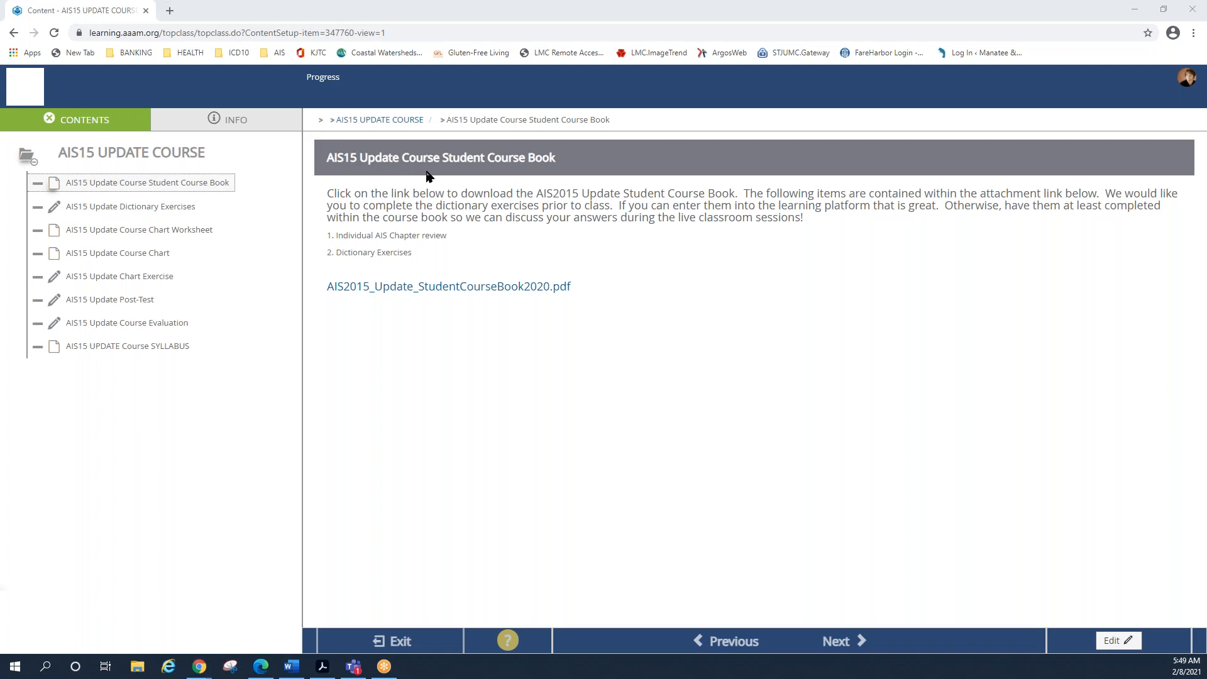
mouse_move(602, 178)
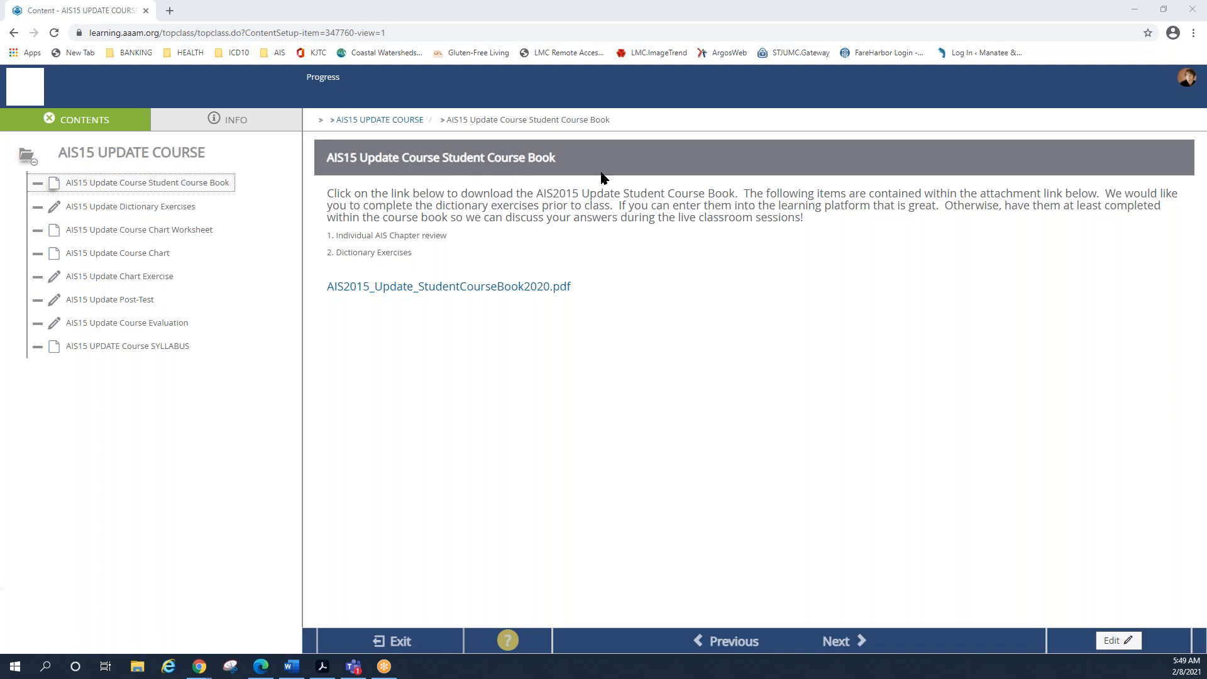
mouse_move(527, 259)
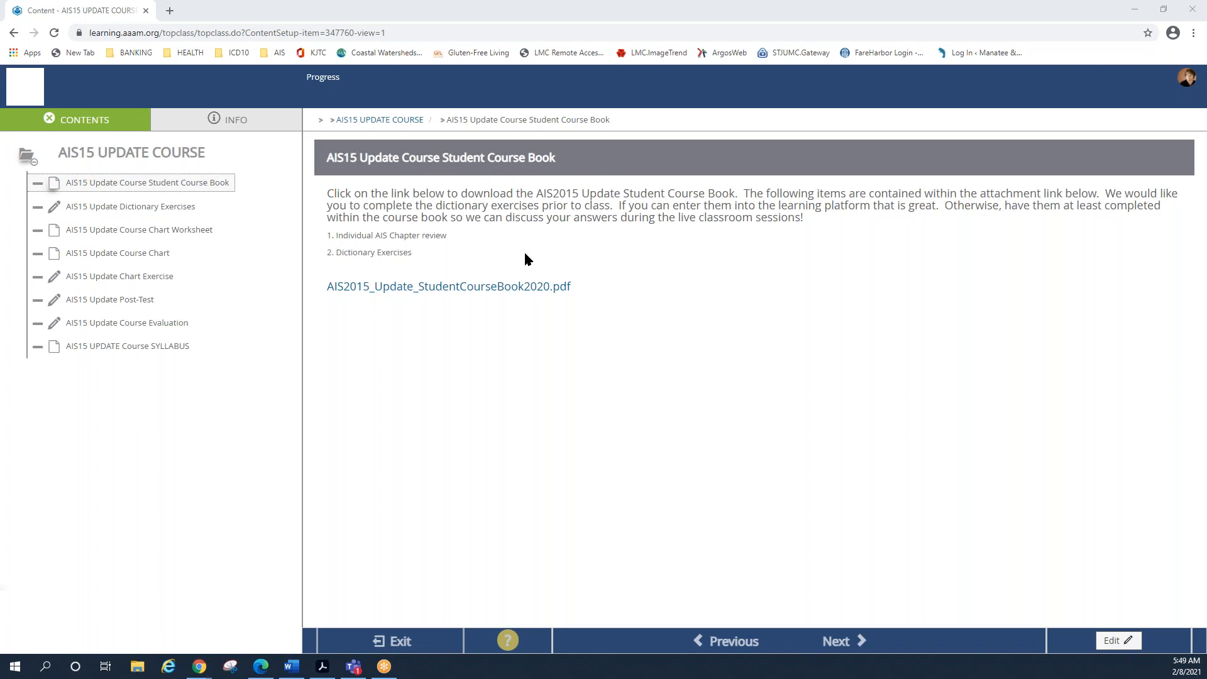
mouse_move(731, 267)
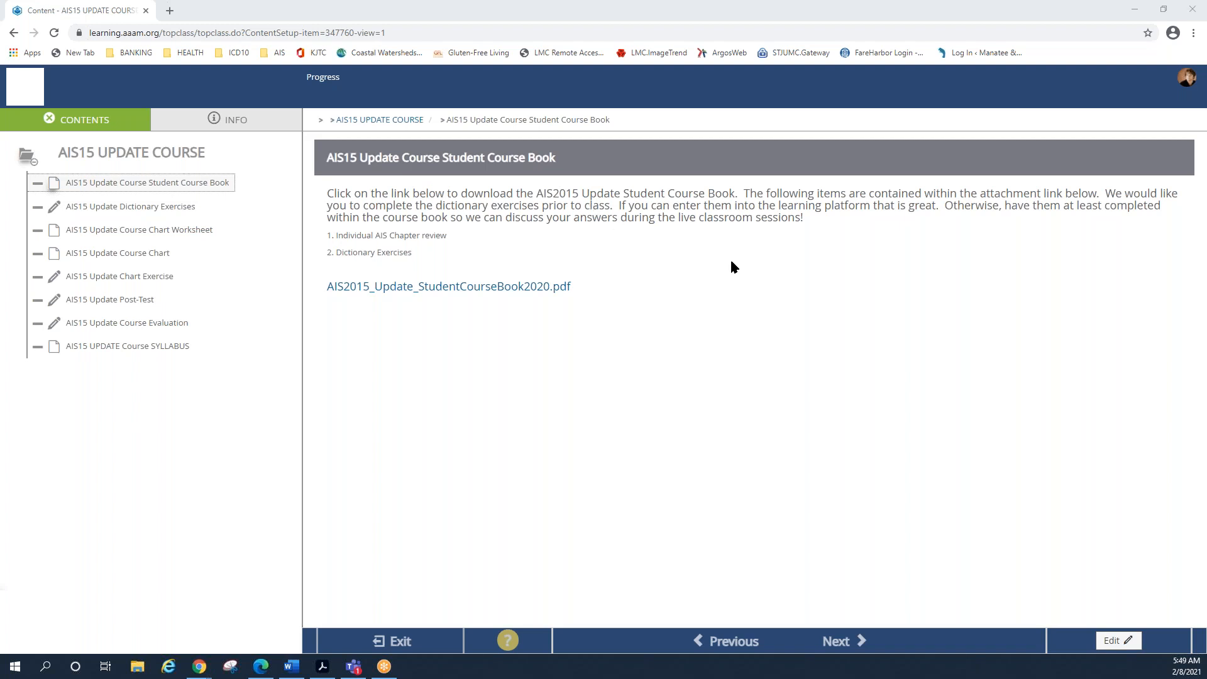
mouse_move(938, 276)
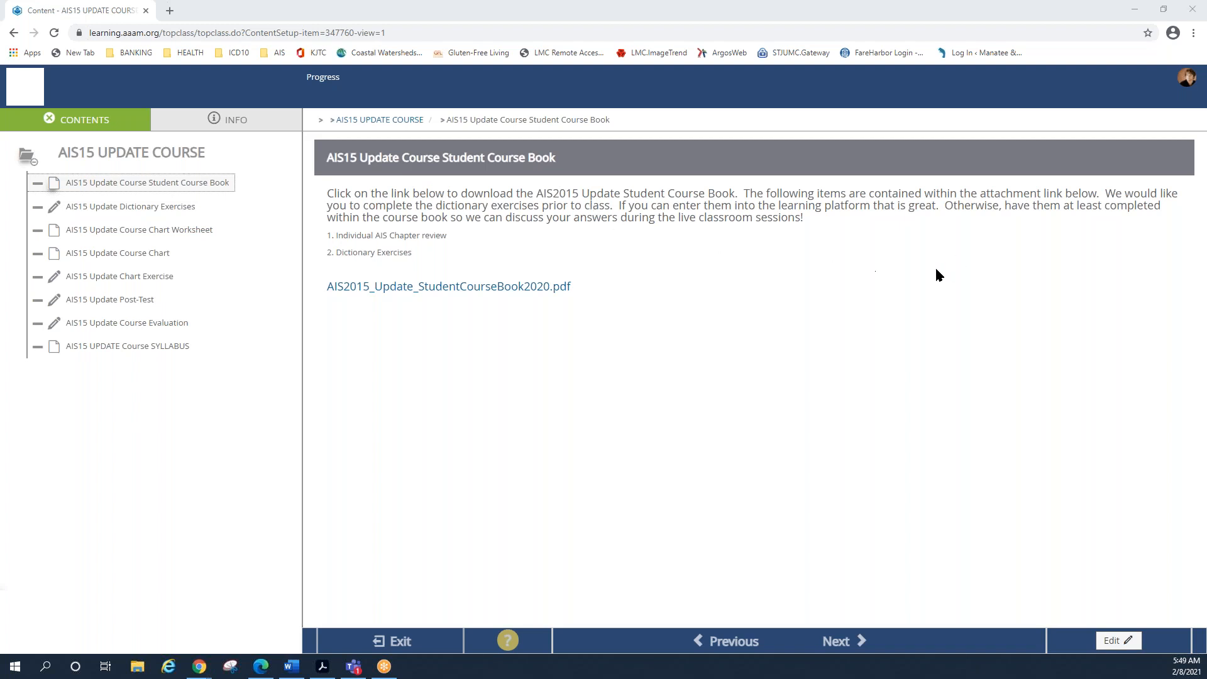
mouse_move(838, 293)
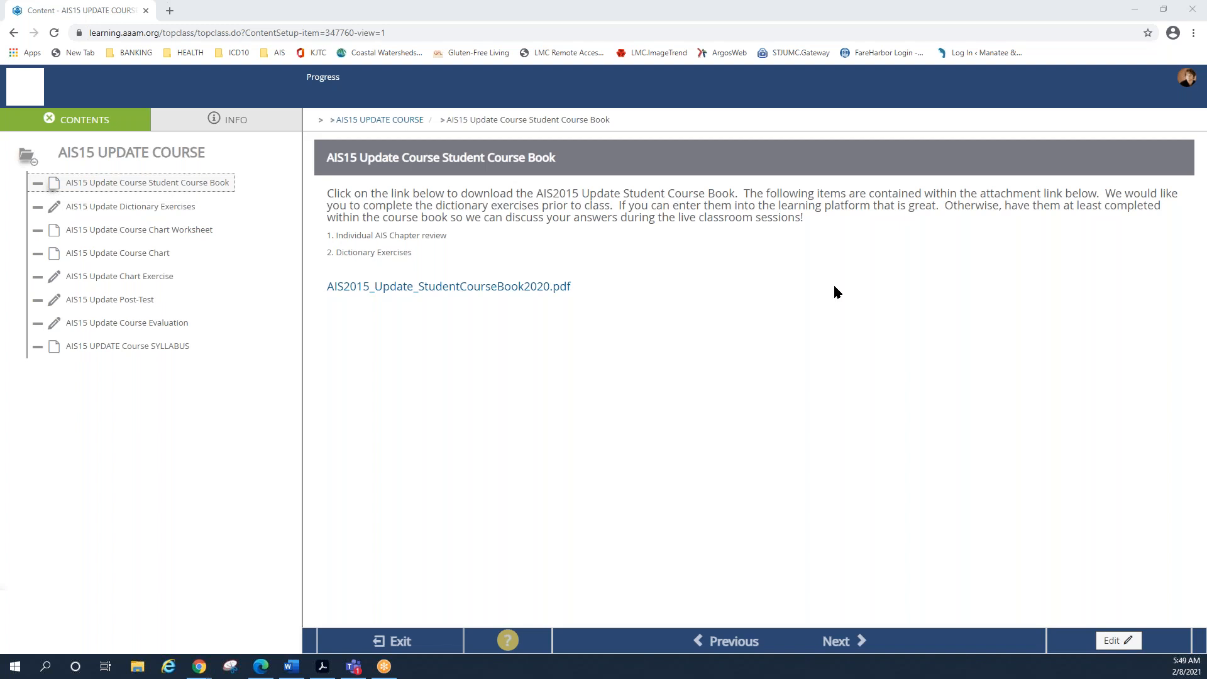
mouse_move(745, 272)
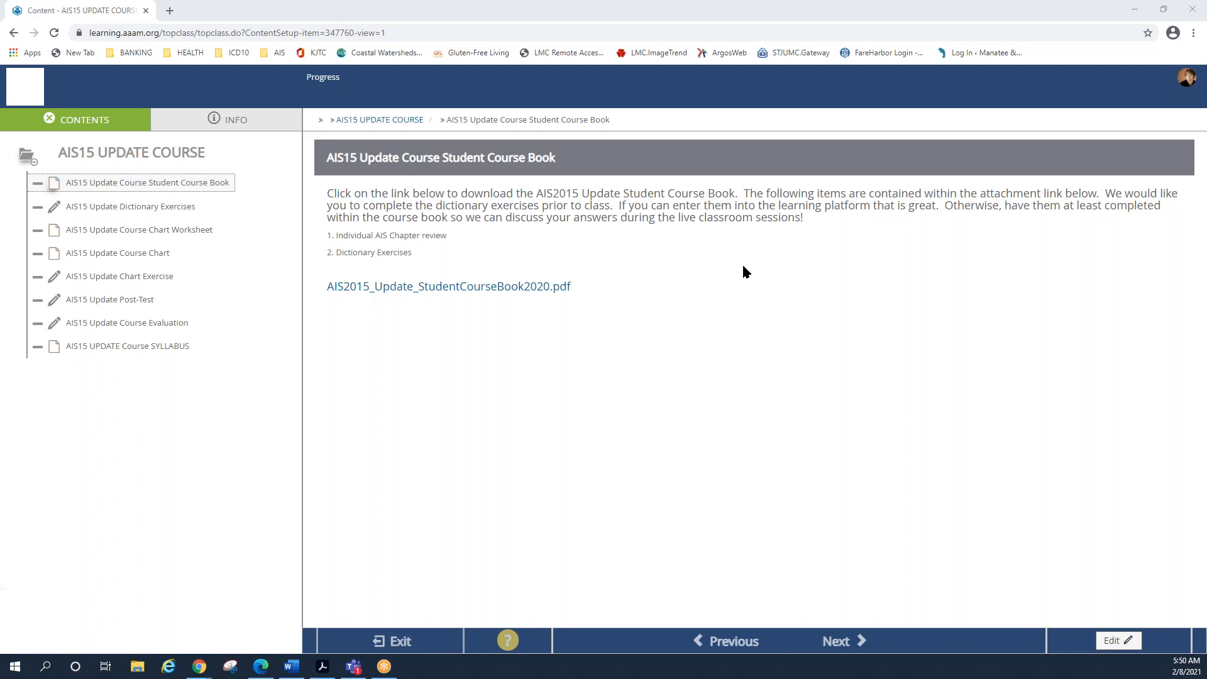
mouse_move(348, 291)
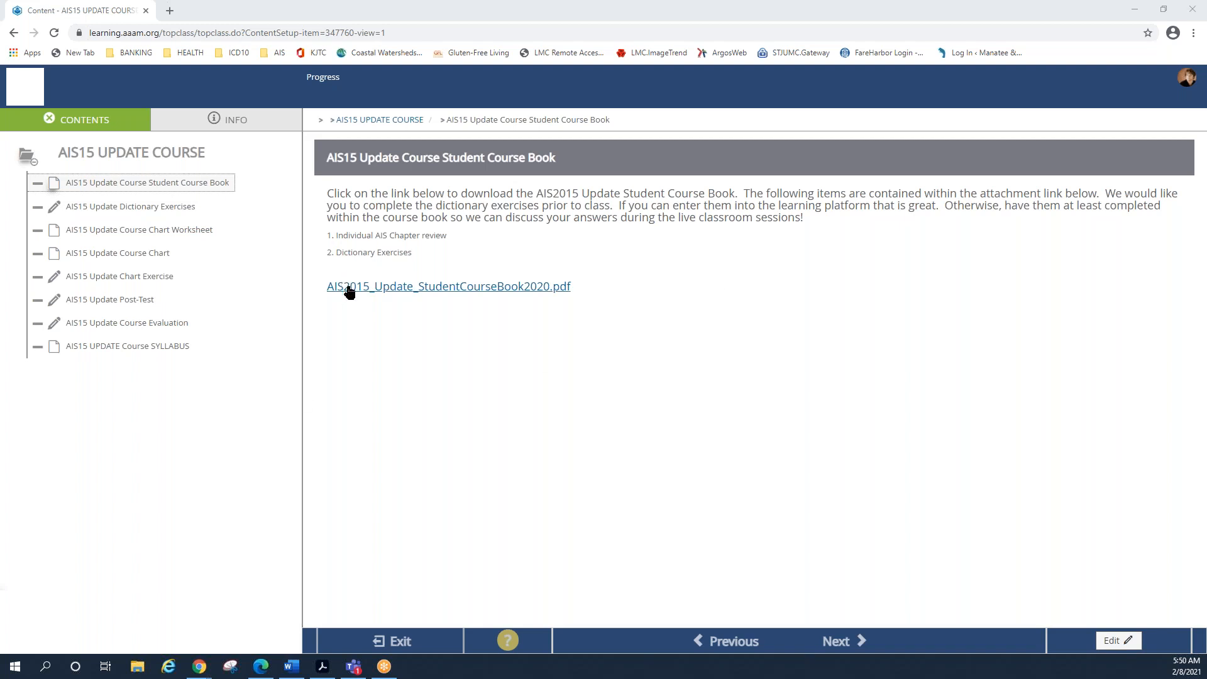
mouse_move(435, 269)
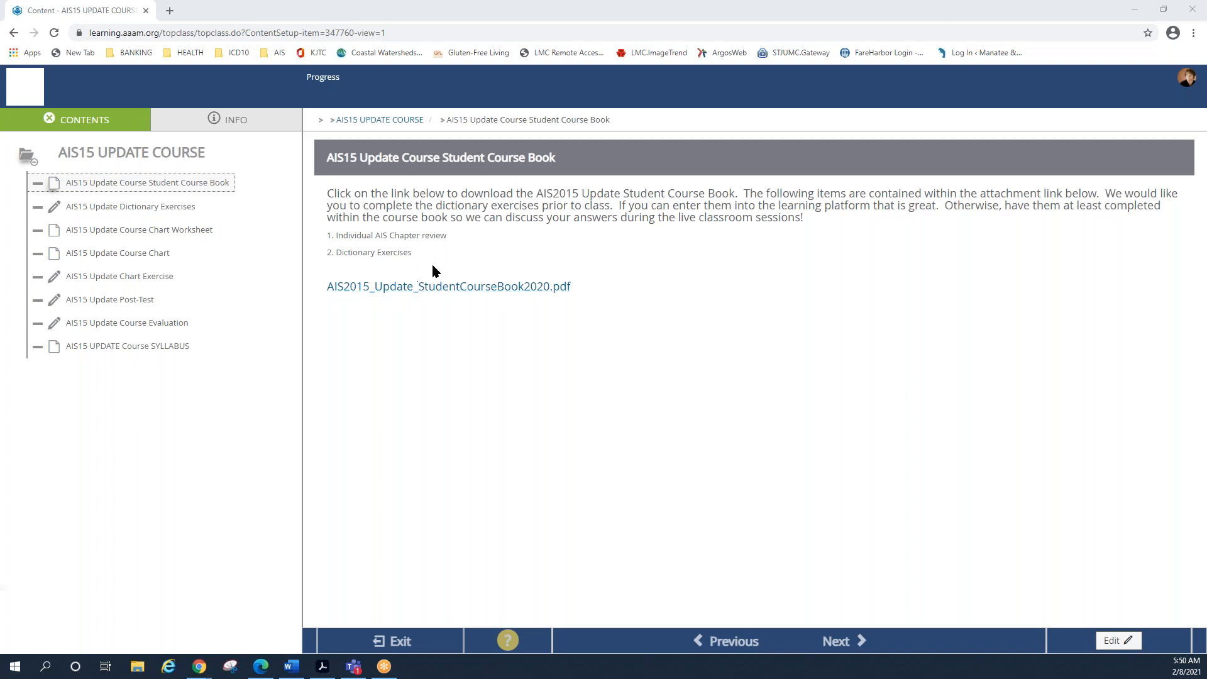
mouse_move(396, 304)
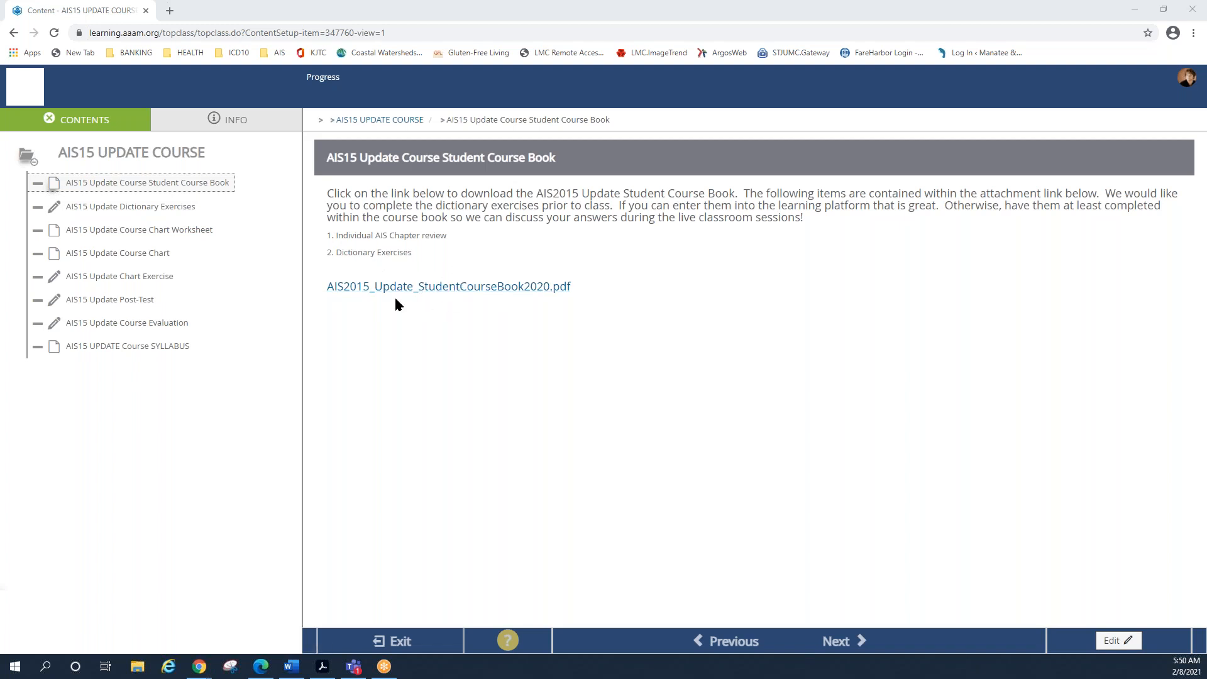
View the AIS2015 student course book PDF at page 12, the Head dictionary exercise worksheet table
click(449, 285)
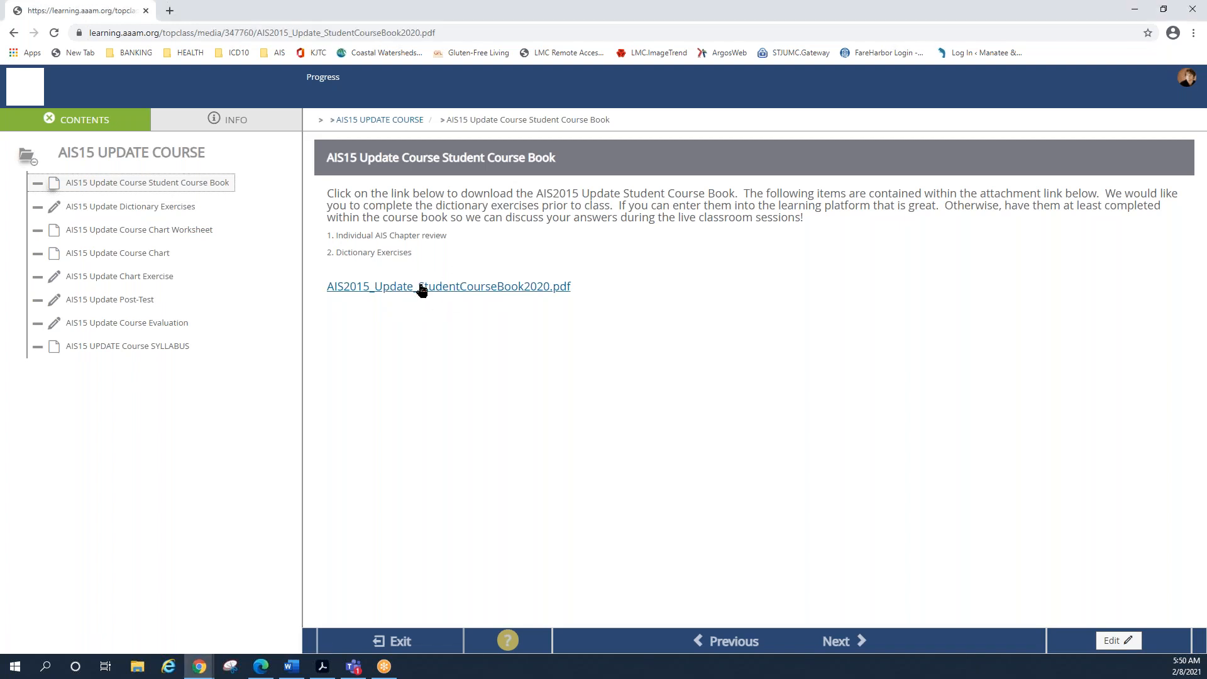
click(449, 285)
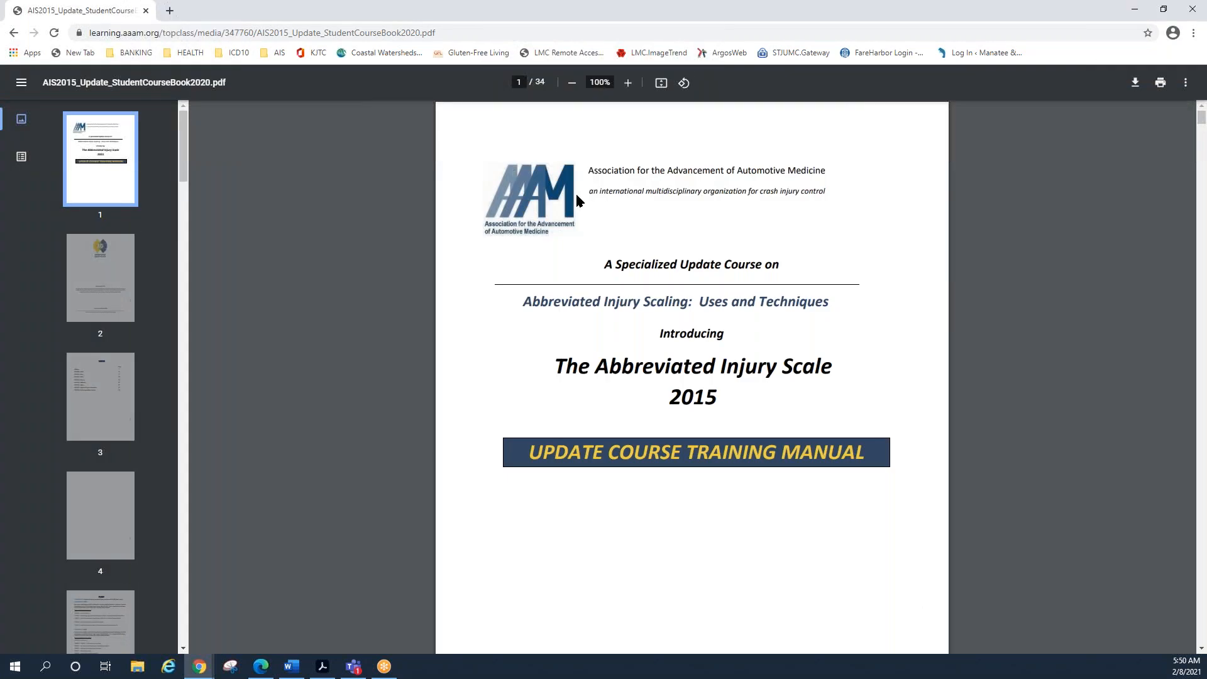
mouse_move(602, 331)
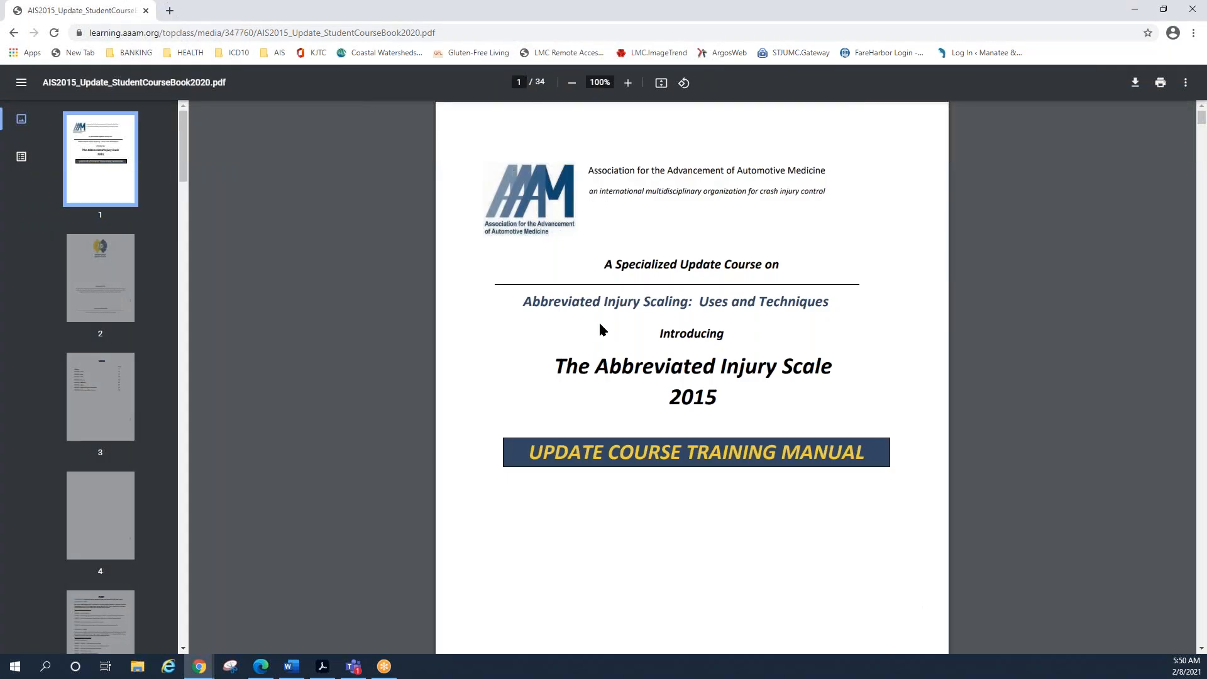
scroll(down, 3)
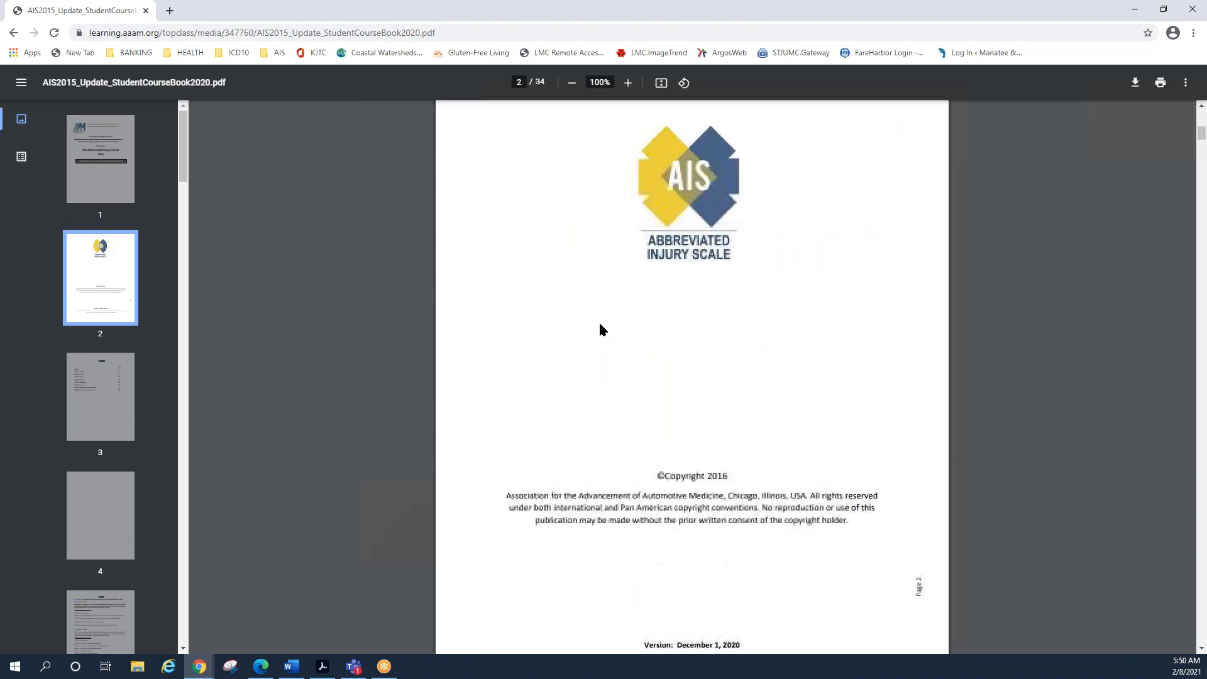
scroll(down, 3)
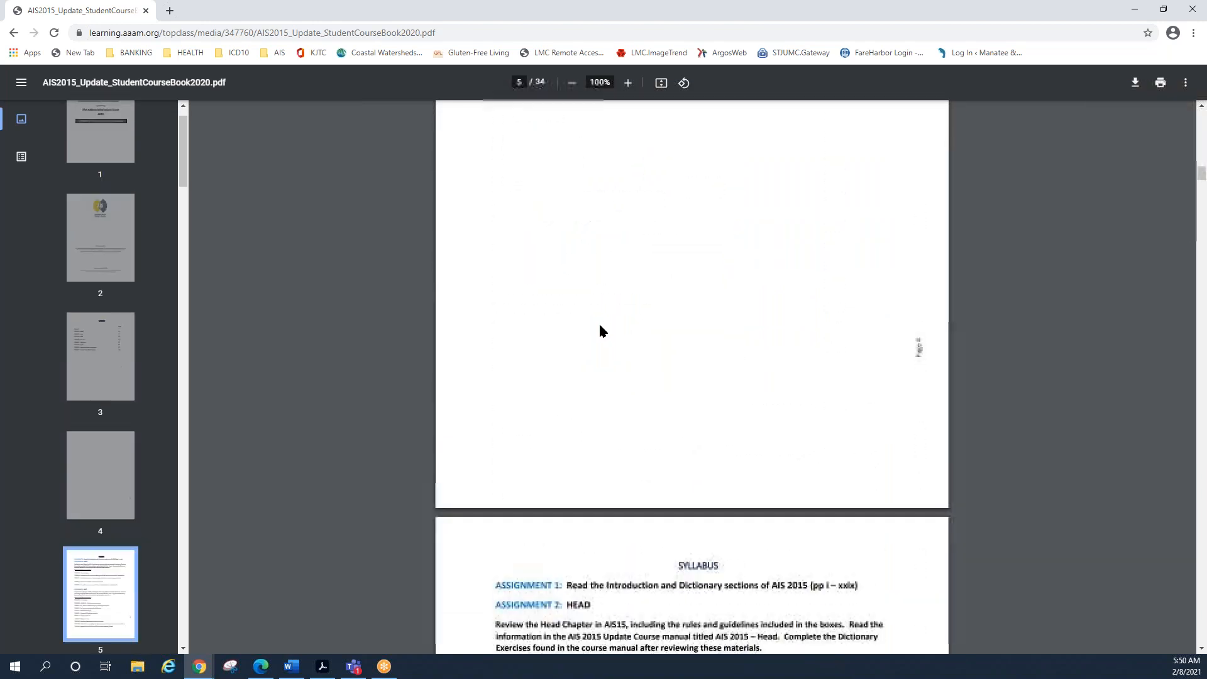
scroll(down, 3)
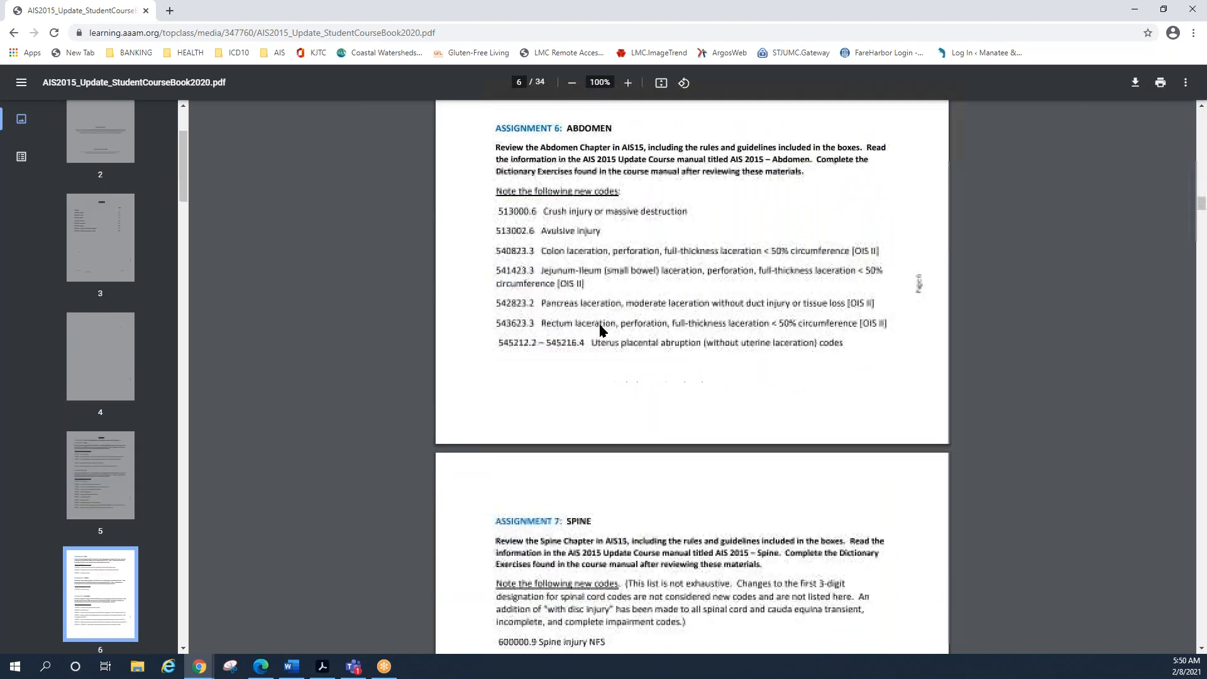
scroll(down, 3)
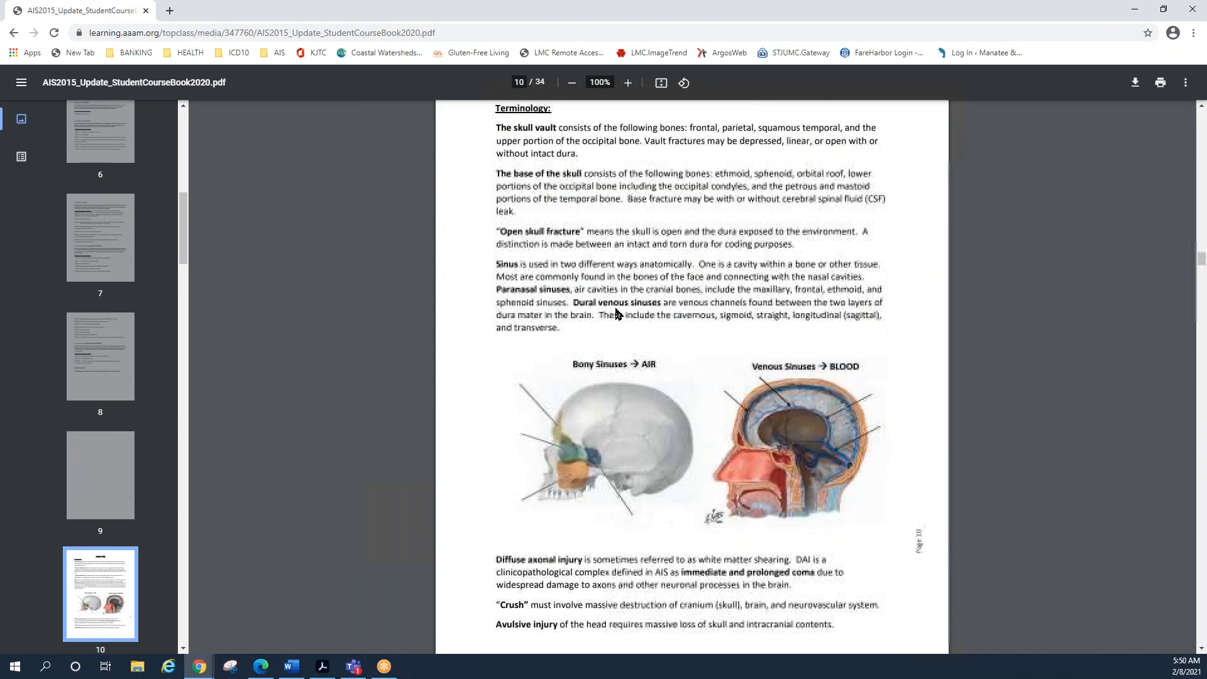
scroll(up, 3)
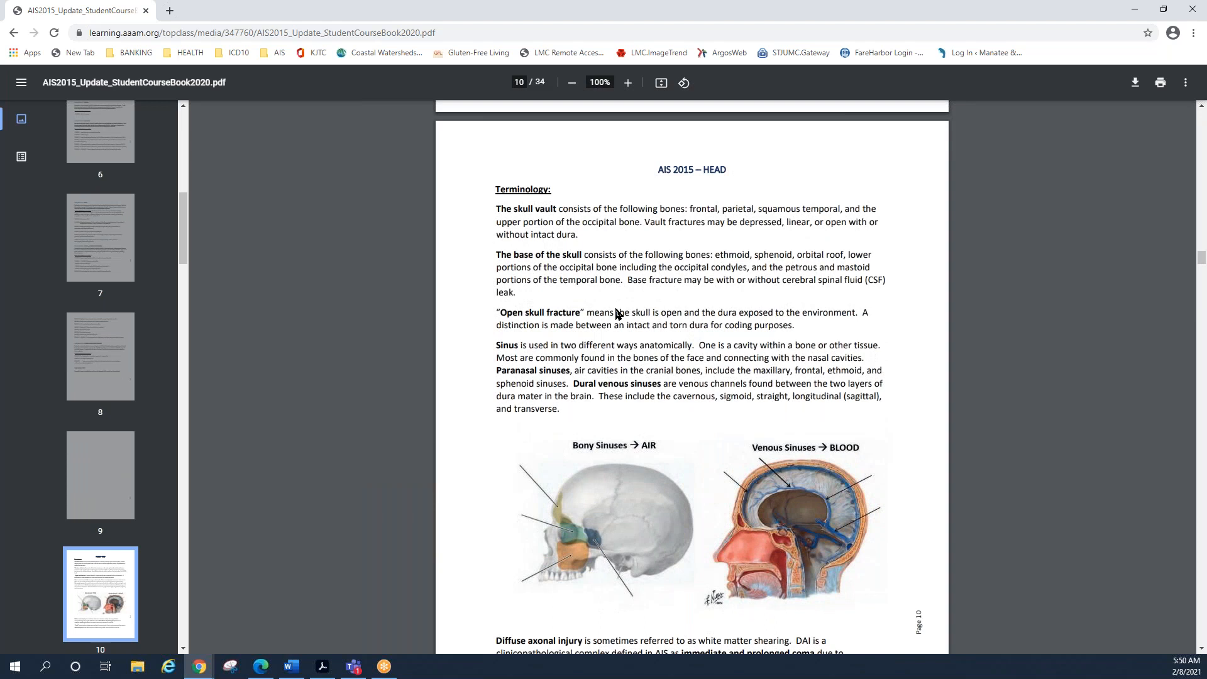
mouse_move(615, 313)
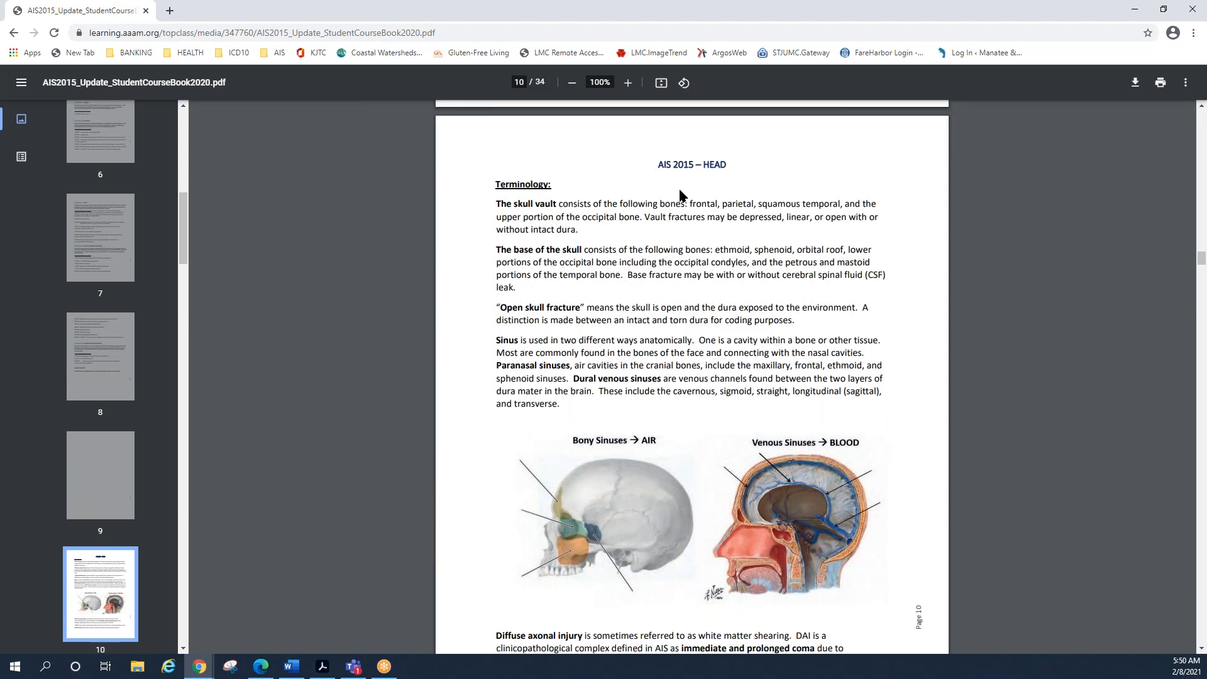
scroll(down, 3)
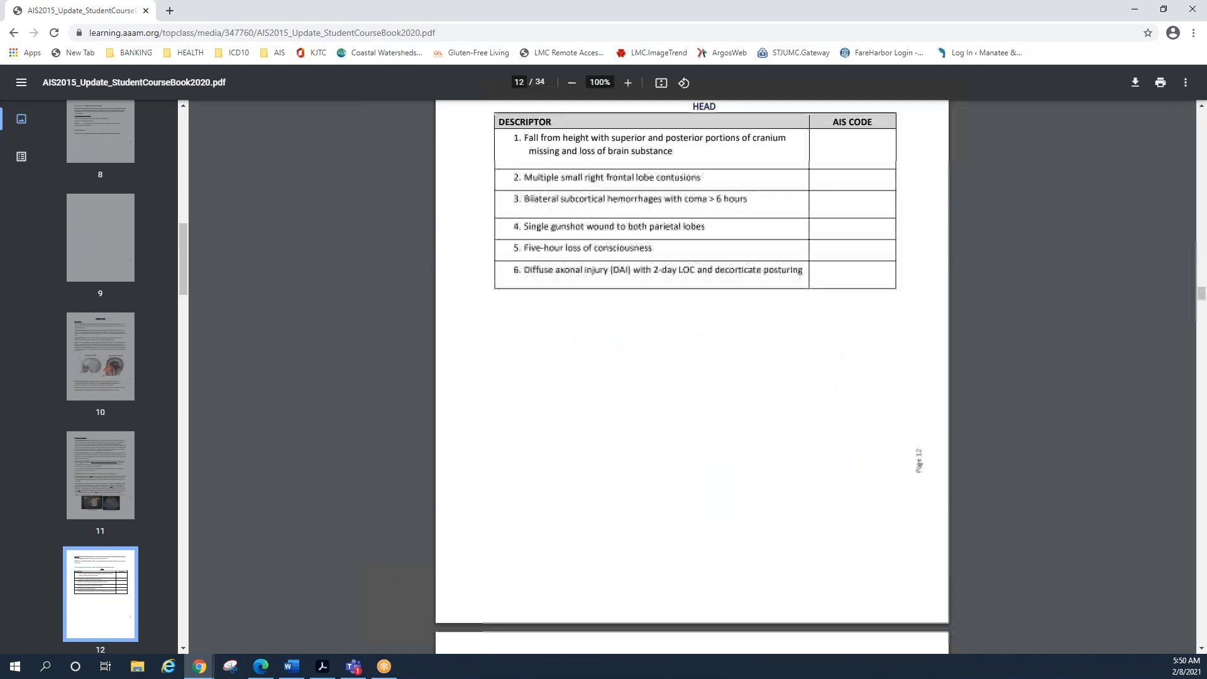
scroll(up, 3)
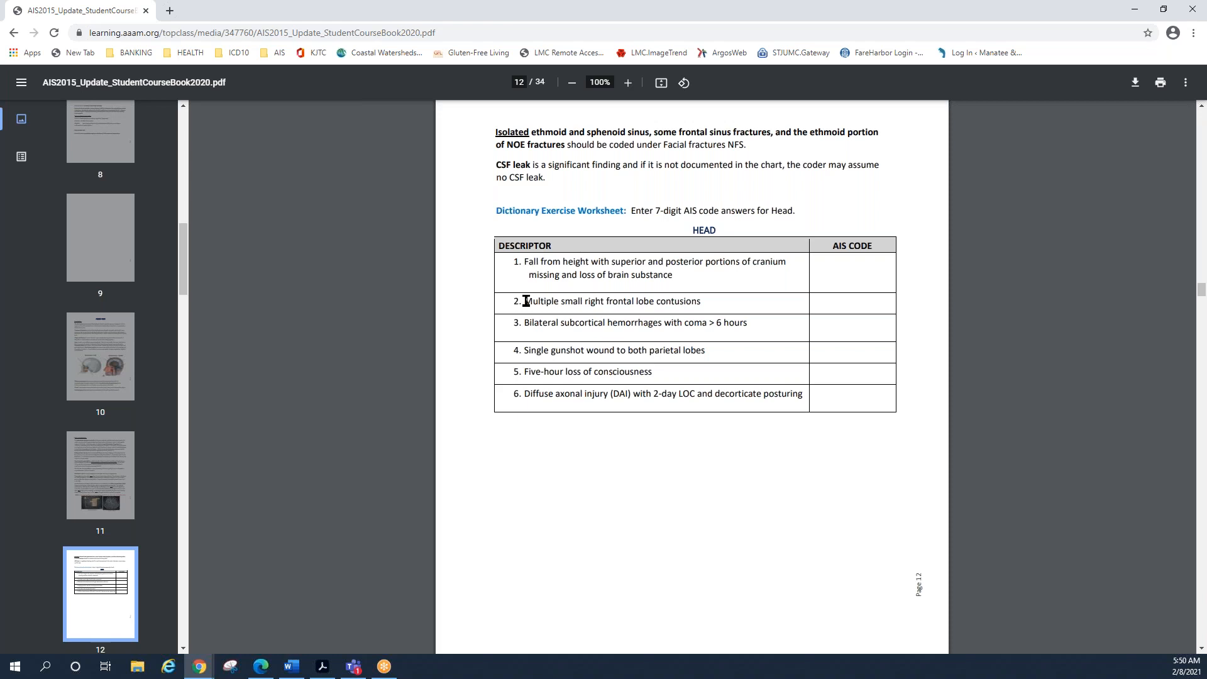
mouse_move(573, 288)
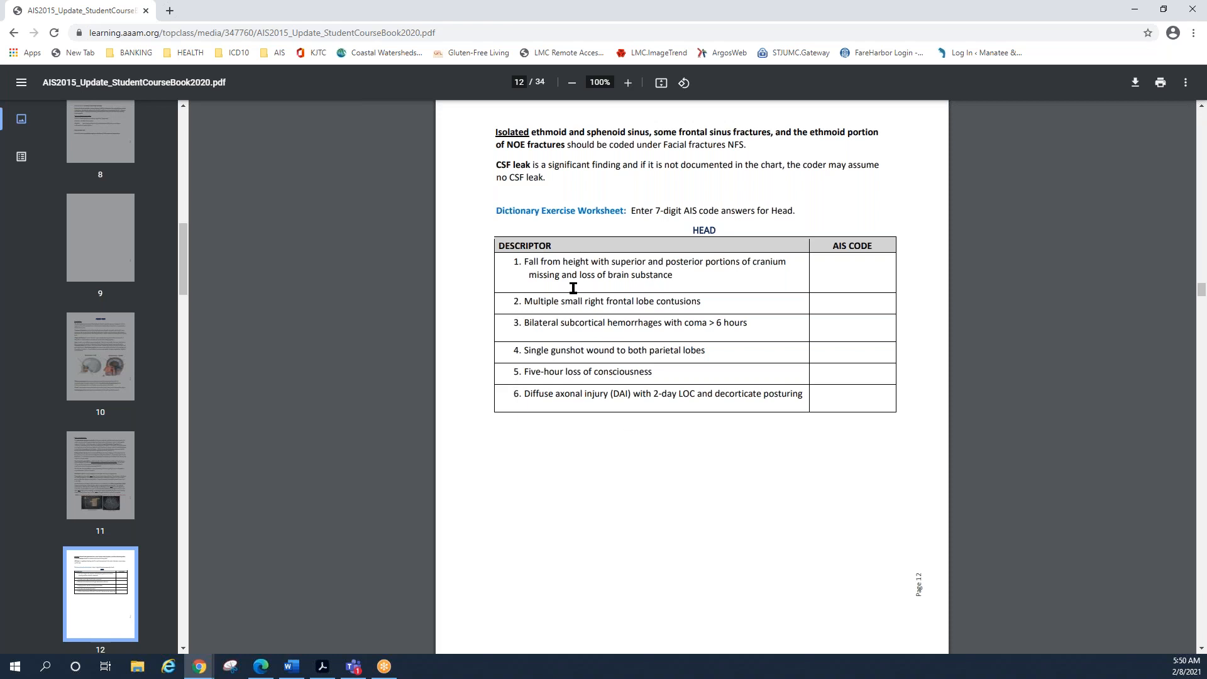
mouse_move(845, 270)
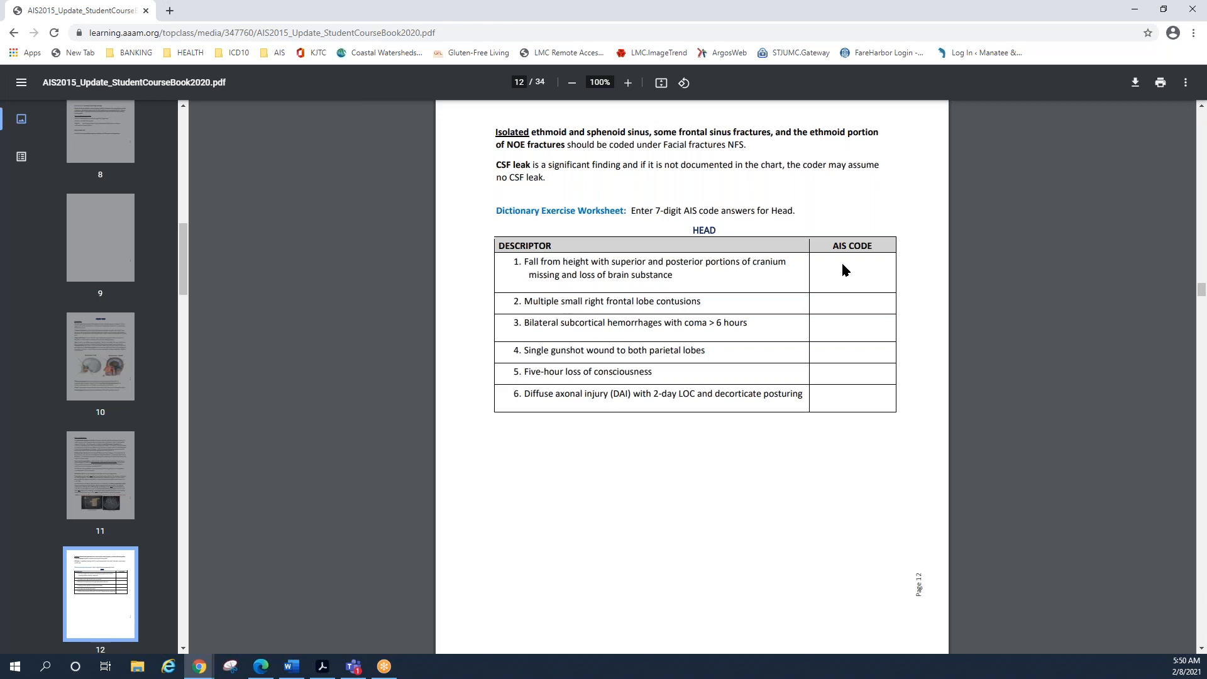
mouse_move(636, 416)
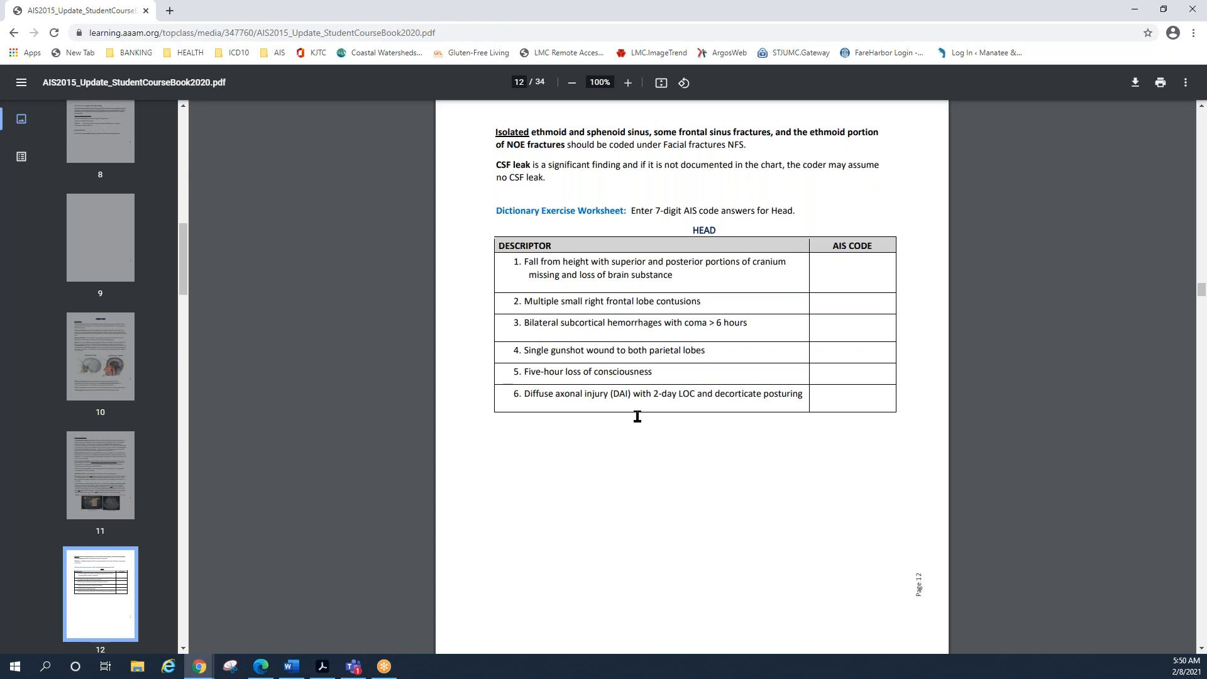
mouse_move(871, 337)
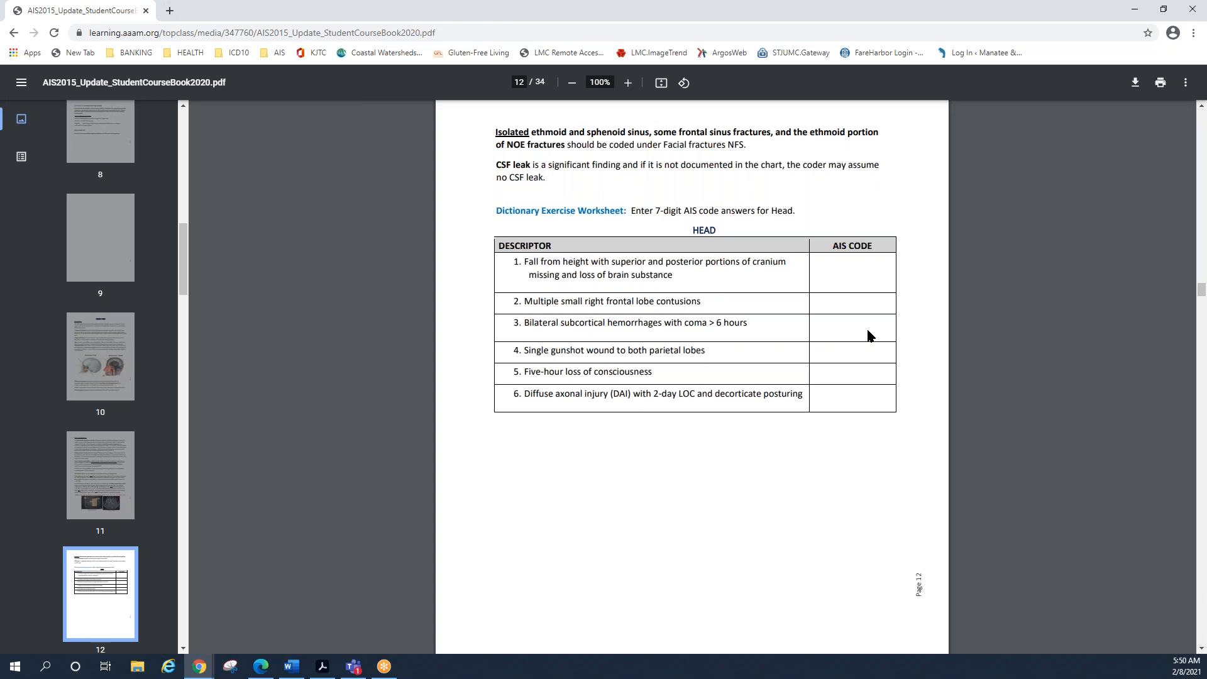
mouse_move(677, 420)
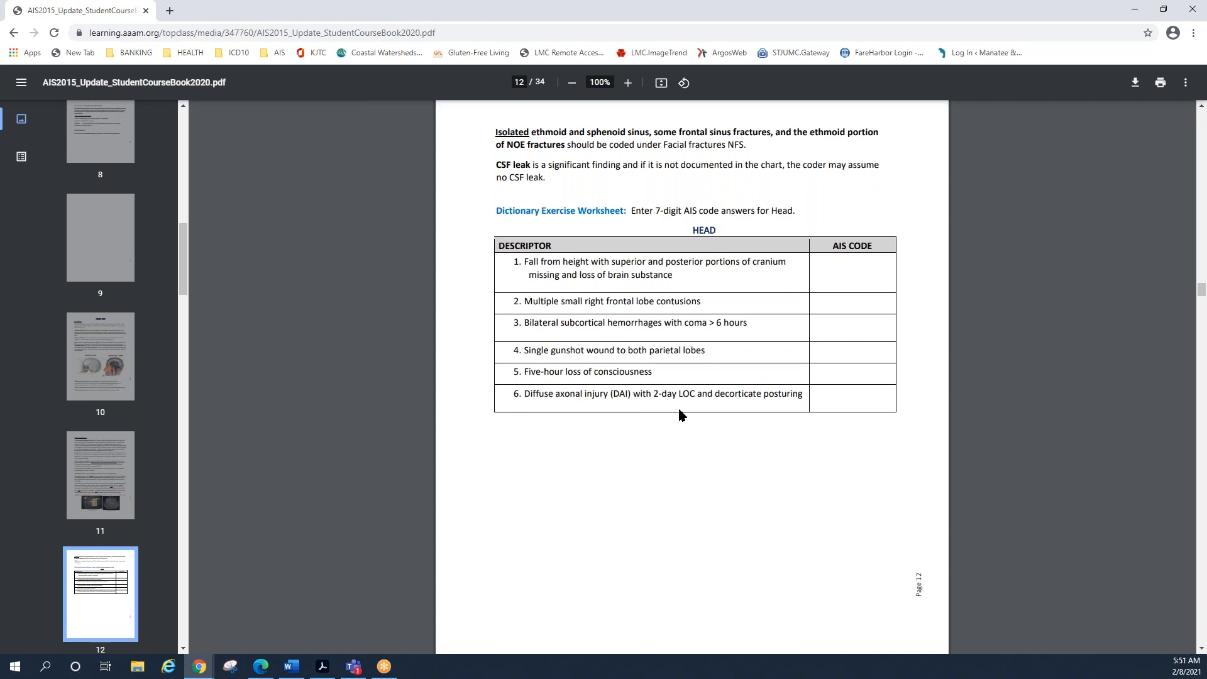
mouse_move(718, 202)
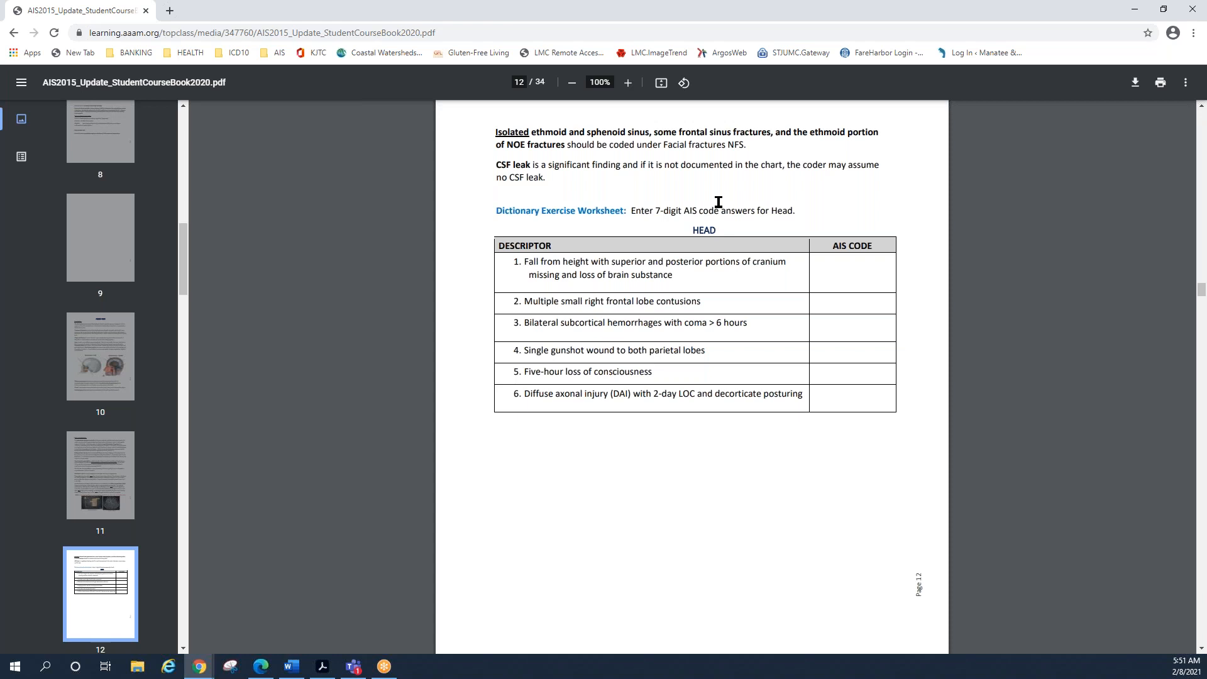
mouse_move(307, 125)
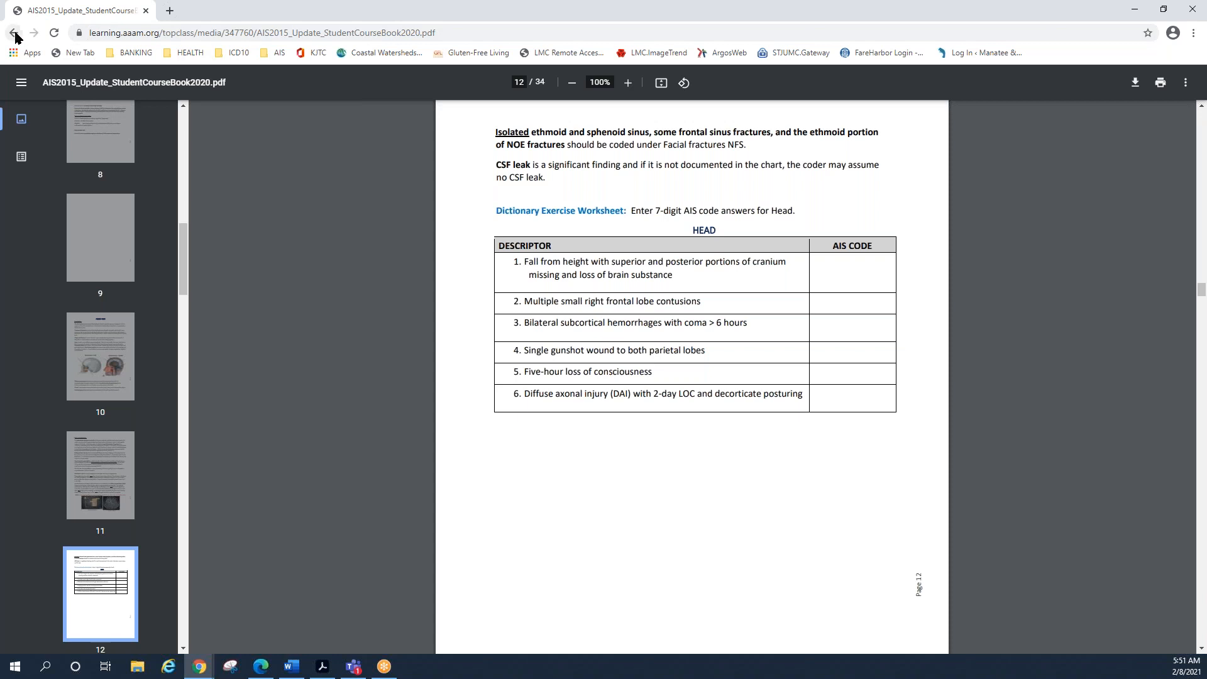
Go back in the browser from the PDF to the Student Course Book content page
click(14, 33)
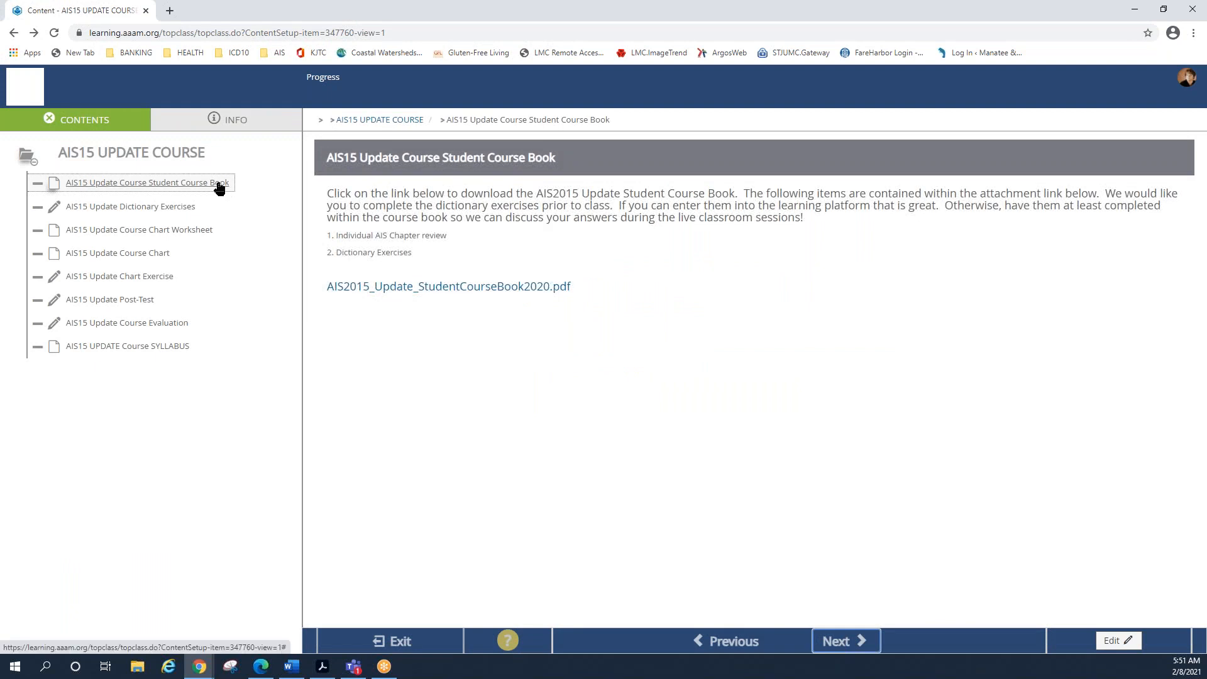
mouse_move(605, 464)
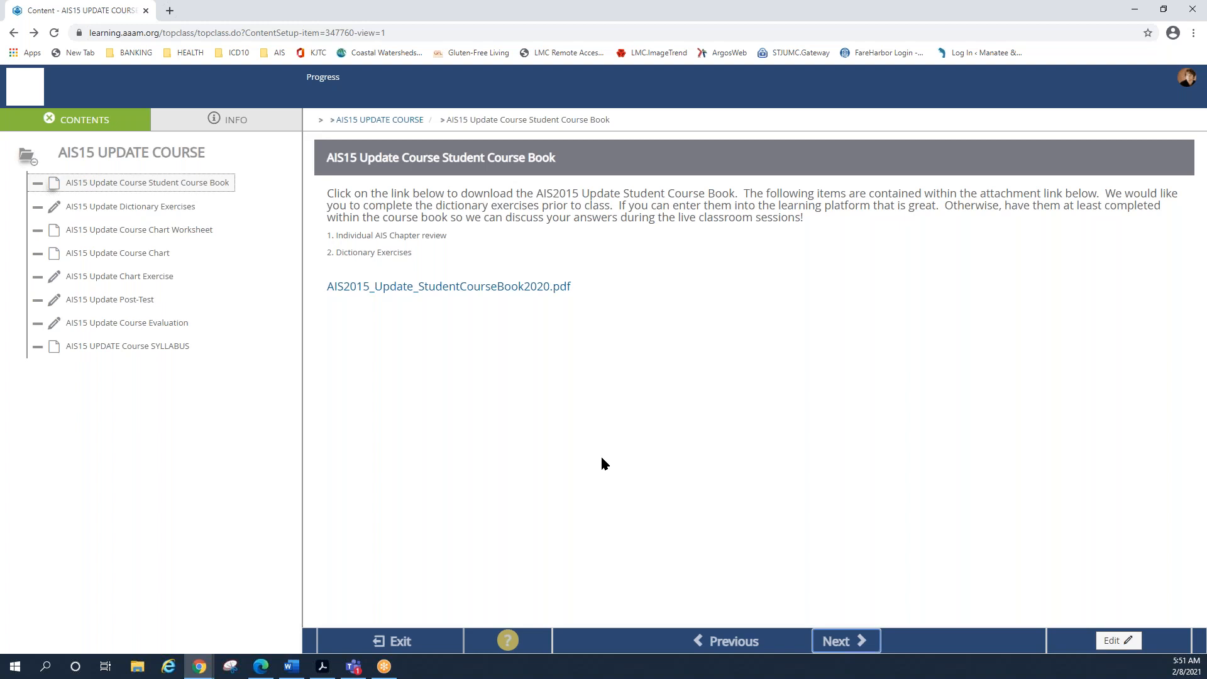
mouse_move(586, 450)
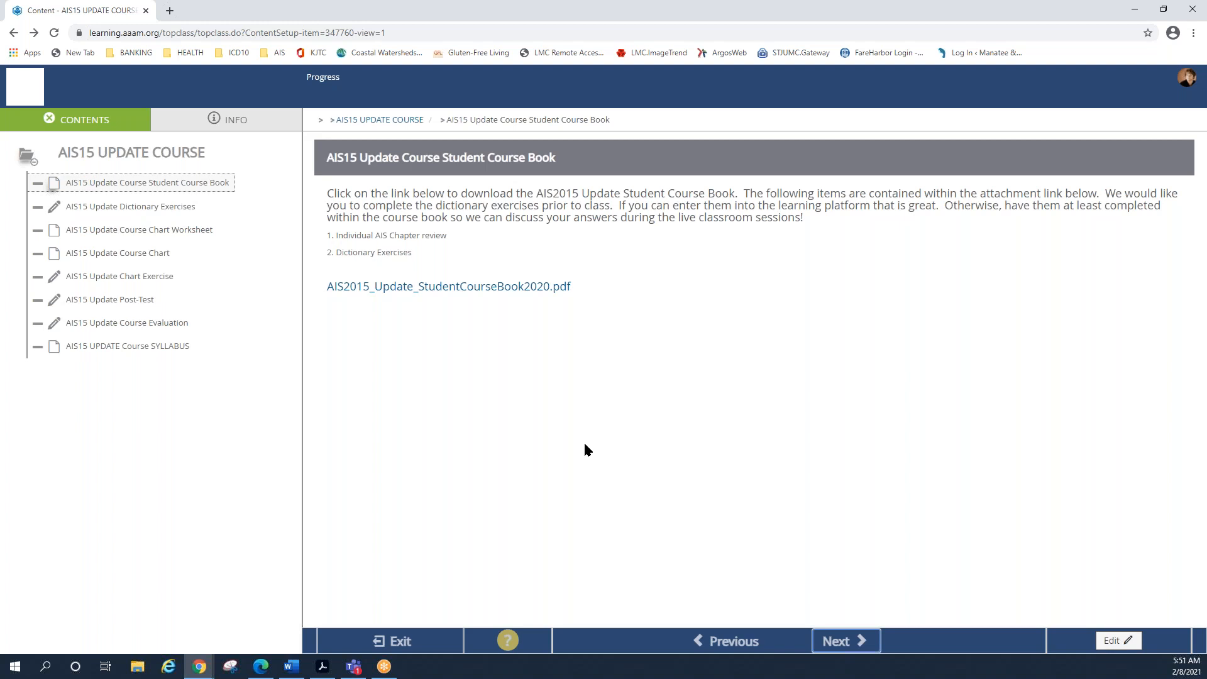
mouse_move(596, 442)
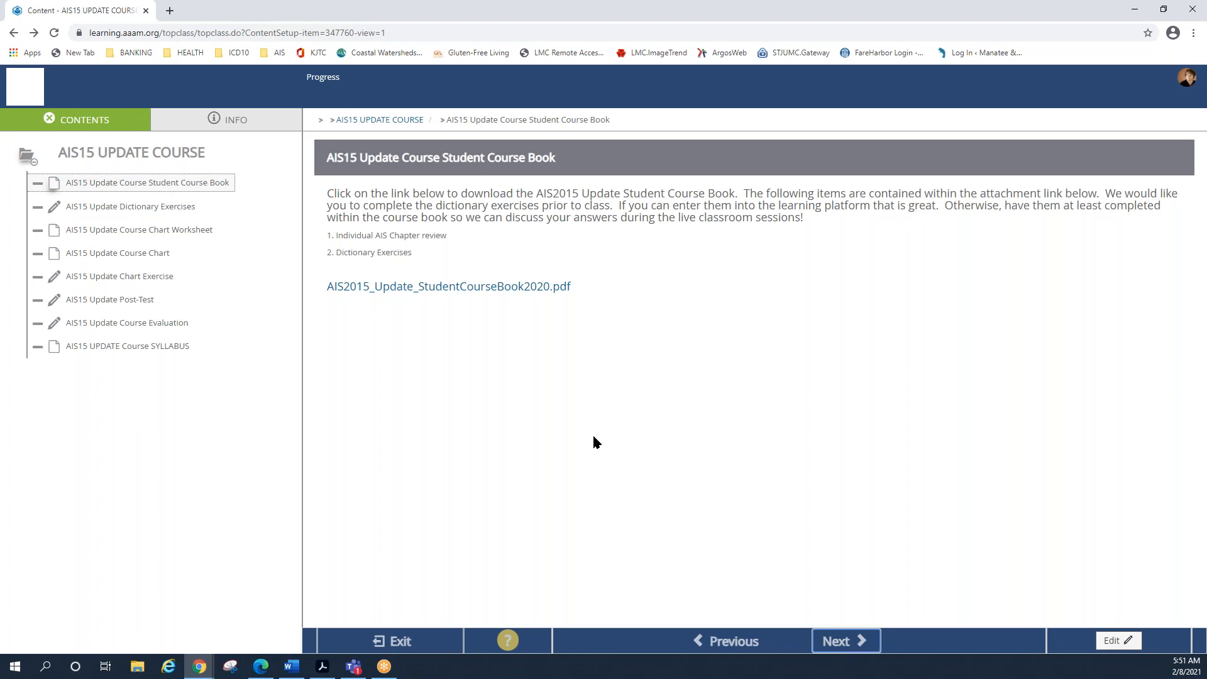
mouse_move(539, 294)
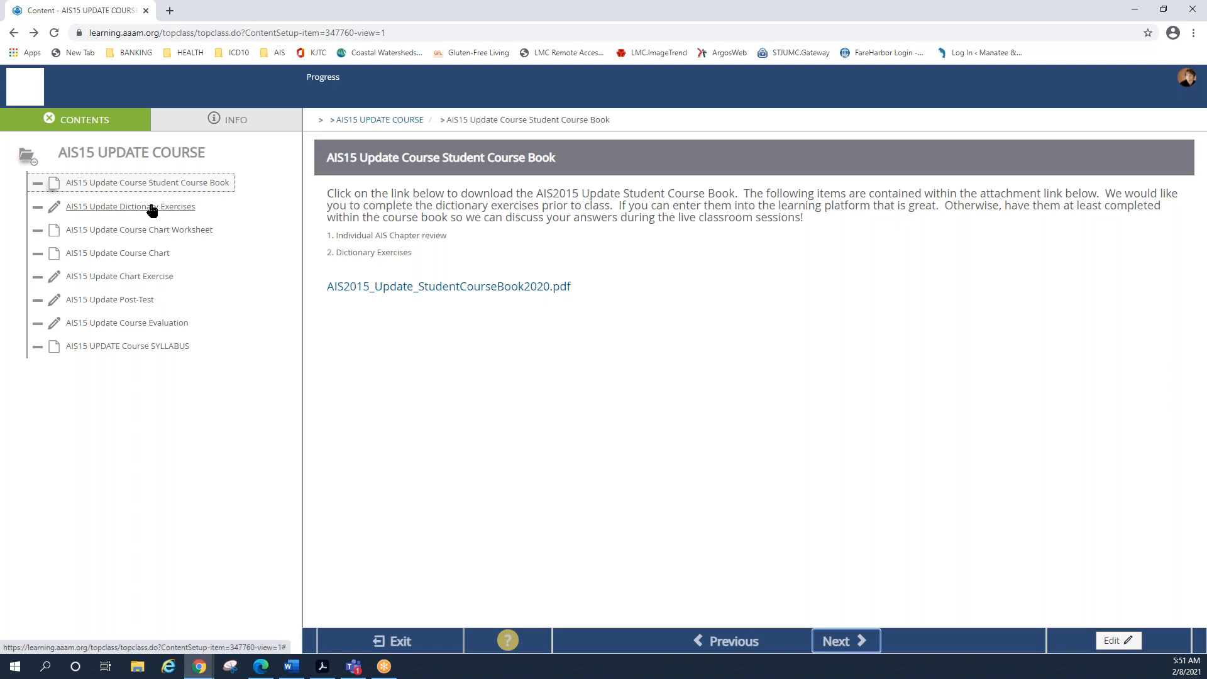
Show the AIS15 Update Dictionary Exercises test page from the Contents list
click(130, 207)
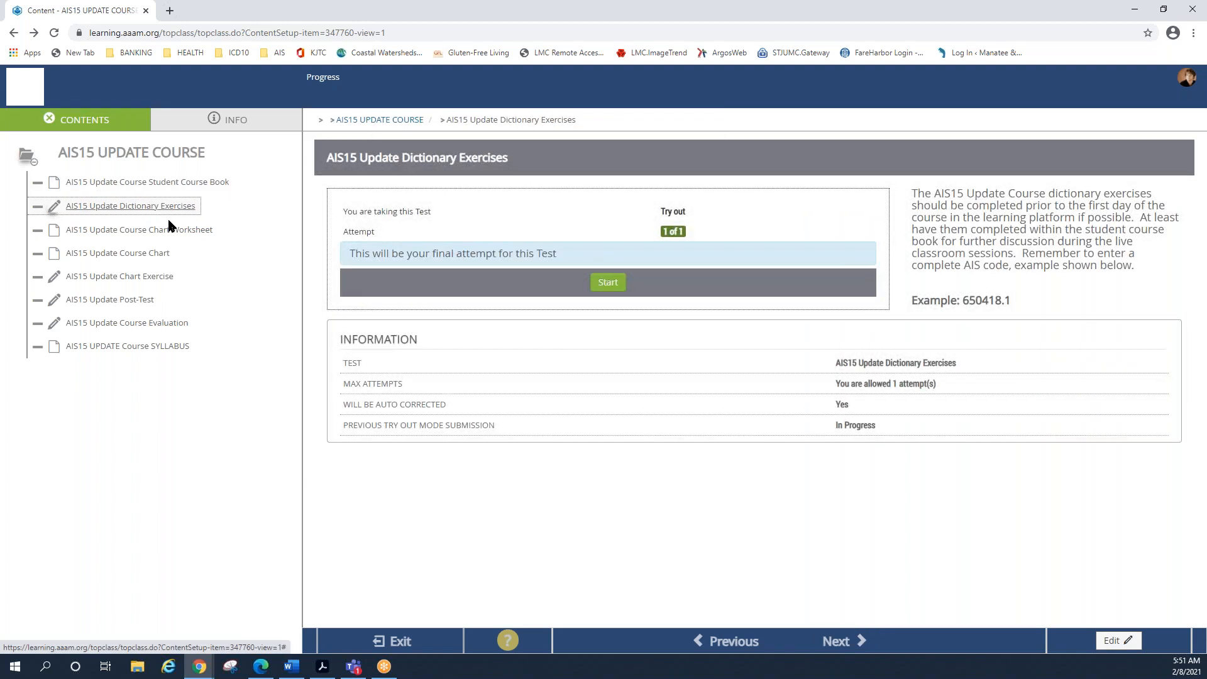
mouse_move(522, 426)
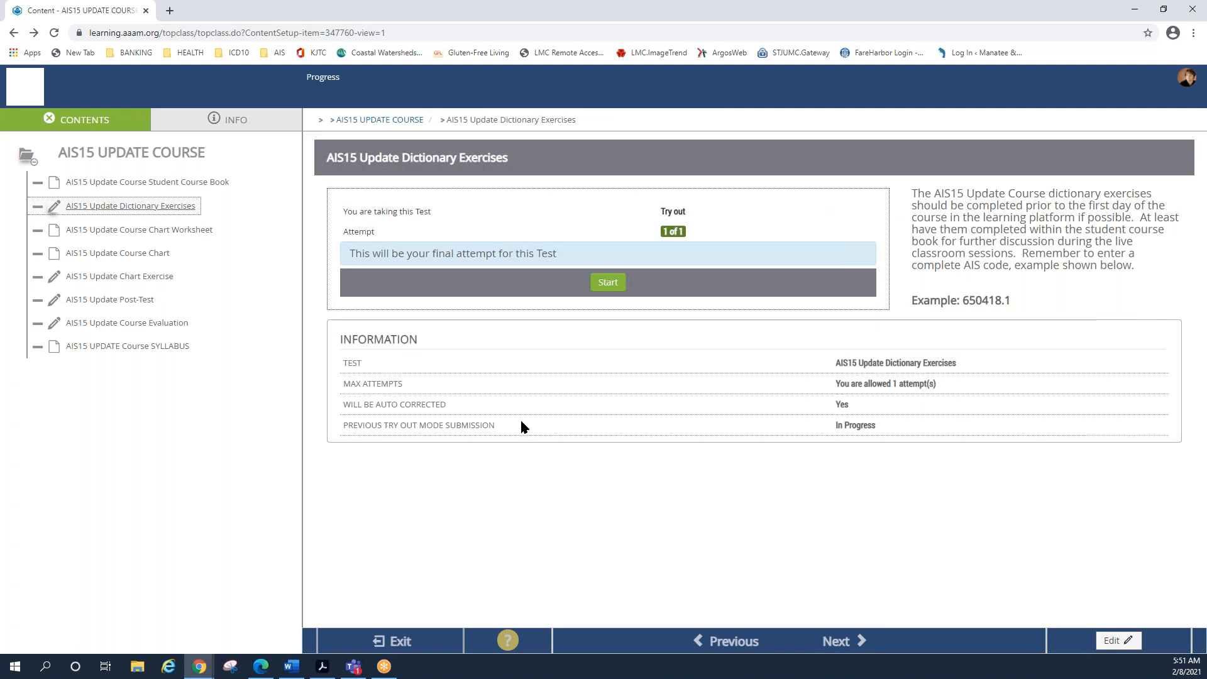
mouse_move(902, 201)
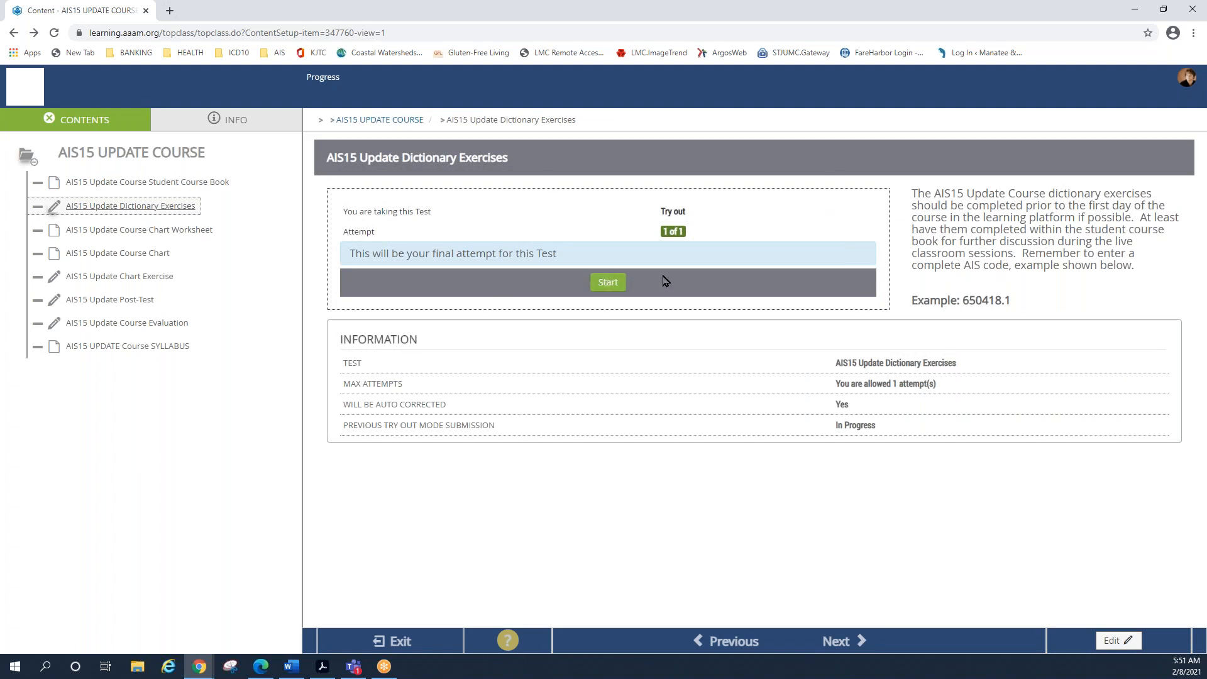
mouse_move(957, 259)
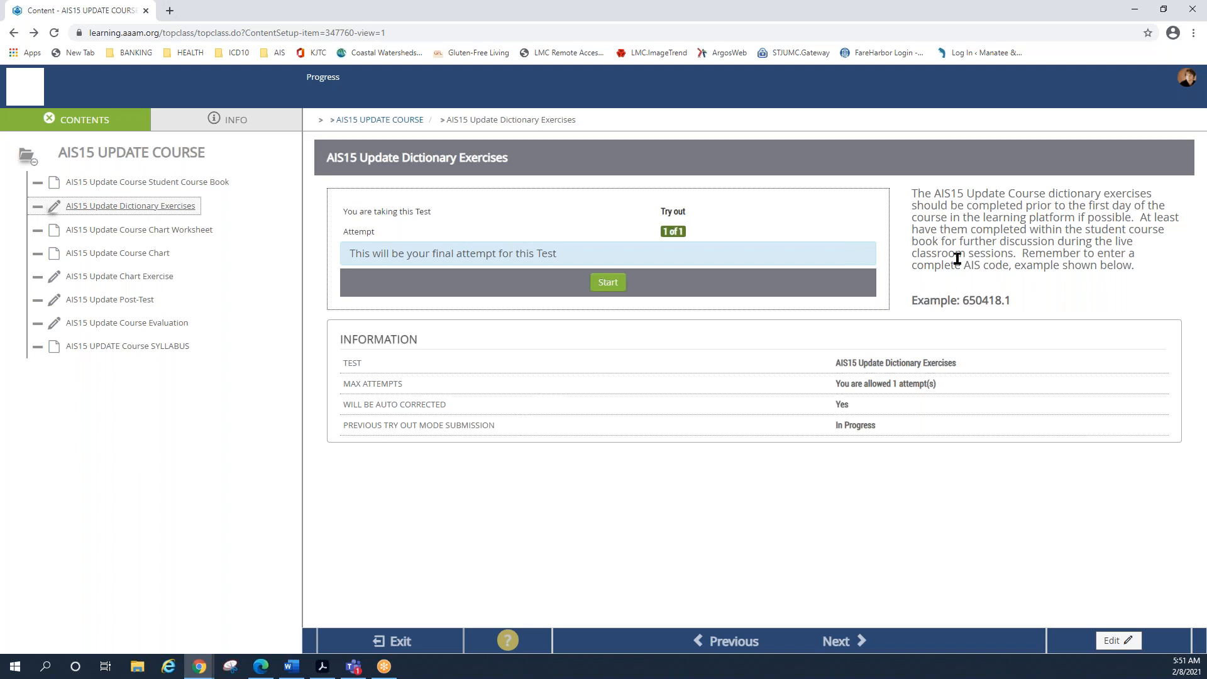
mouse_move(1089, 224)
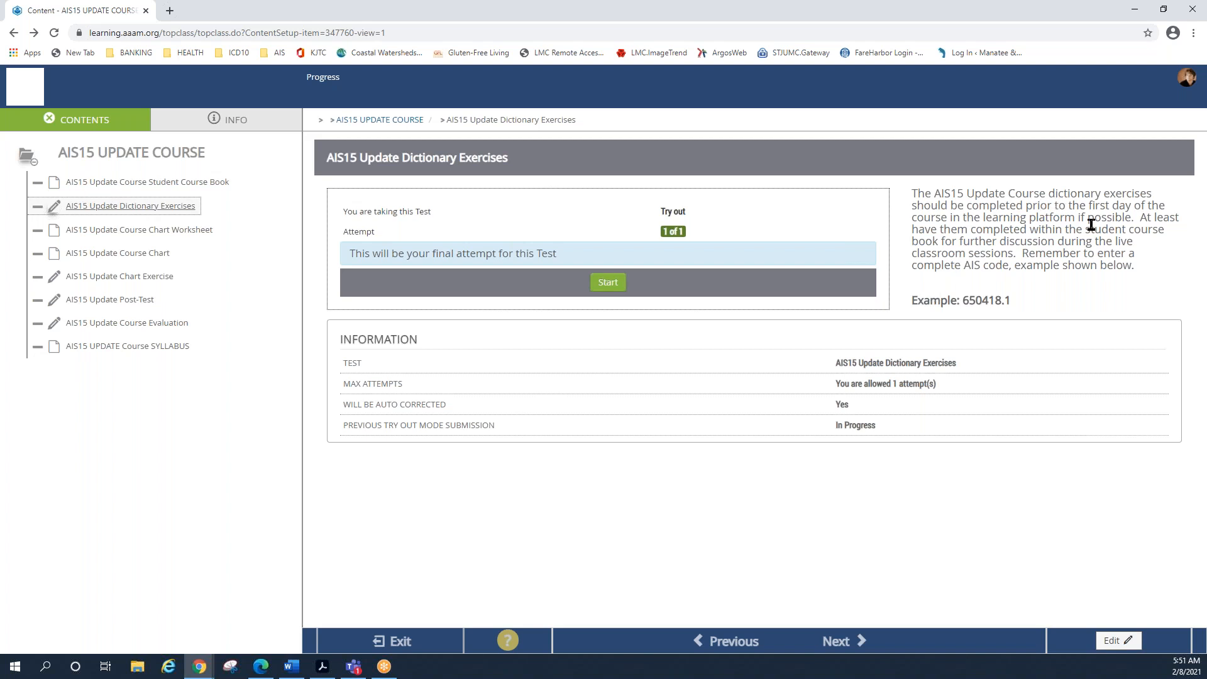
mouse_move(981, 267)
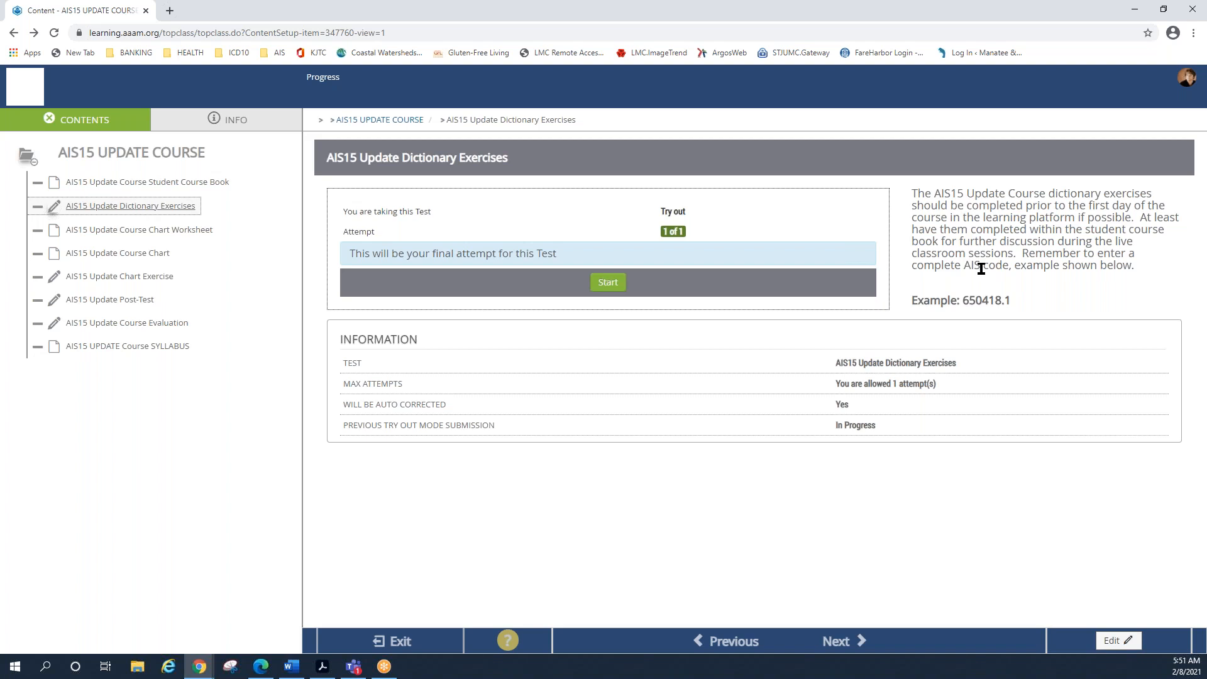
mouse_move(996, 316)
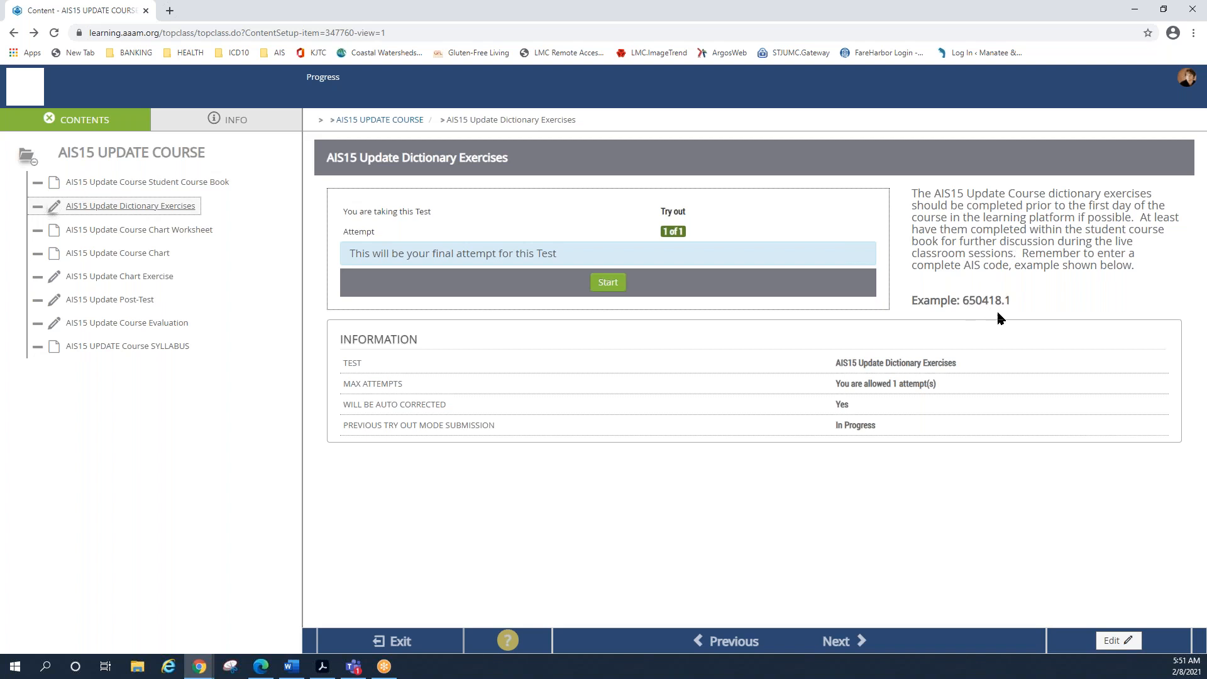
mouse_move(649, 306)
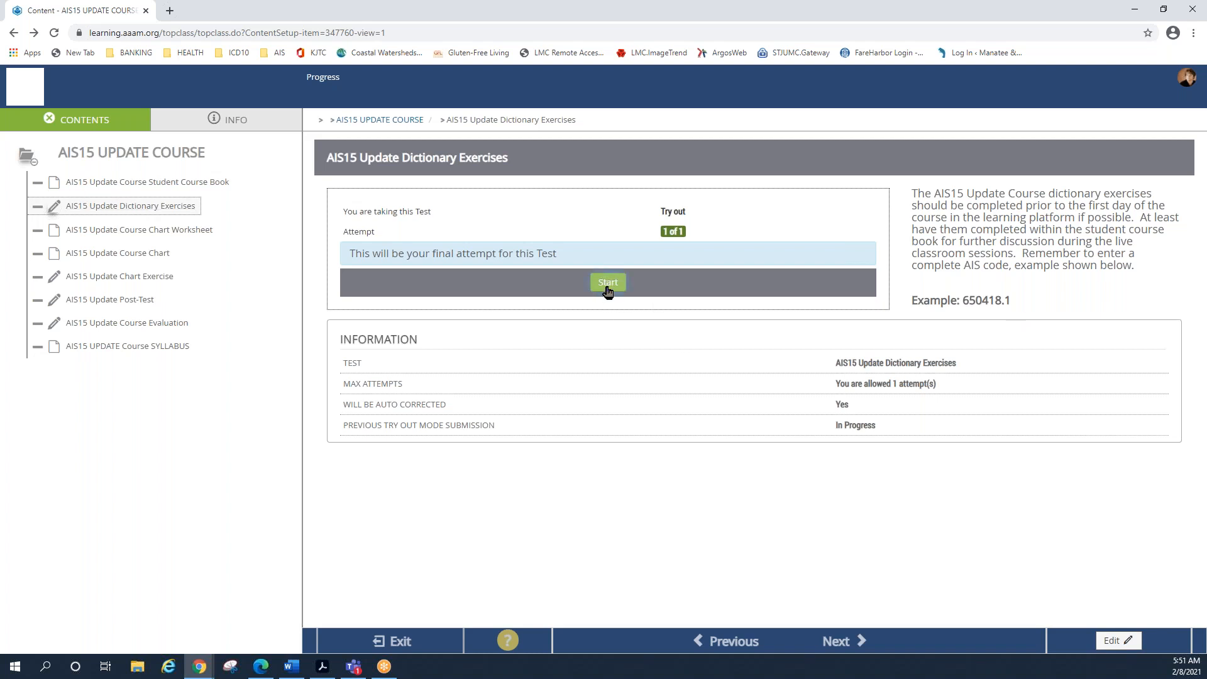
Start the Dictionary Exercises test attempt so its 46 code-entry questions appear
click(608, 282)
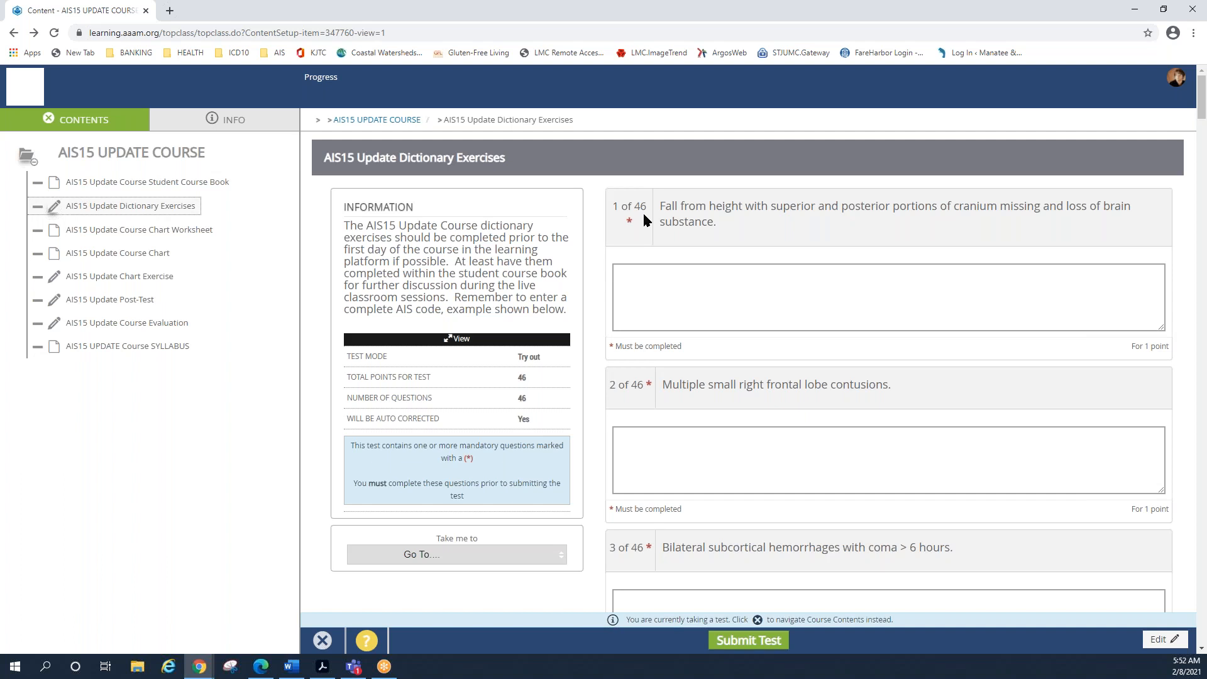
mouse_move(763, 344)
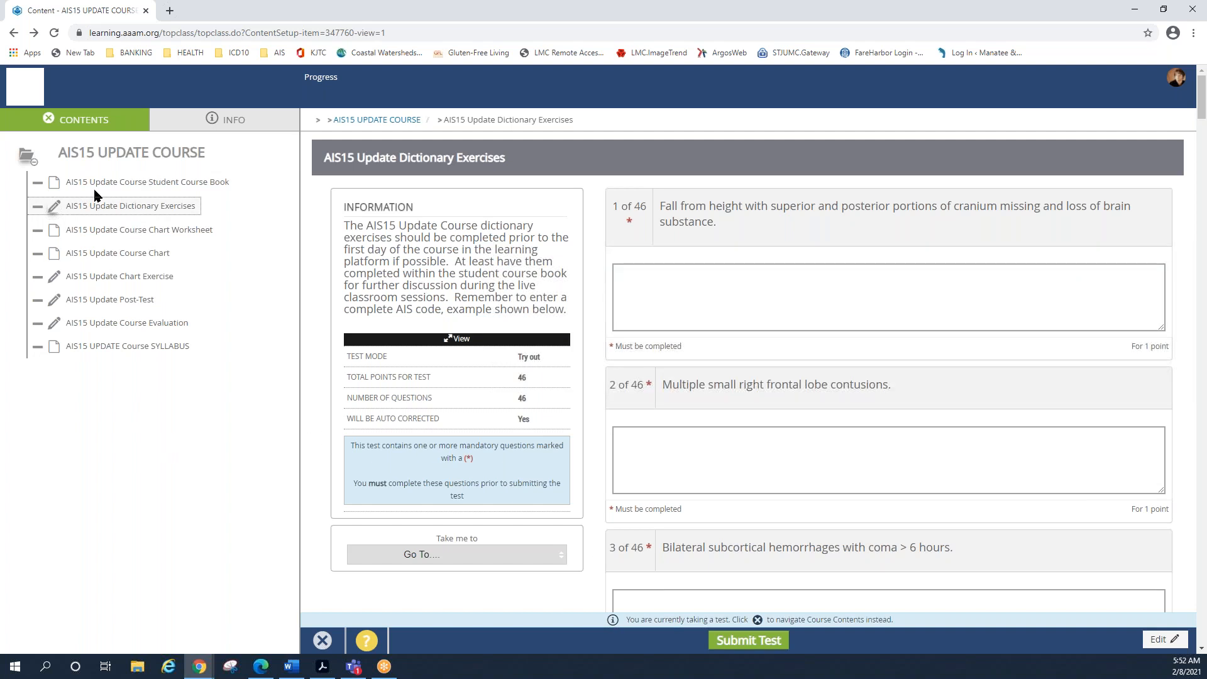
mouse_move(76, 235)
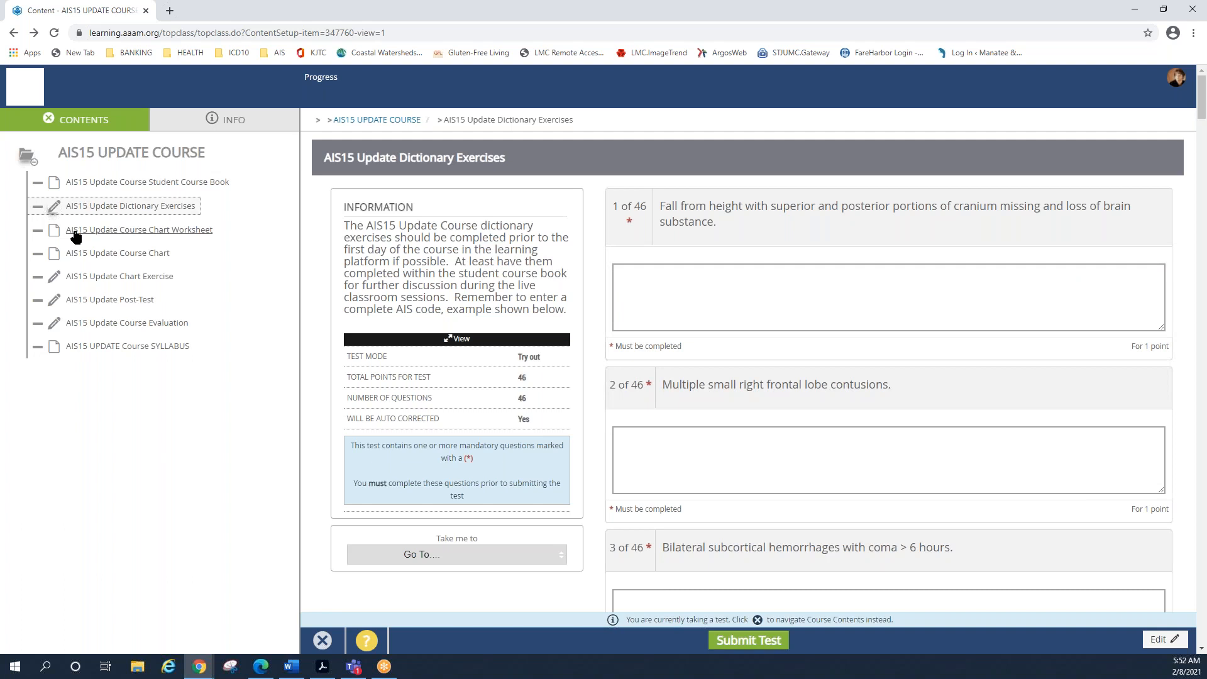
mouse_move(139, 229)
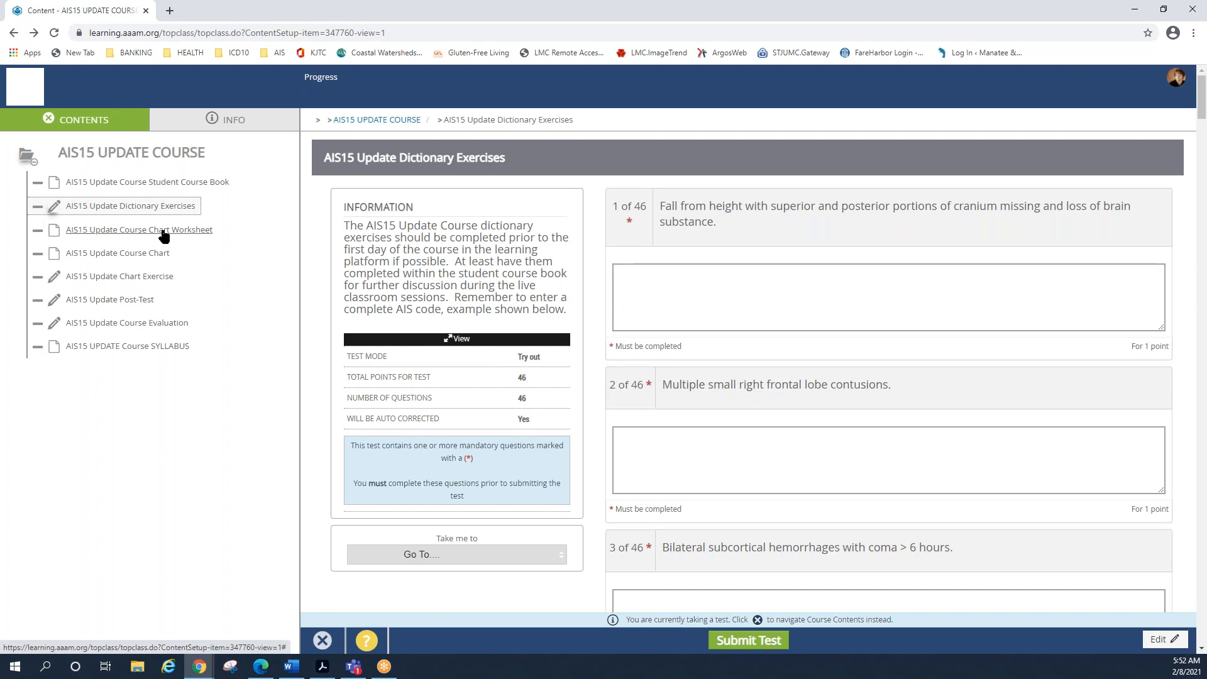
Leave the unfinished test for the Chart Worksheet page and launch AIS15 Chart Exercises Coding Sheets.pdf
click(139, 229)
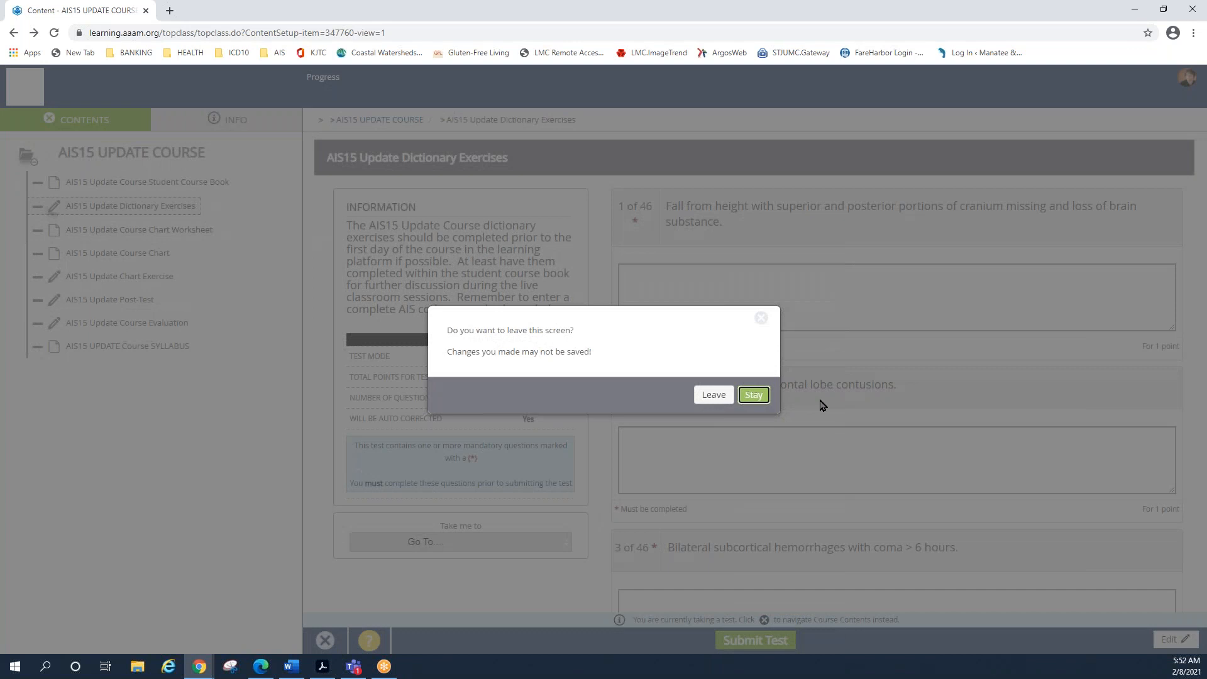
click(711, 394)
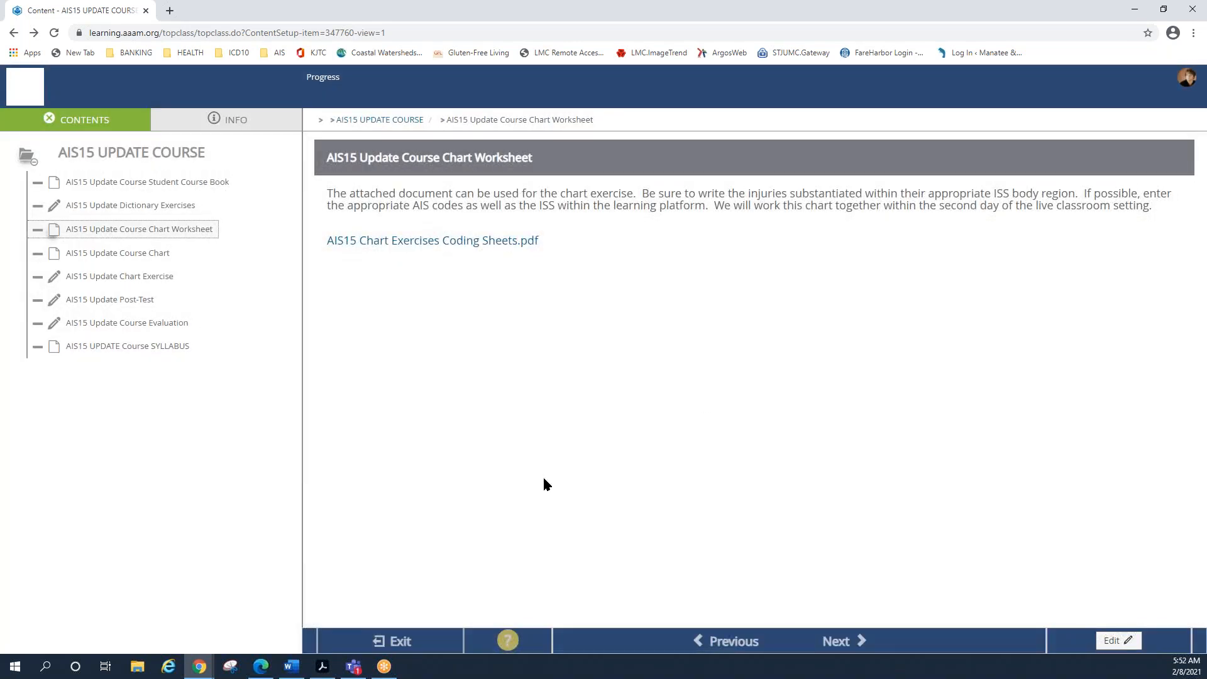
mouse_move(438, 435)
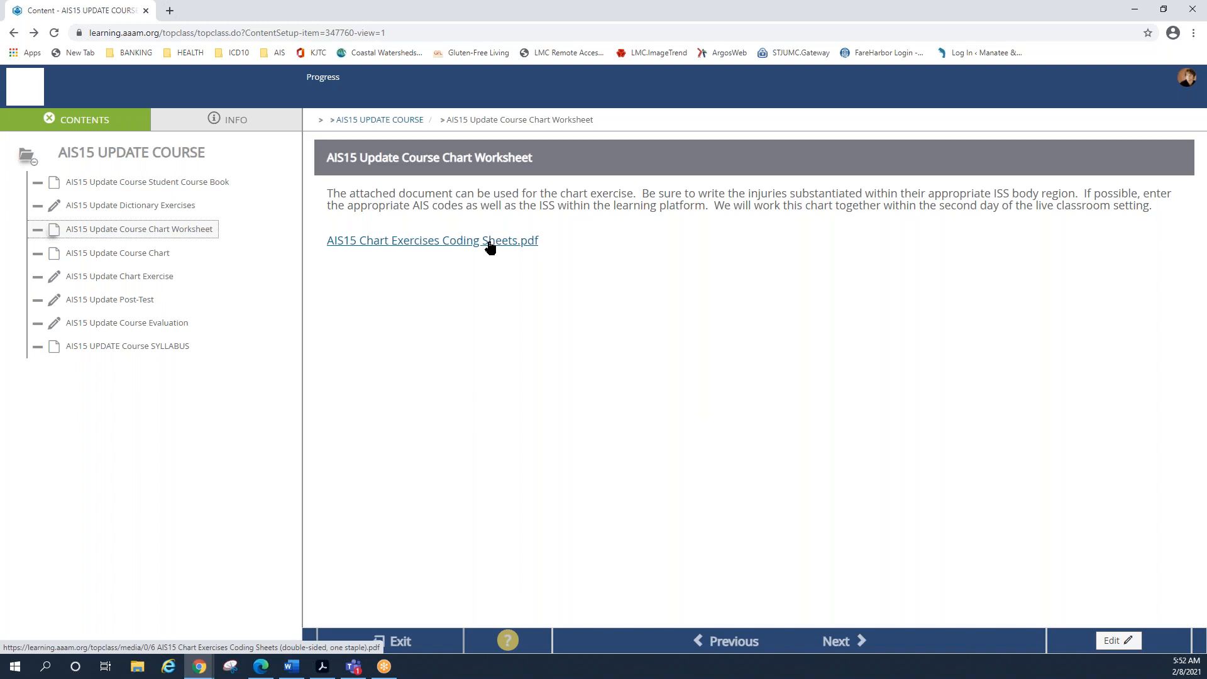
click(432, 240)
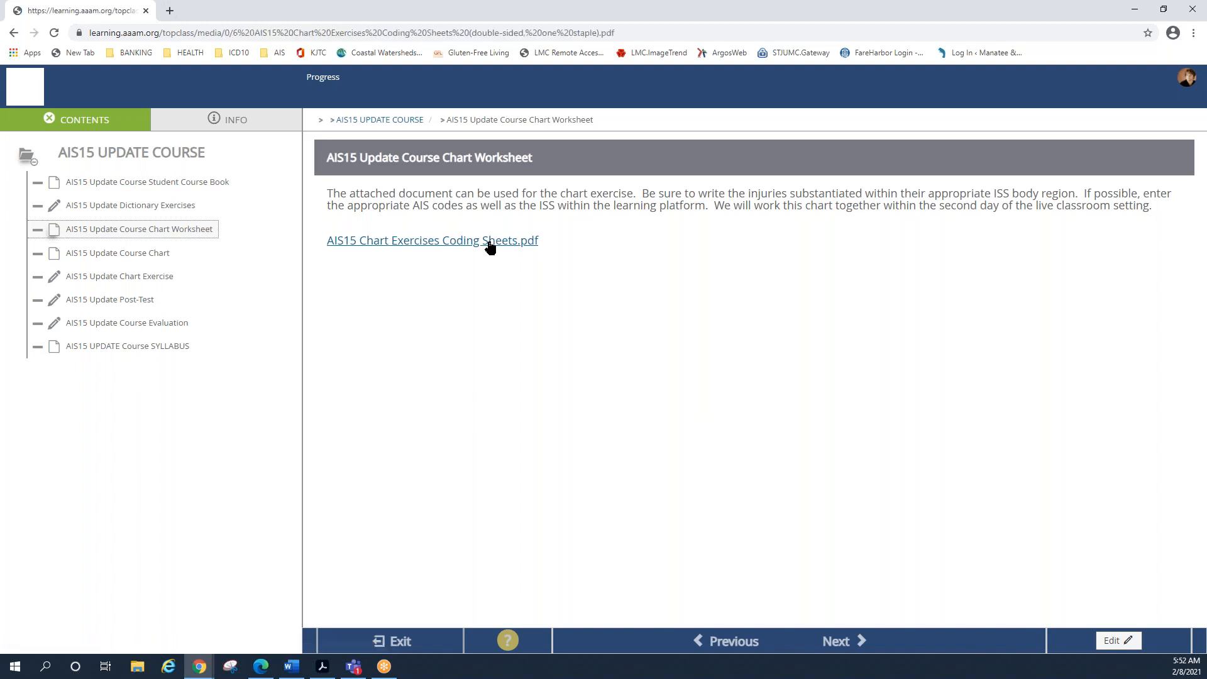
Load the 14-page coding sheets PDF showing page 1, the blank Chart Abstraction Form
click(432, 240)
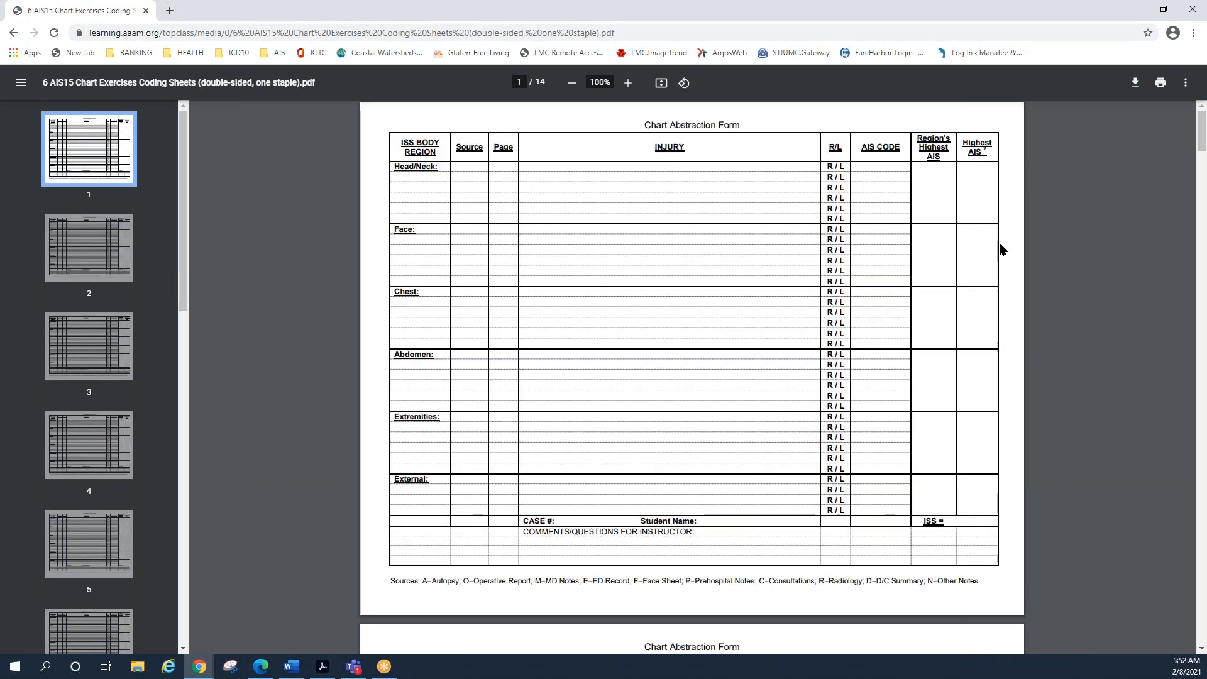
mouse_move(536, 379)
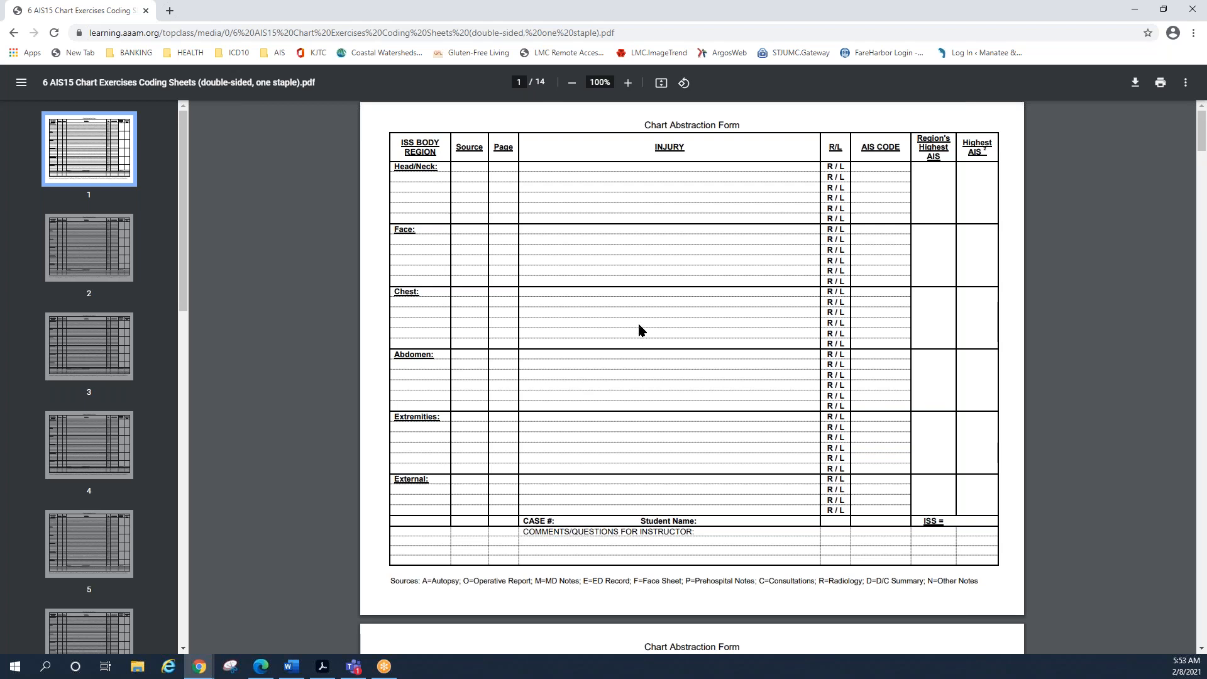
mouse_move(424, 152)
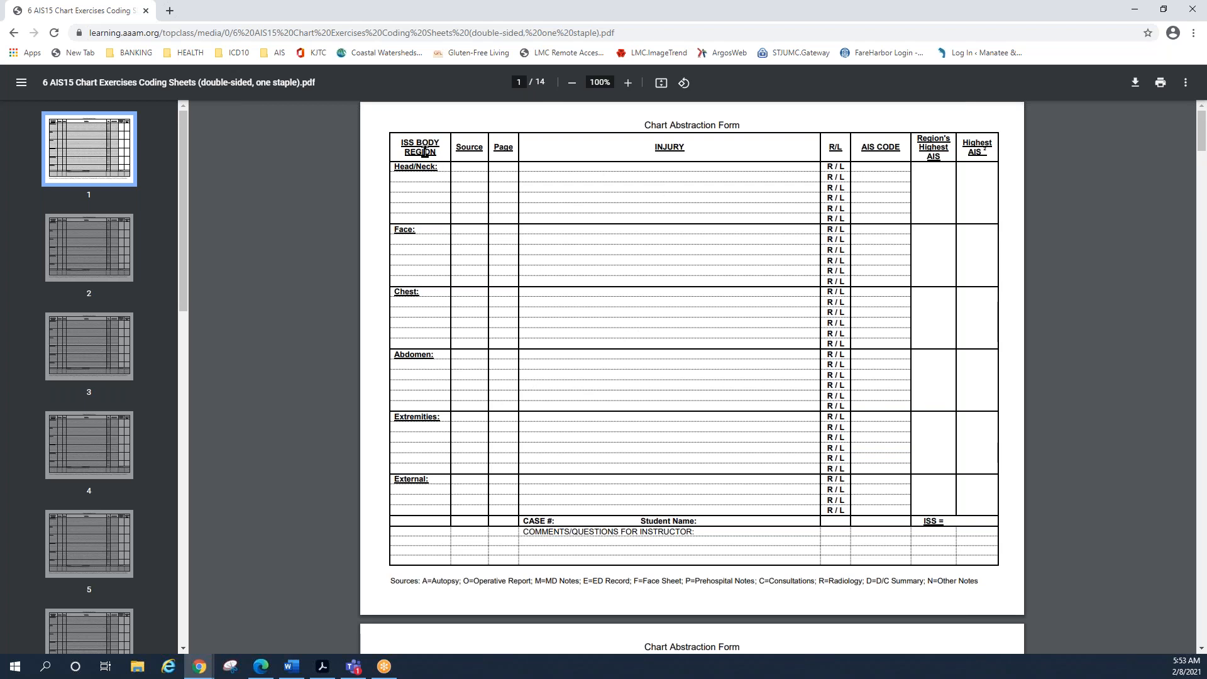
mouse_move(422, 275)
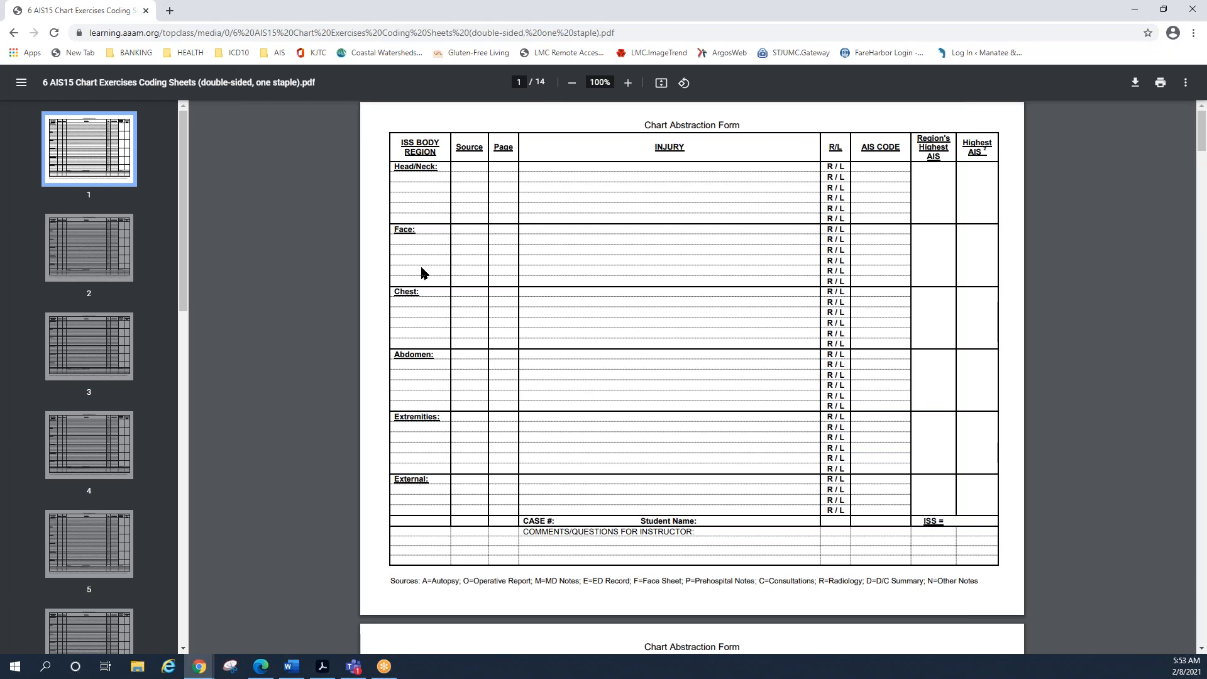
mouse_move(428, 274)
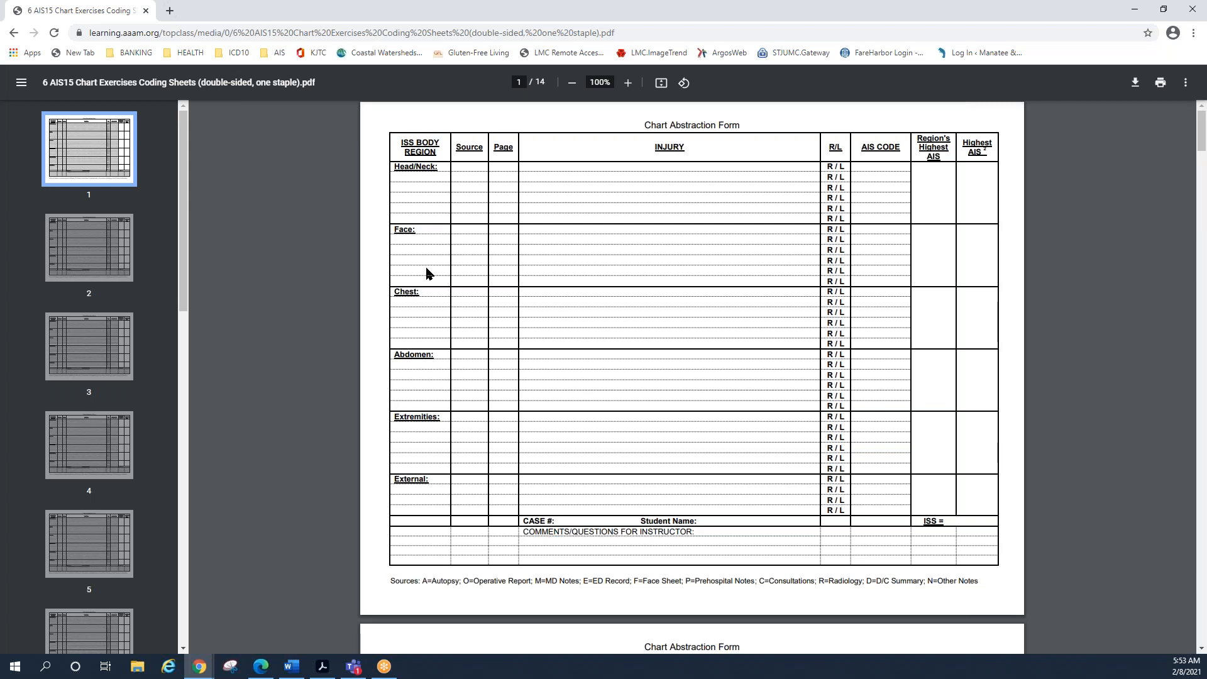
mouse_move(752, 74)
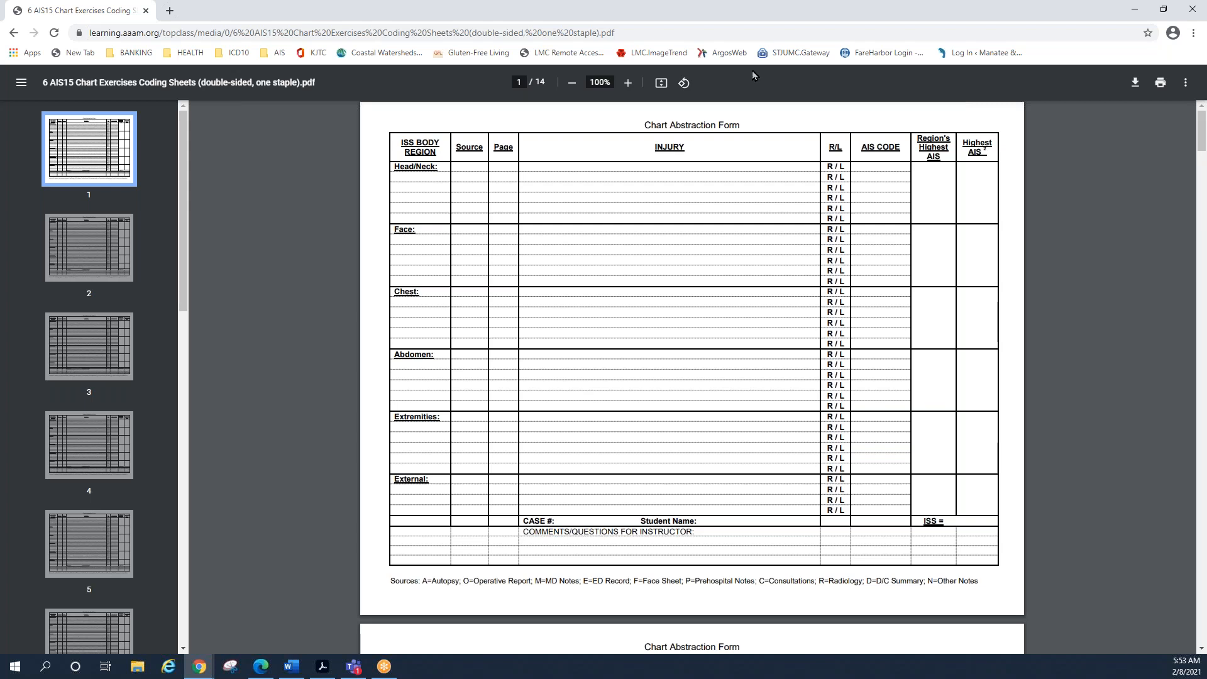
mouse_move(596, 422)
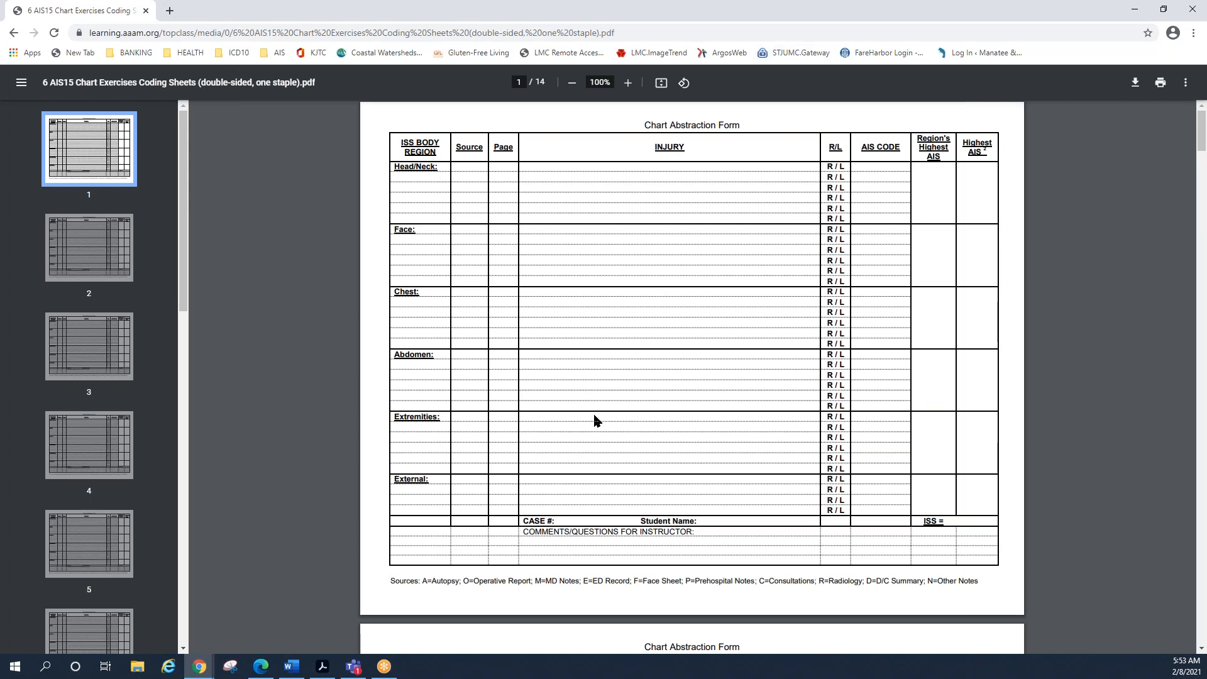
mouse_move(543, 479)
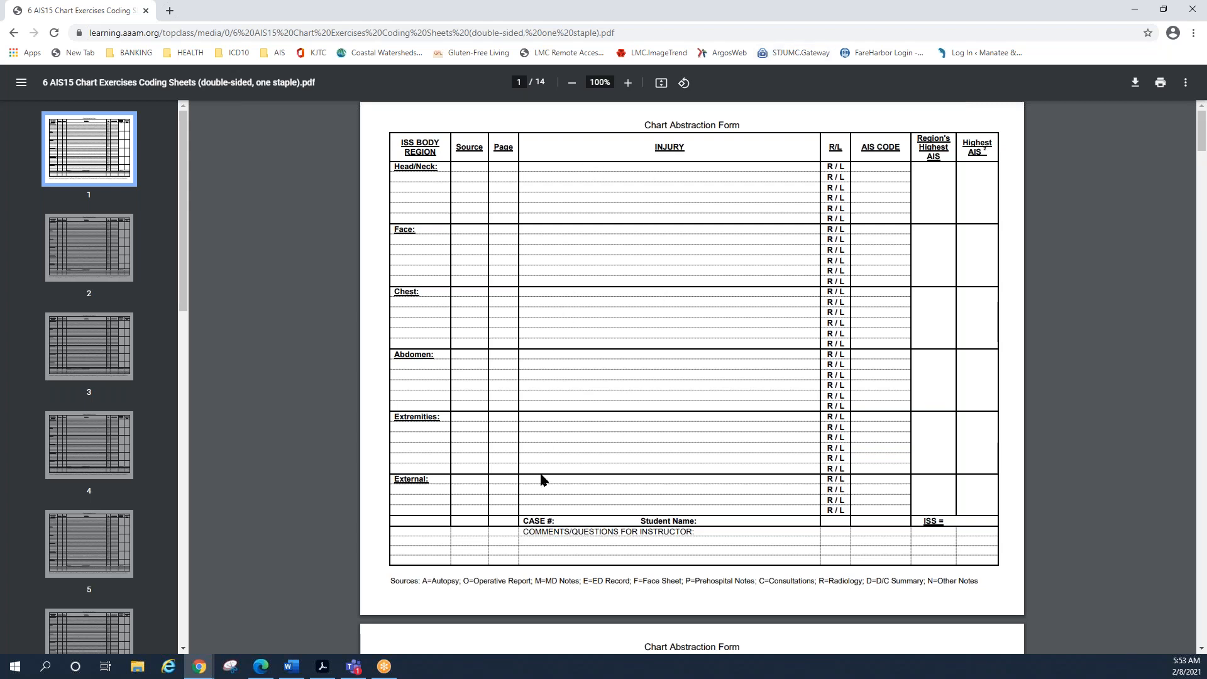
mouse_move(611, 199)
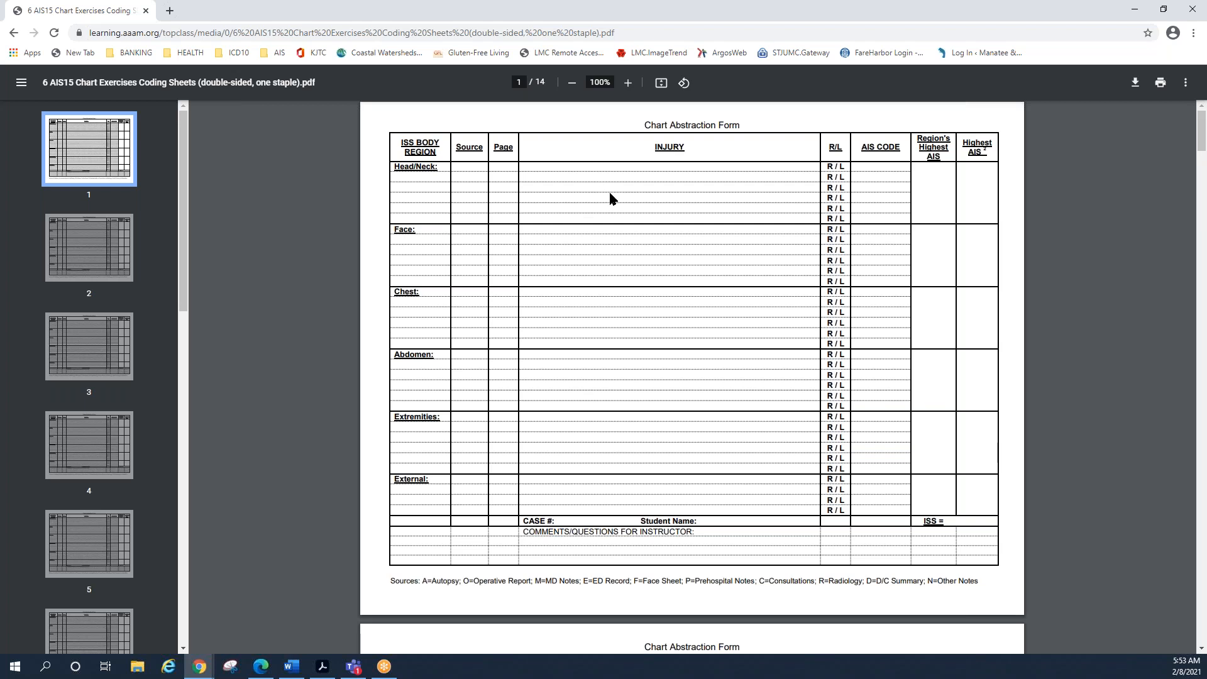
mouse_move(634, 271)
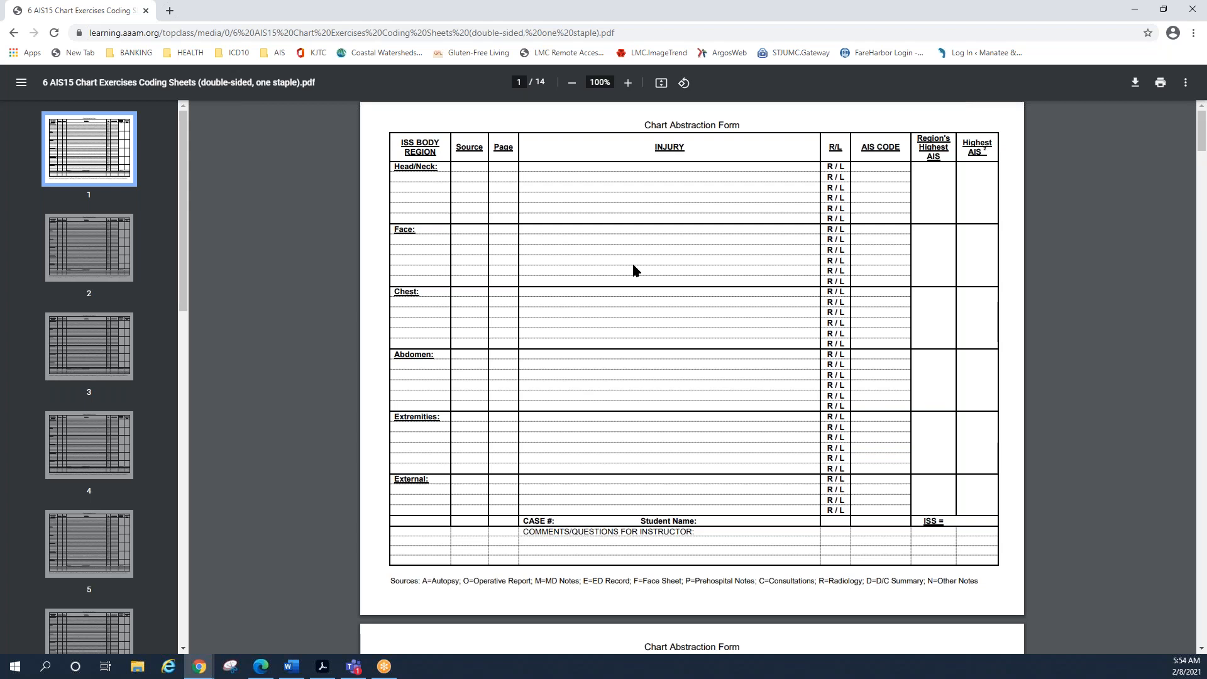
mouse_move(892, 167)
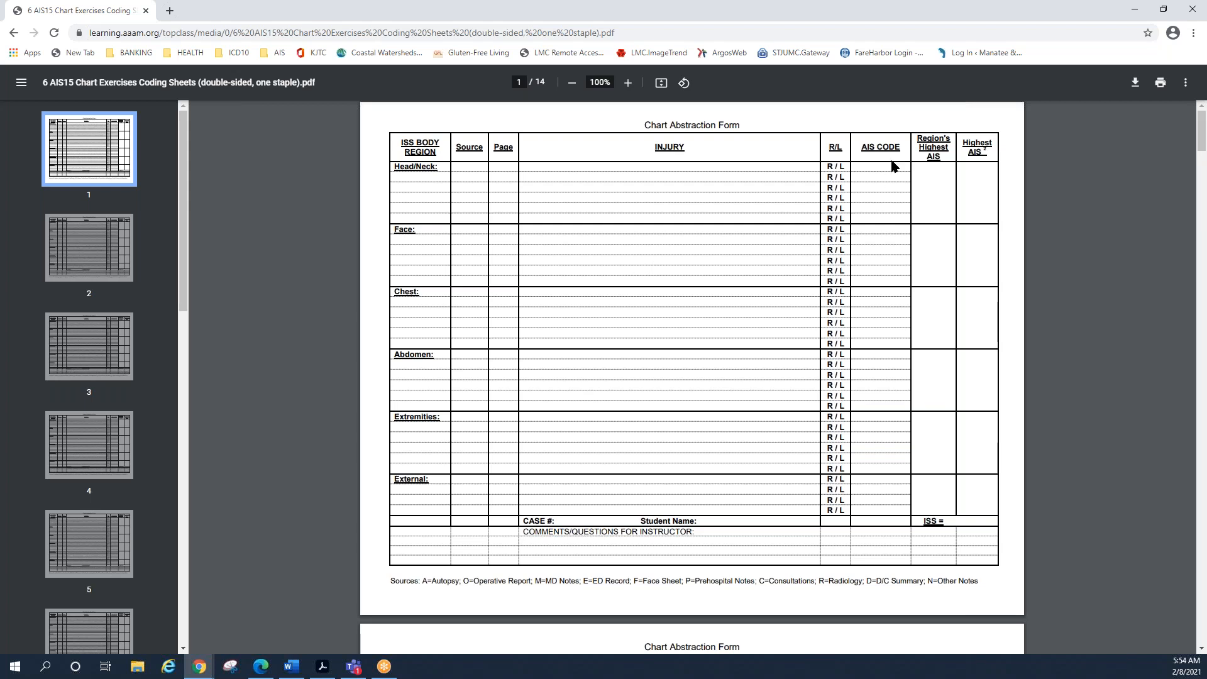
mouse_move(876, 336)
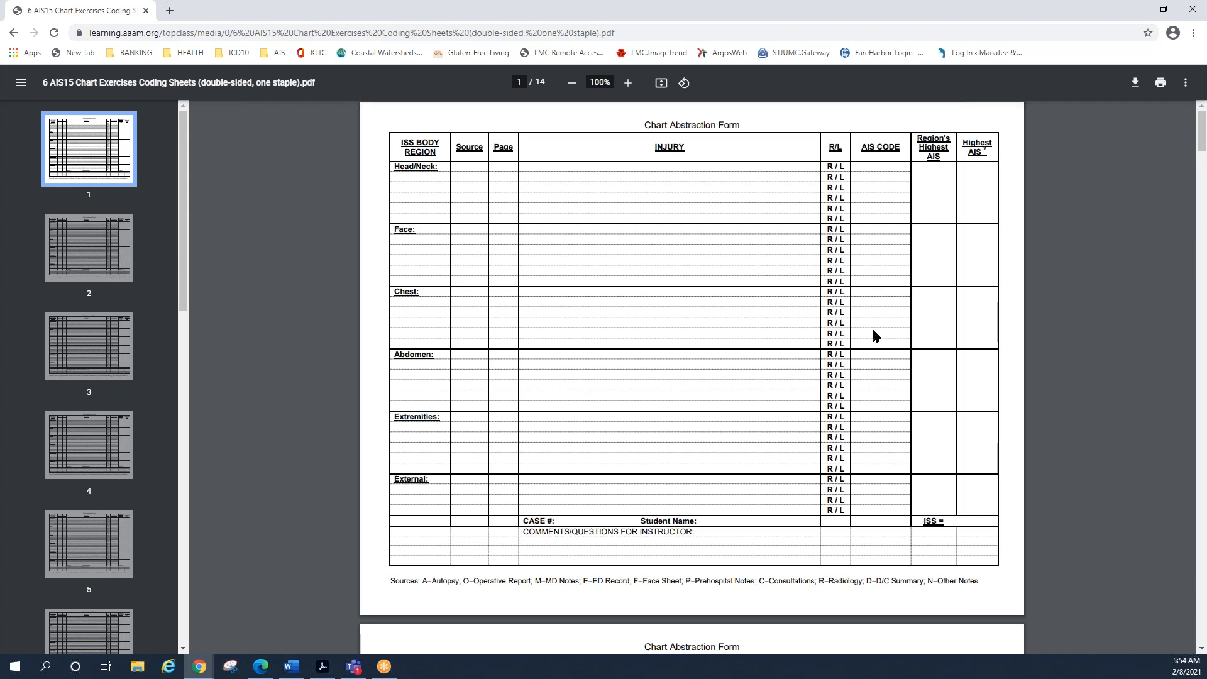
mouse_move(931, 244)
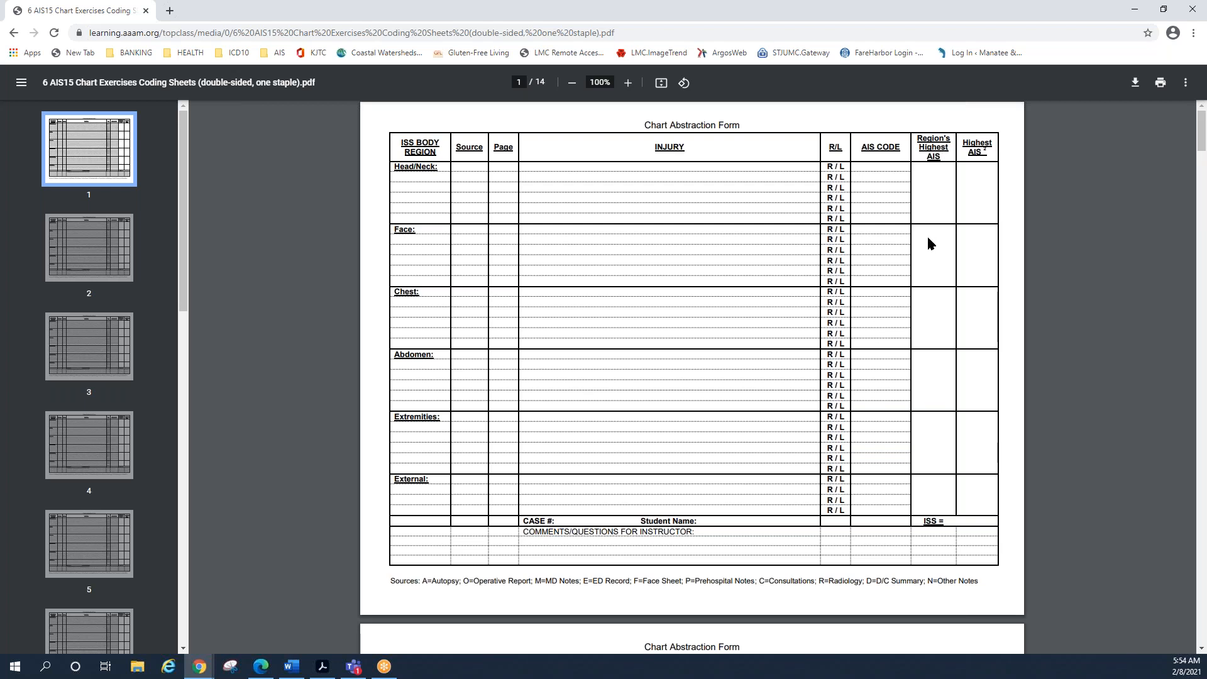
mouse_move(421, 227)
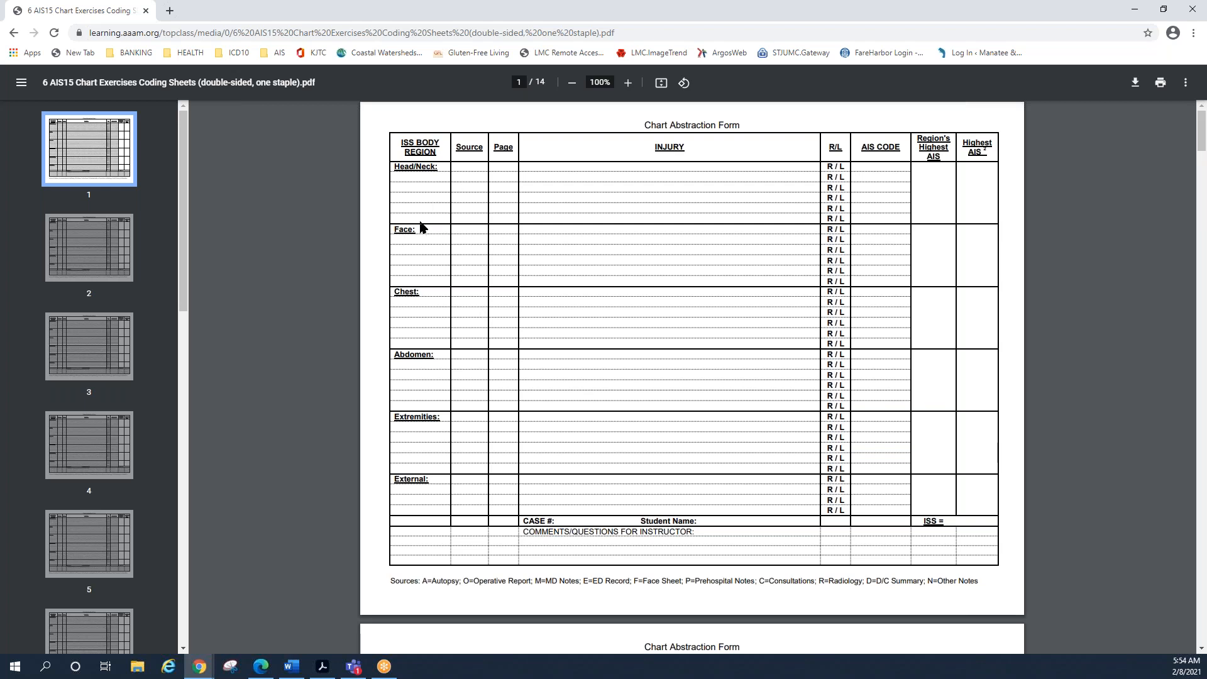
mouse_move(834, 348)
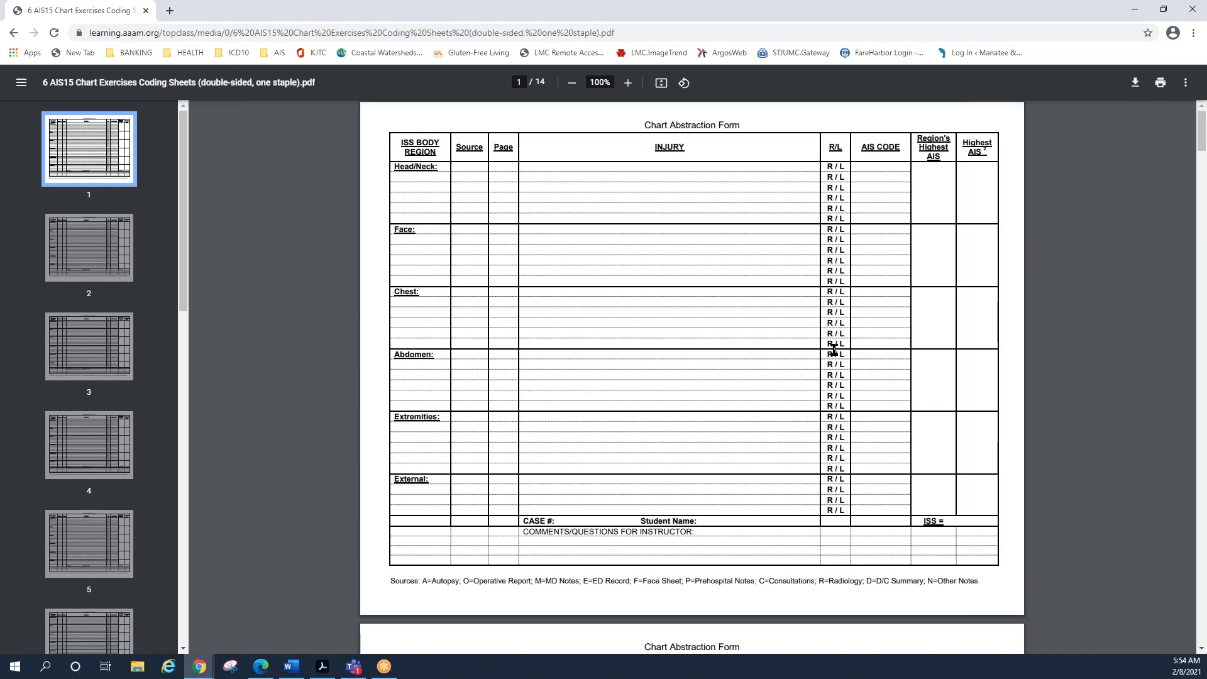
mouse_move(993, 239)
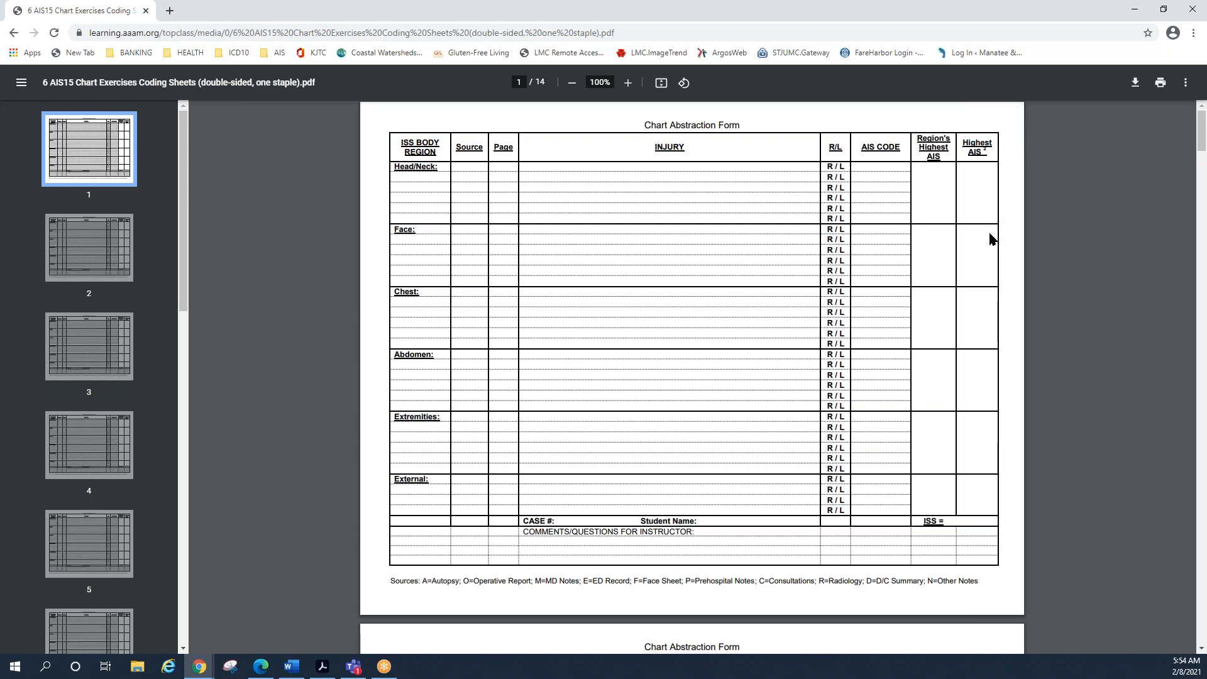
mouse_move(988, 258)
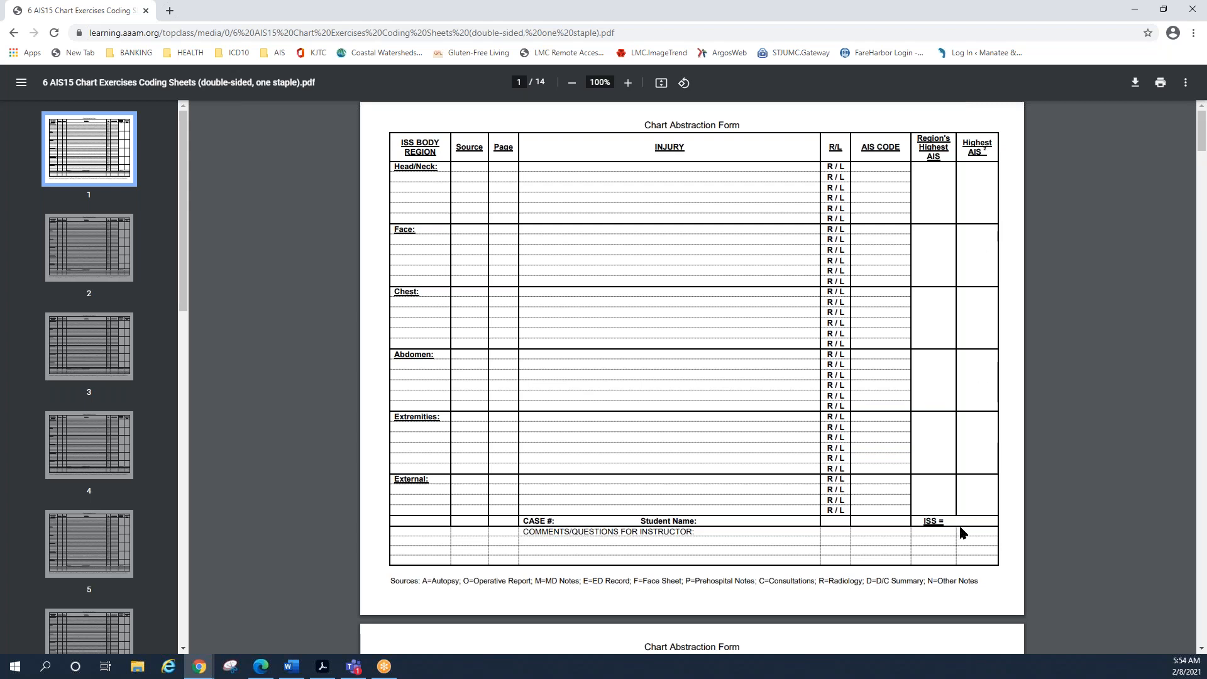
mouse_move(479, 485)
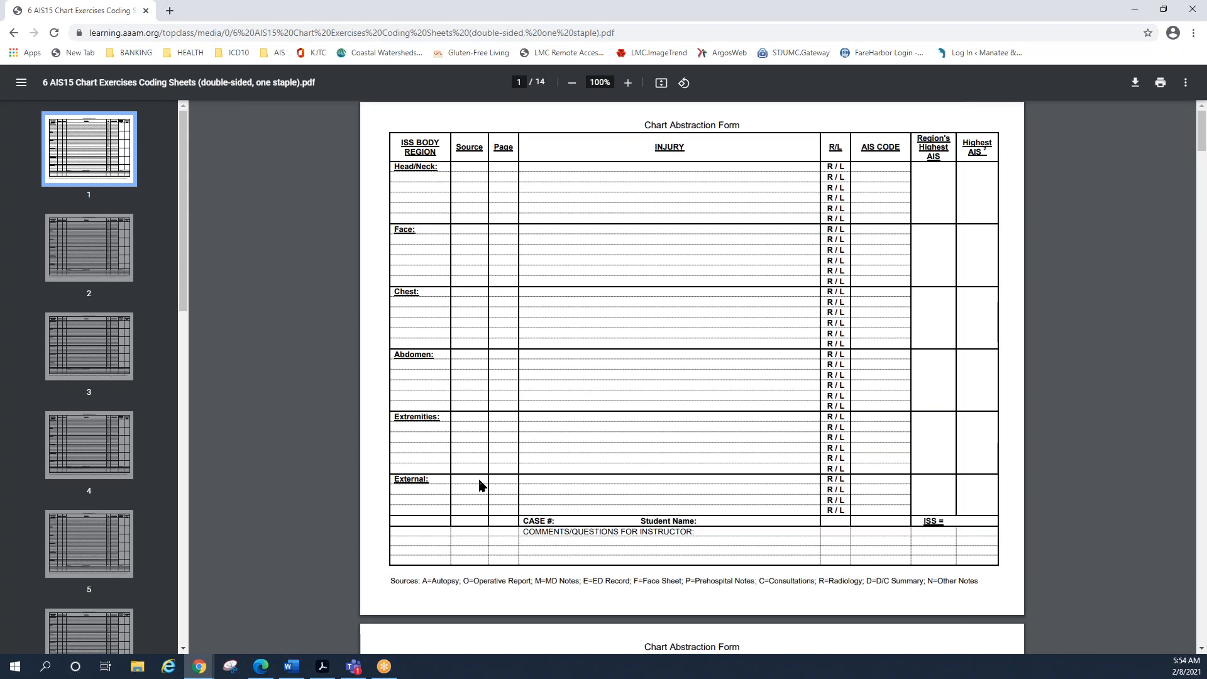
mouse_move(280, 424)
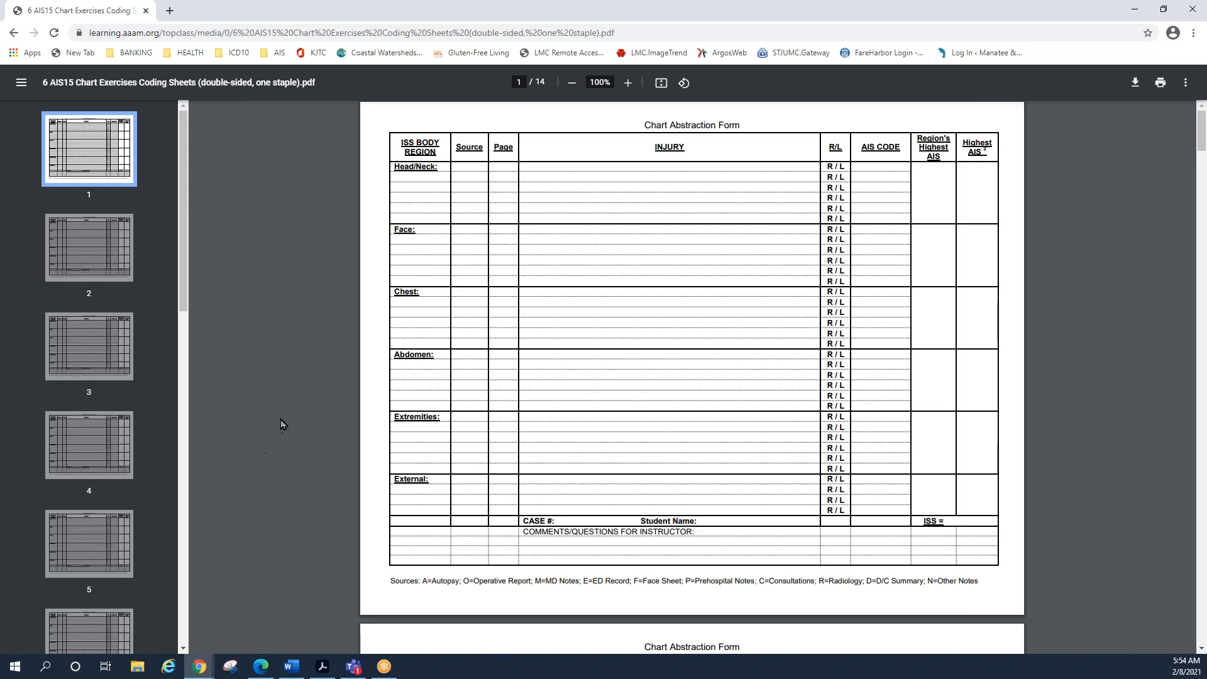
mouse_move(505, 217)
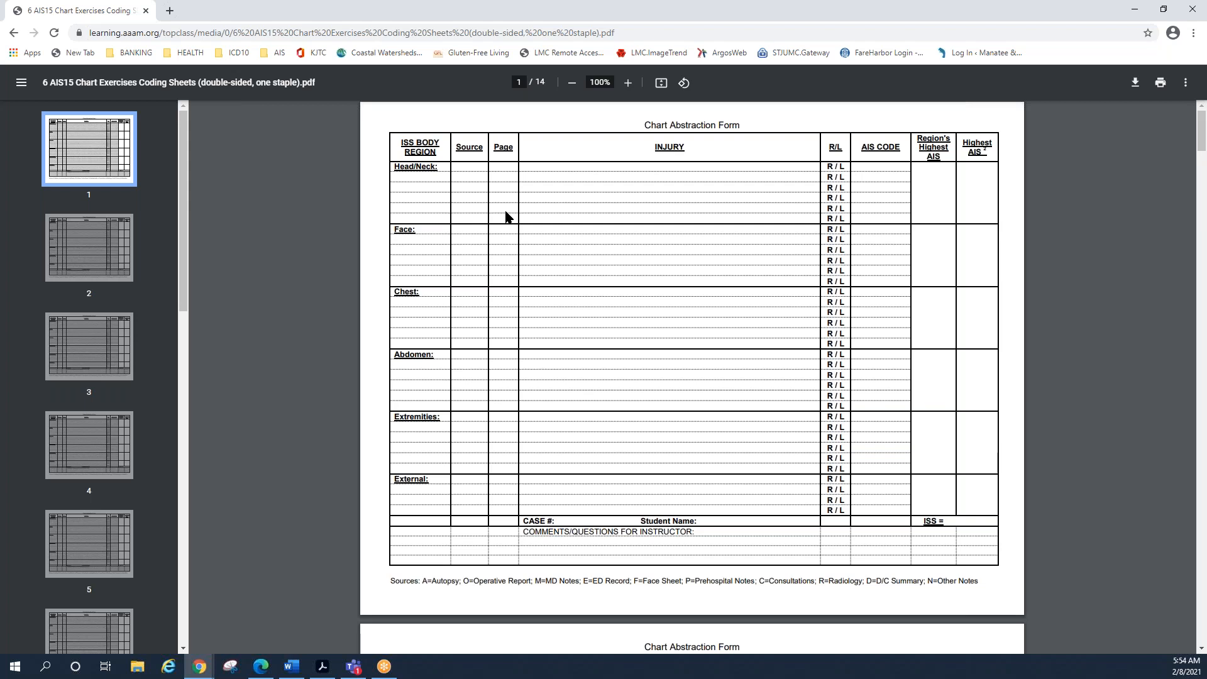
mouse_move(756, 210)
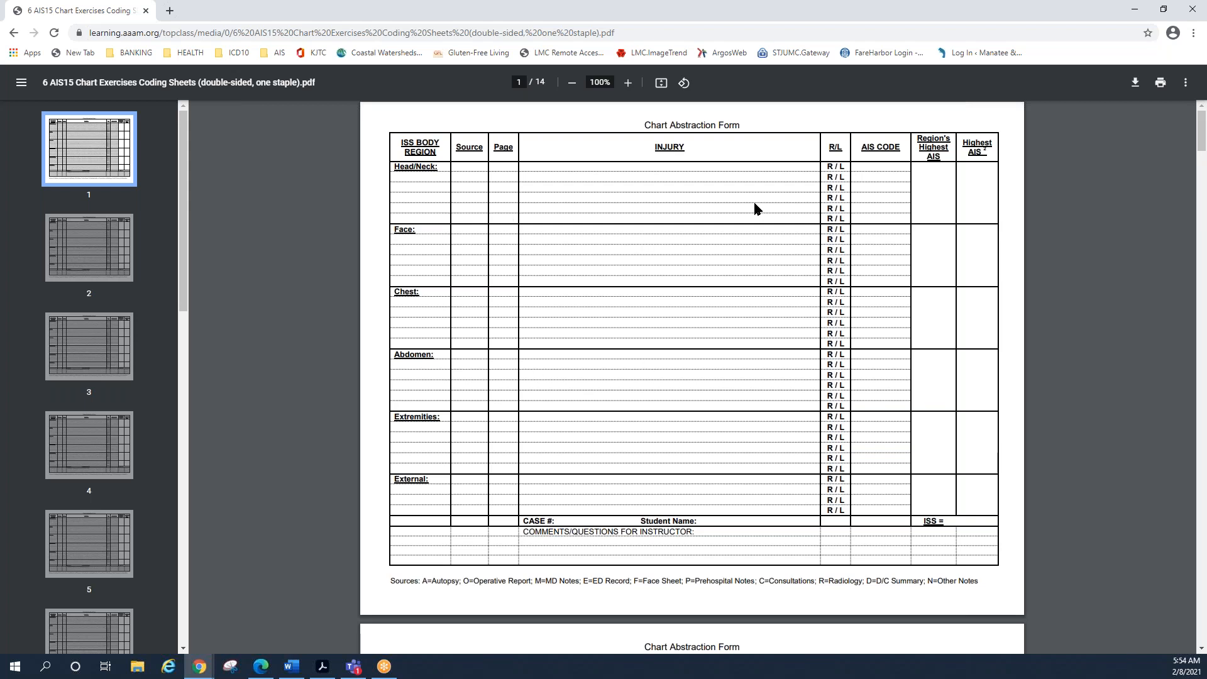
mouse_move(1134, 83)
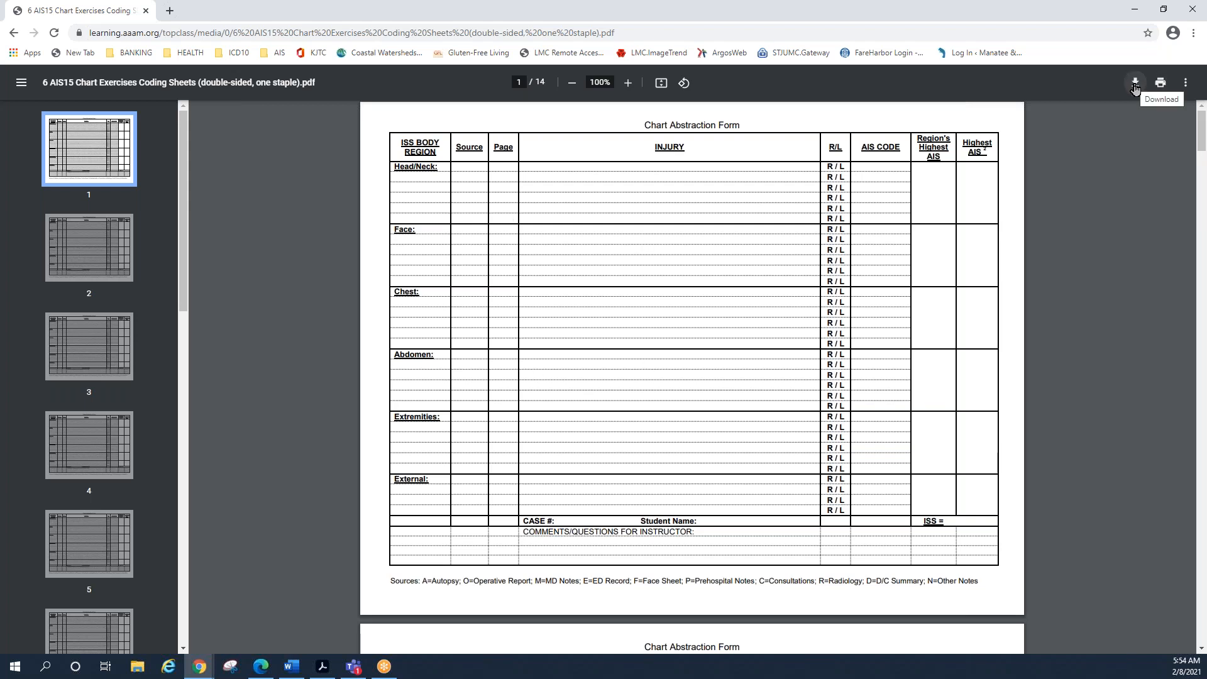
mouse_move(1140, 95)
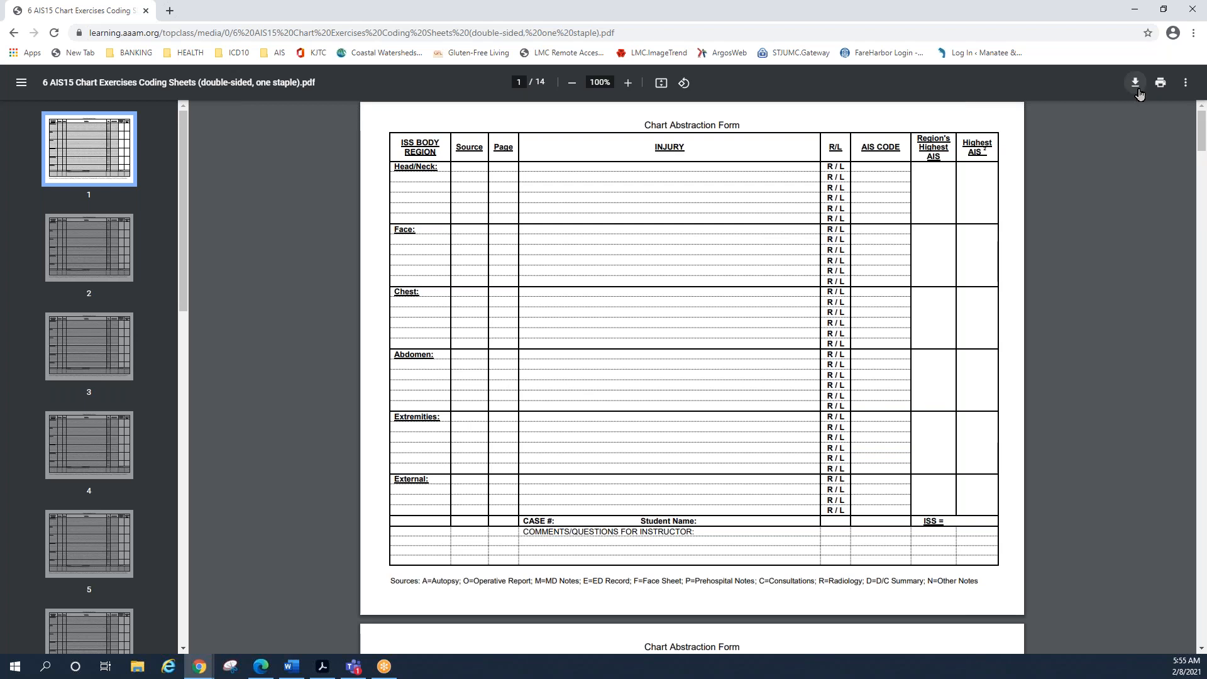
mouse_move(1135, 83)
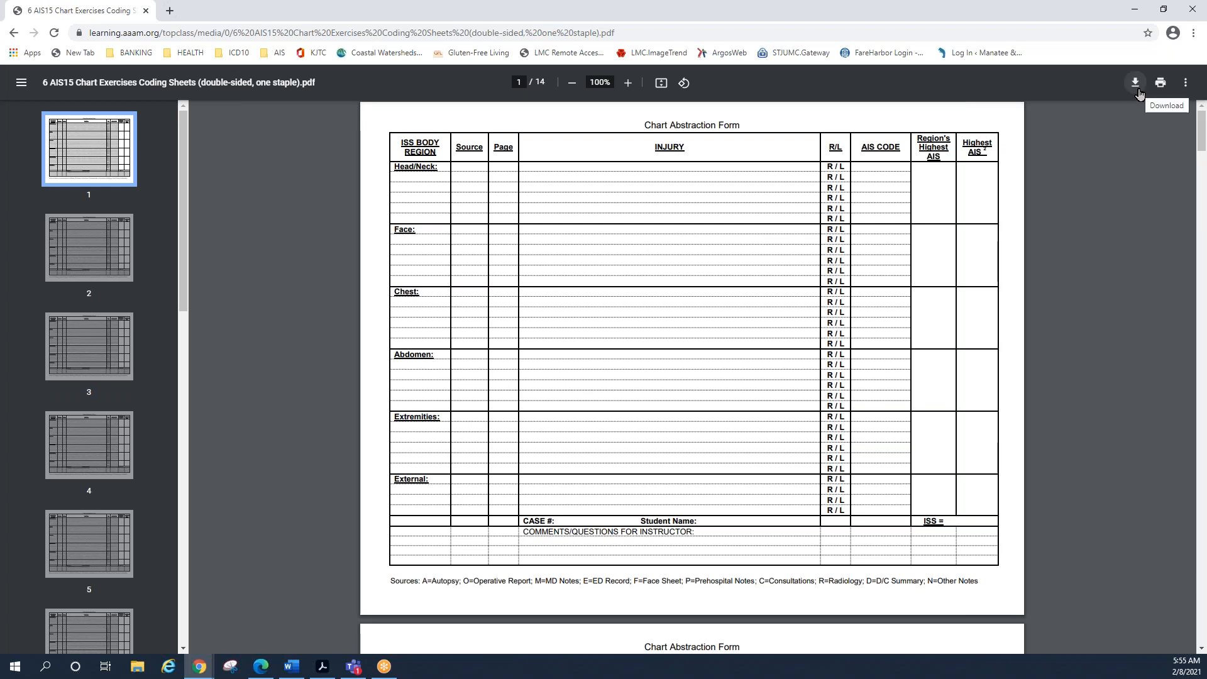
mouse_move(1161, 83)
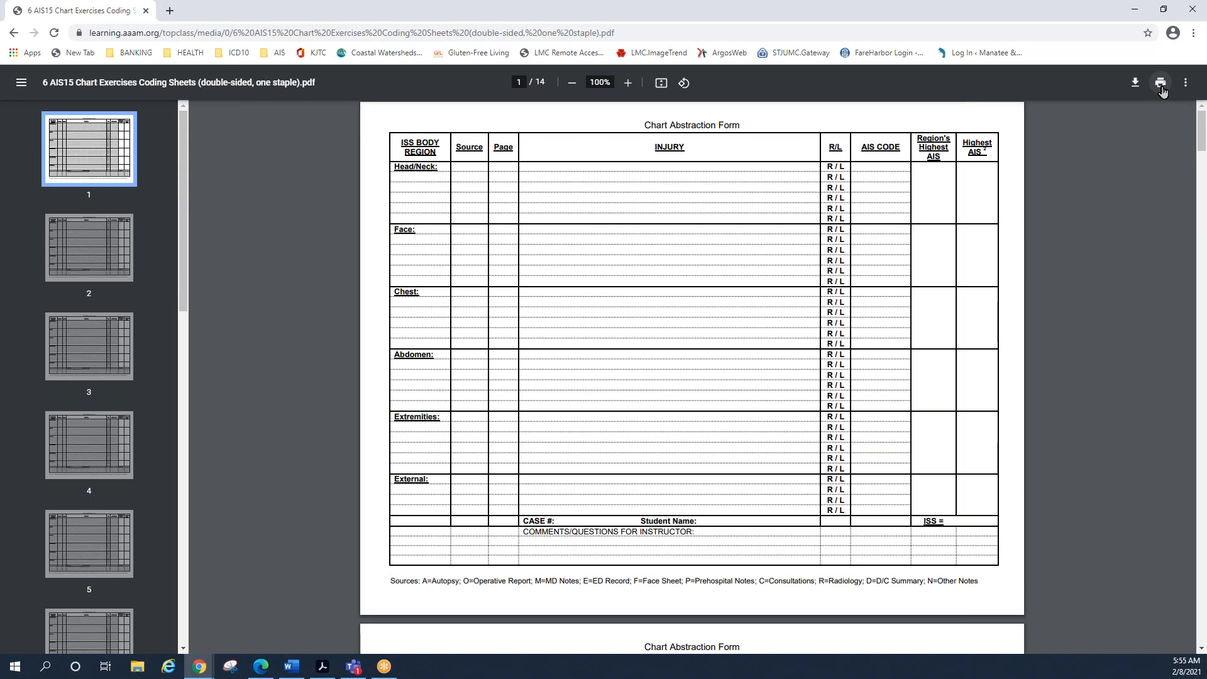
mouse_move(1161, 83)
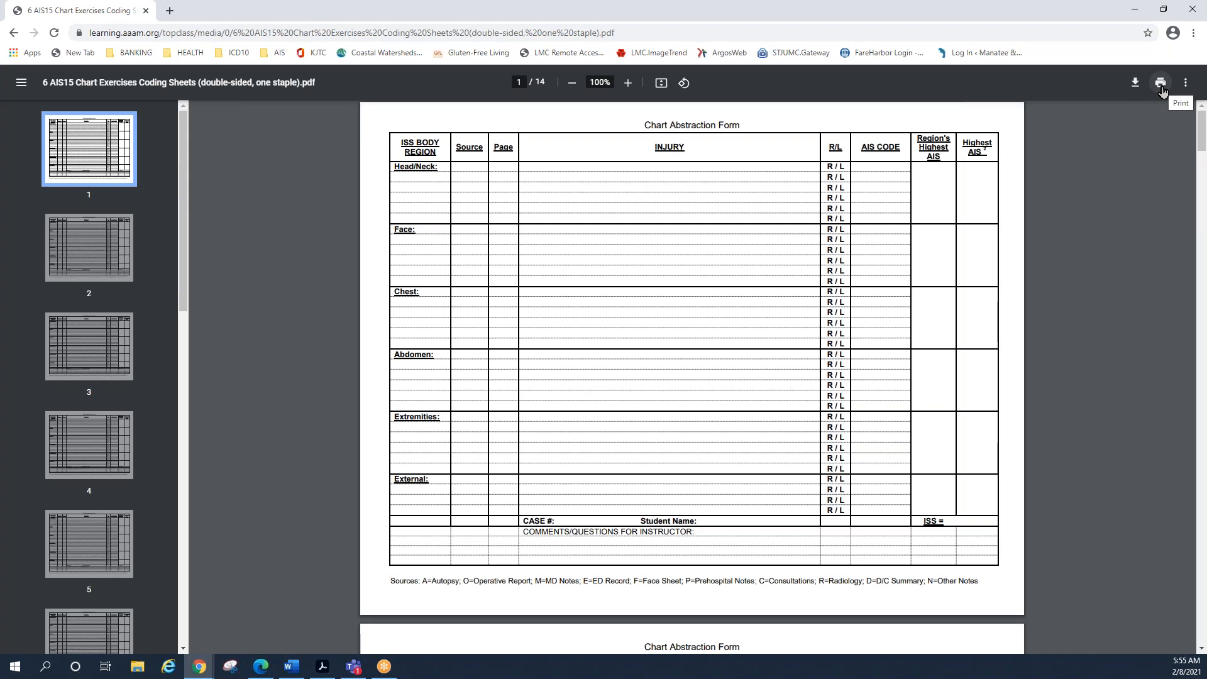
mouse_move(14, 30)
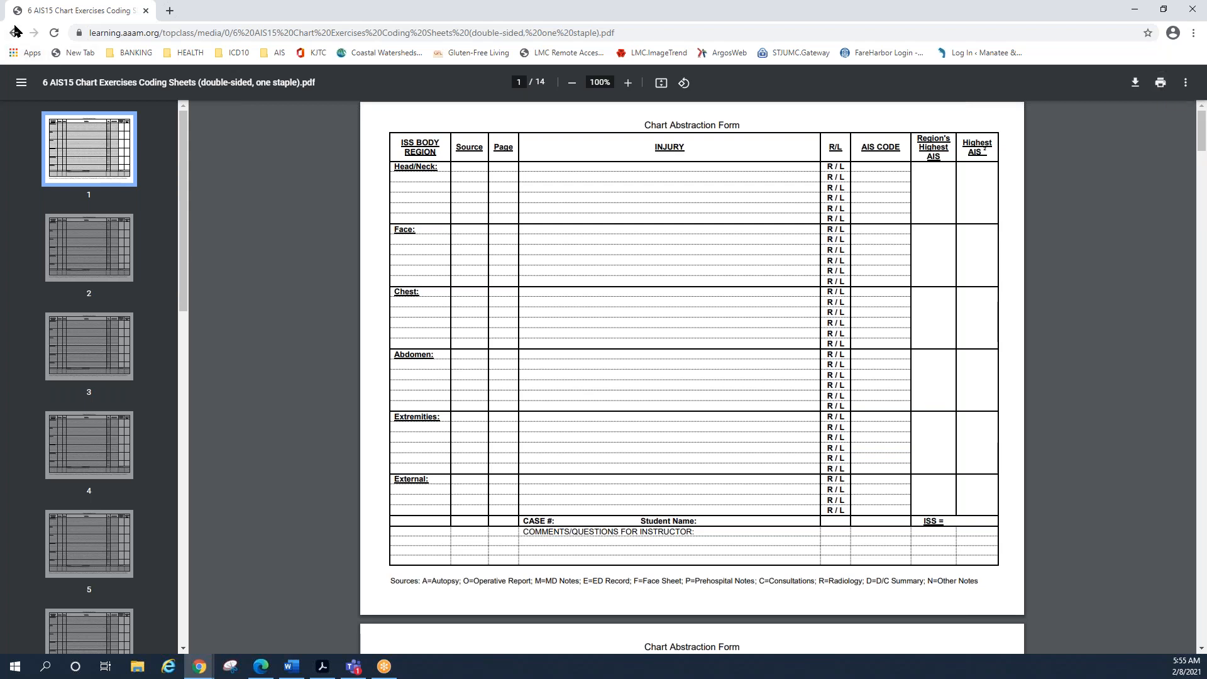
Go back in the browser from the coding sheets PDF to the AIS15 Update Course content page
click(13, 33)
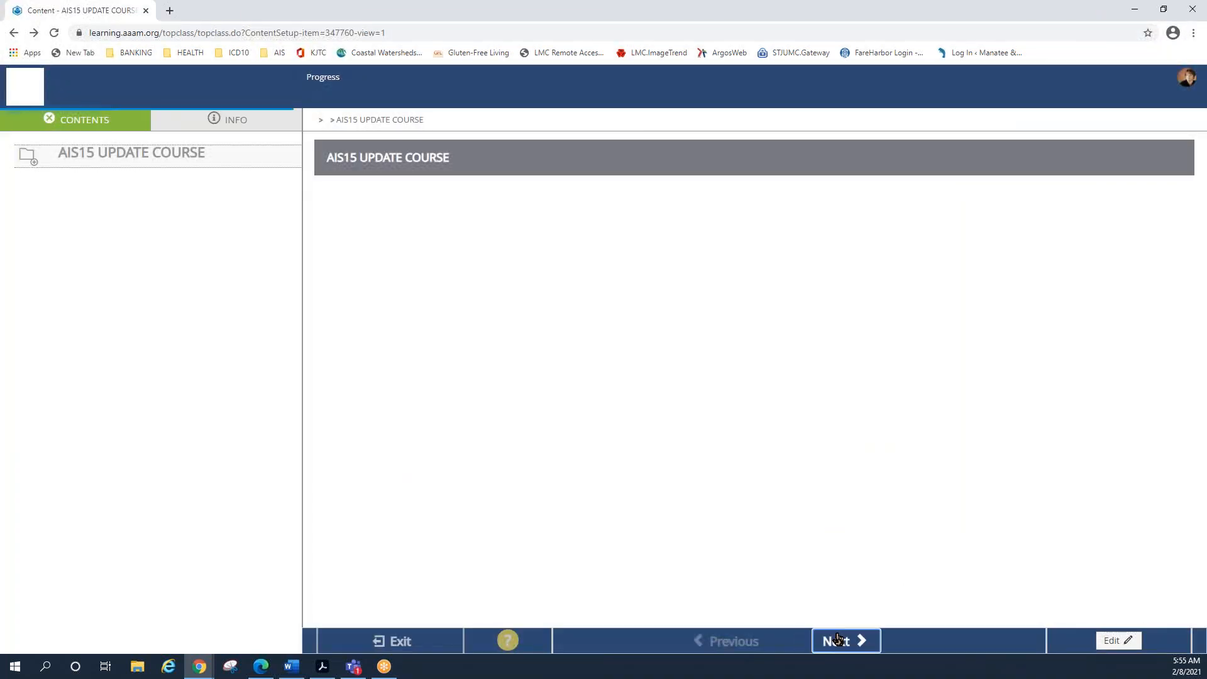
Advance to the Student Course Book item, then show the AIS15 Update Course Chart page with Chart_UpdateCourse.pdf
click(845, 640)
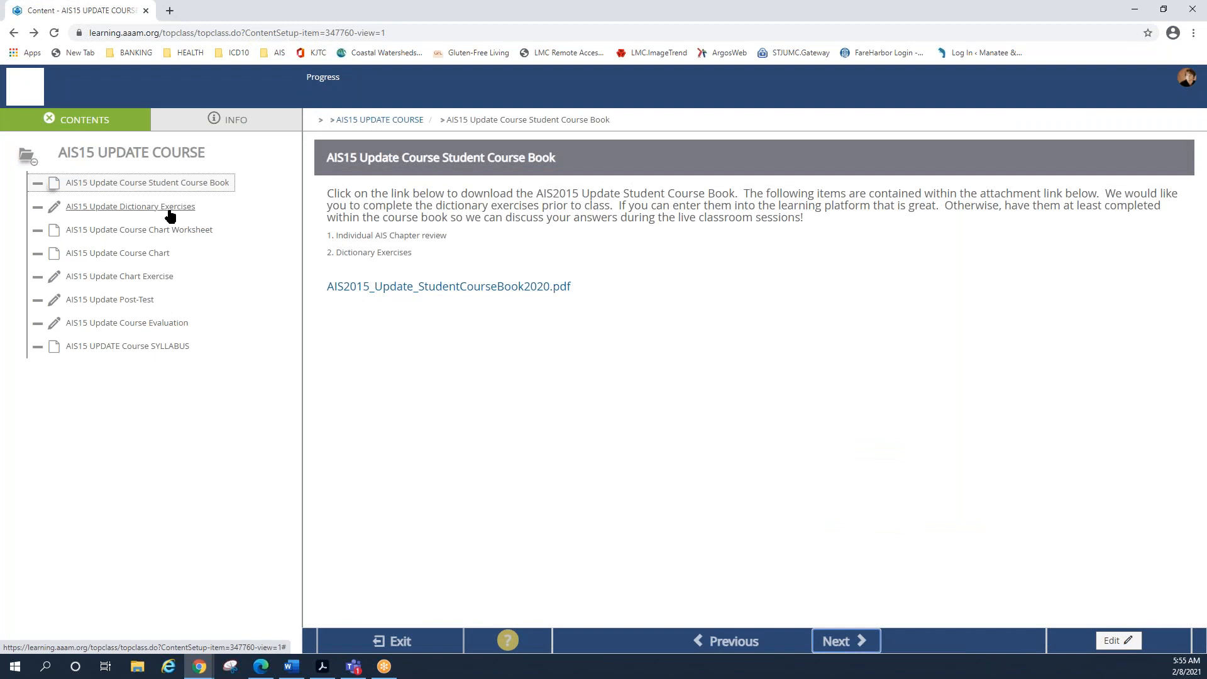
mouse_move(58, 261)
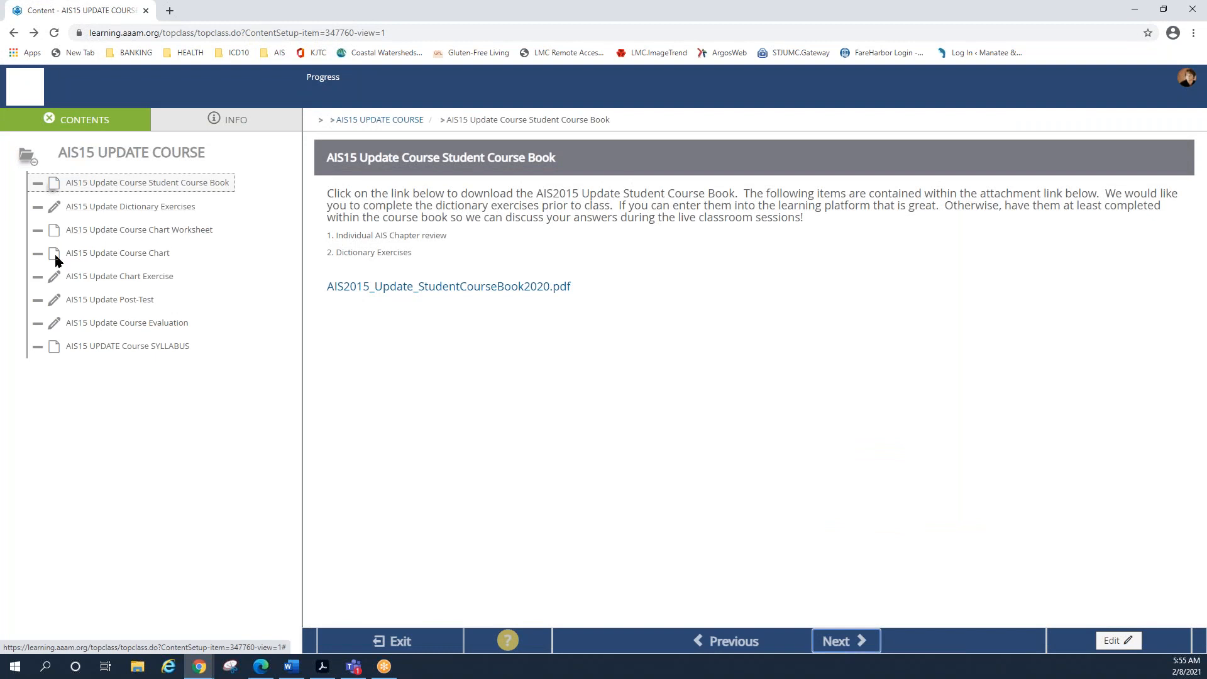
mouse_move(117, 253)
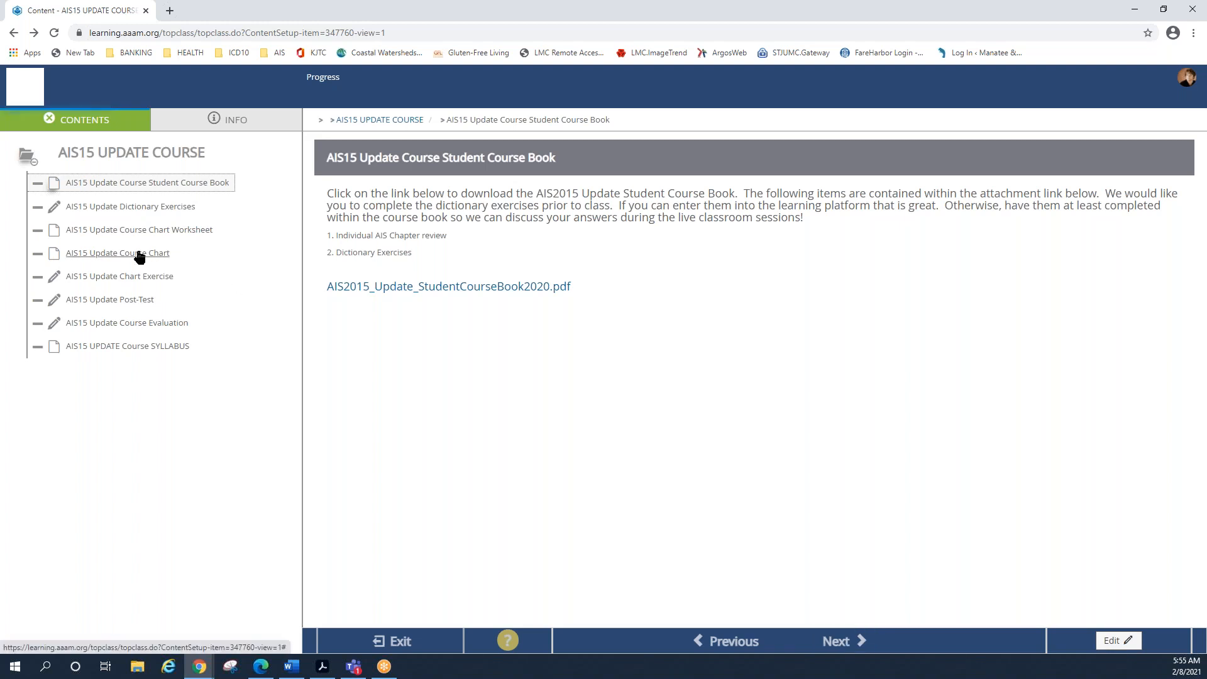
click(117, 253)
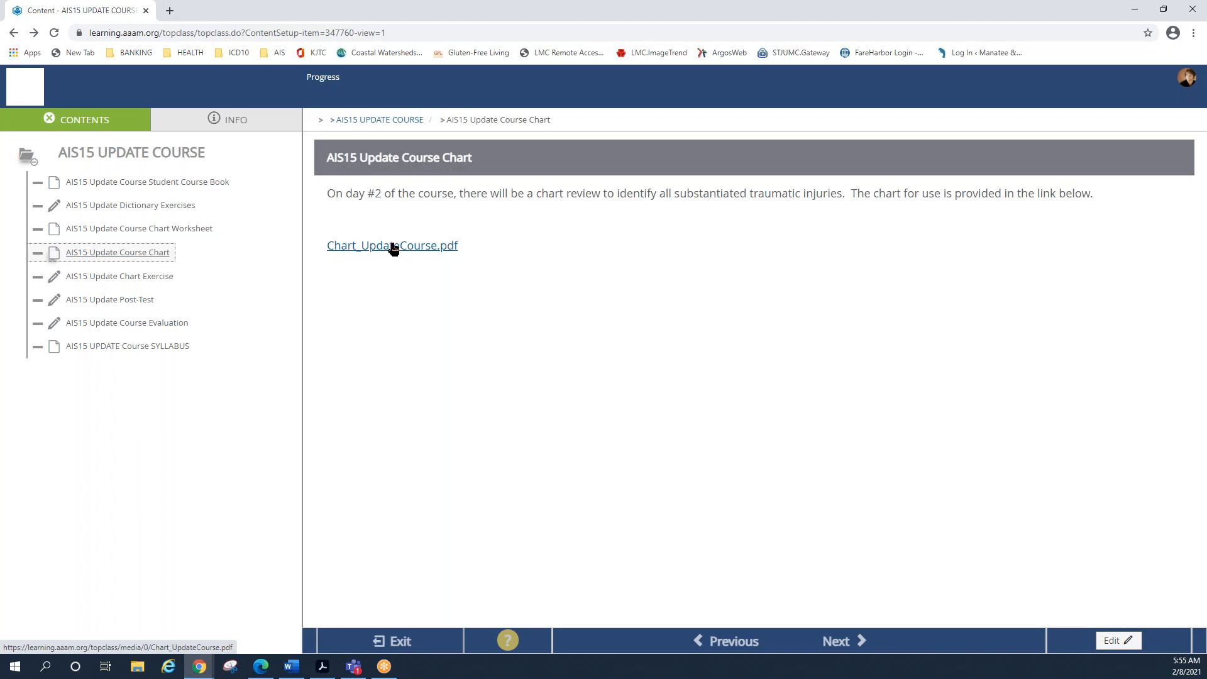
mouse_move(393, 255)
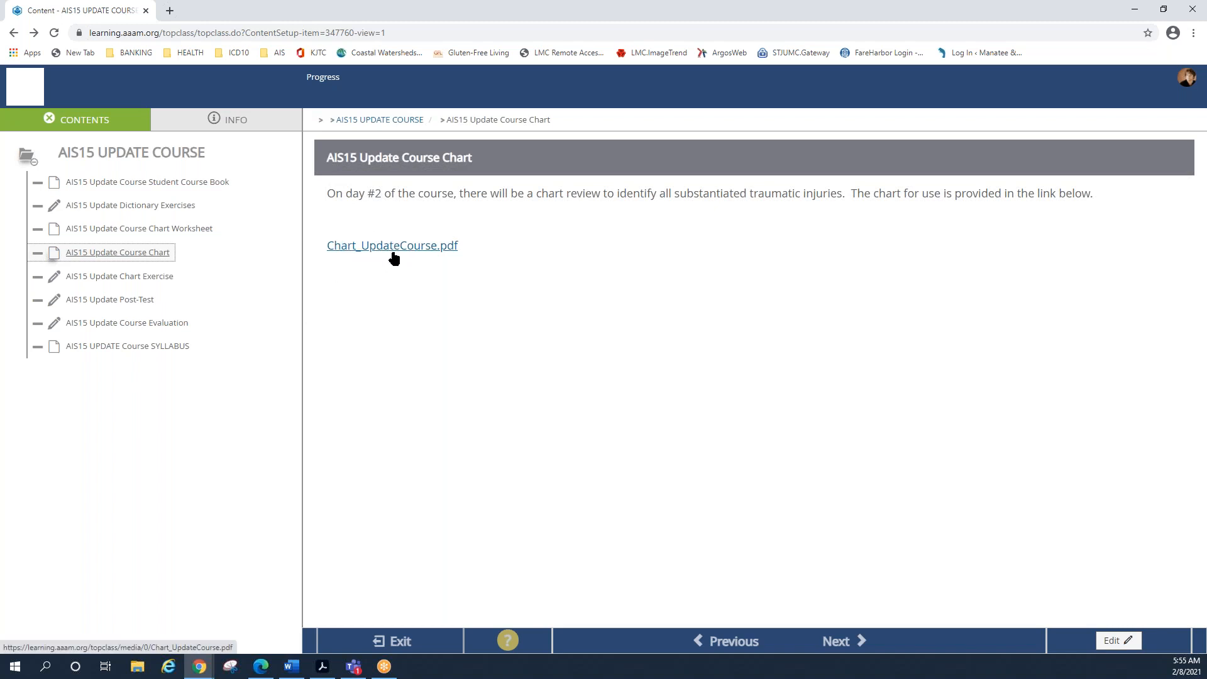
mouse_move(395, 251)
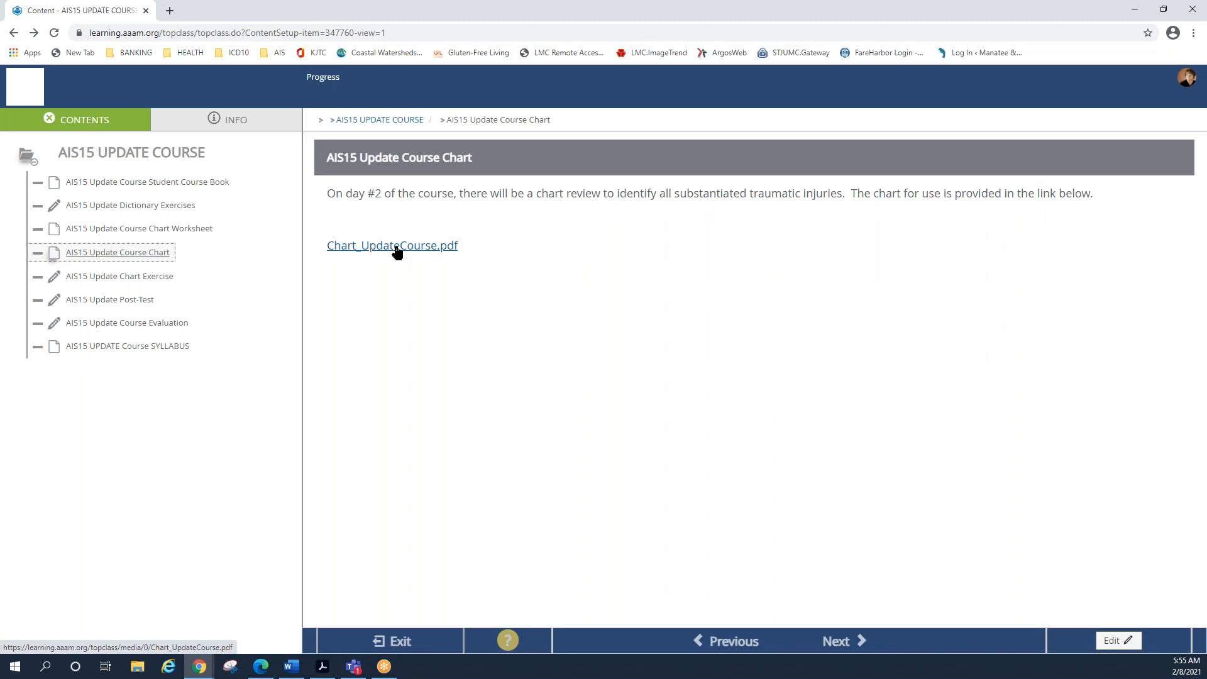
mouse_move(446, 234)
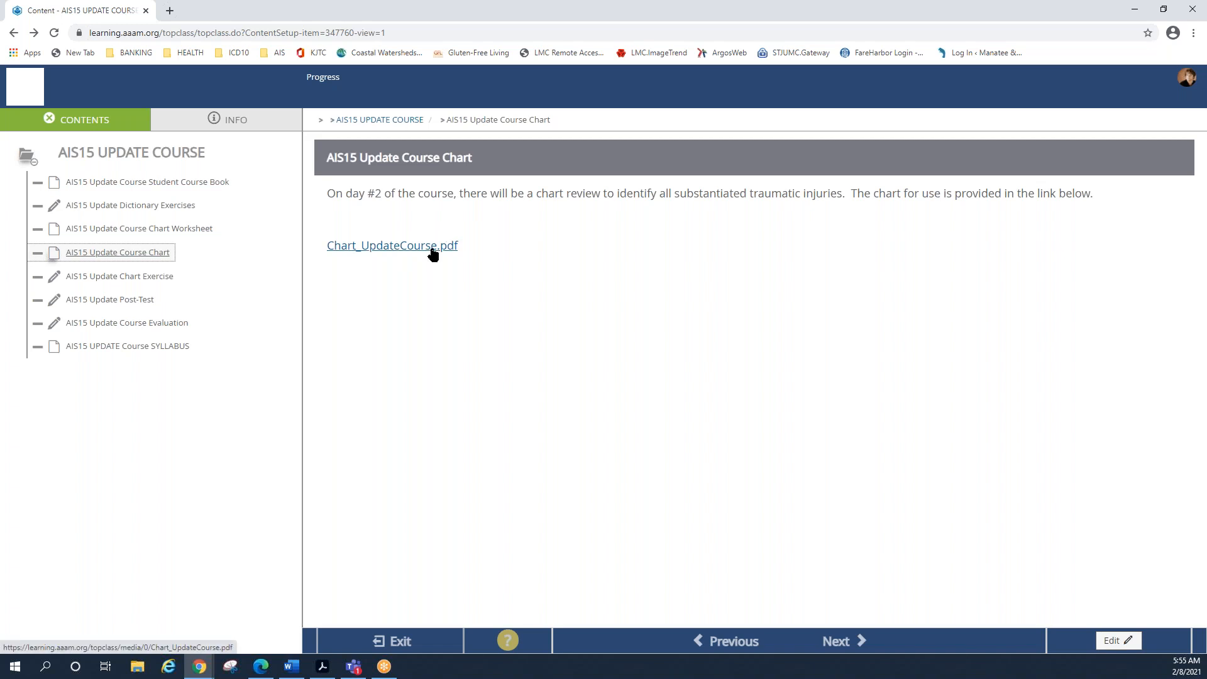
mouse_move(286, 275)
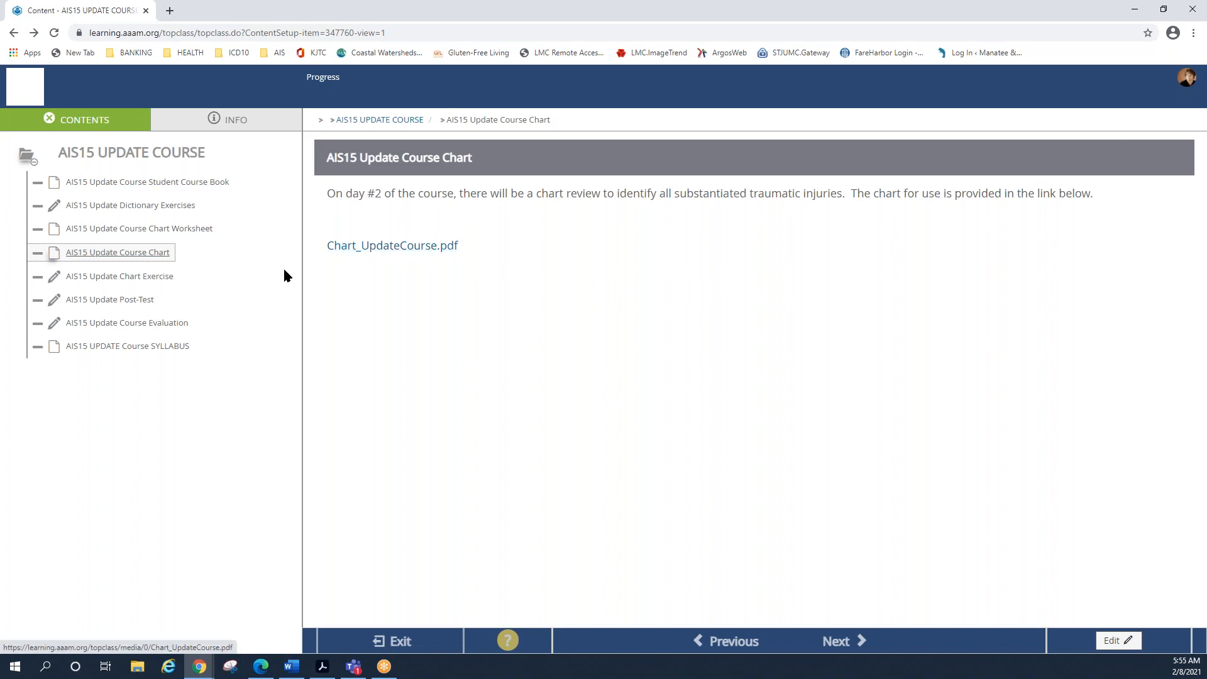
mouse_move(120, 275)
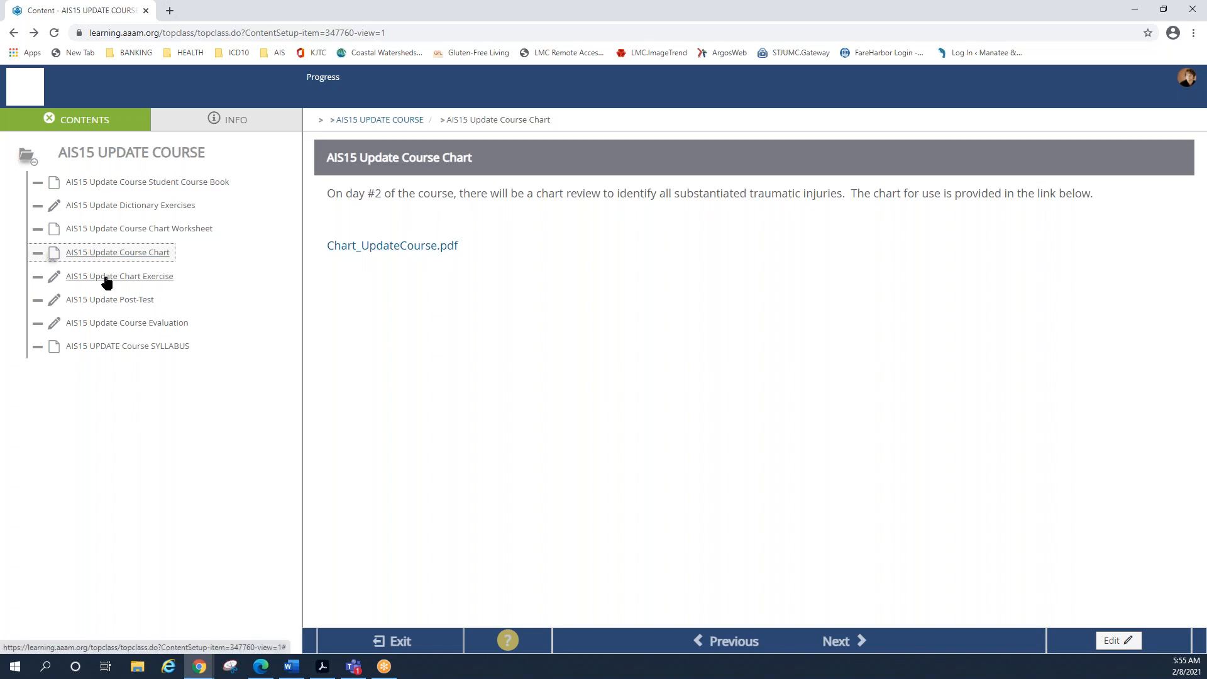
mouse_move(54, 283)
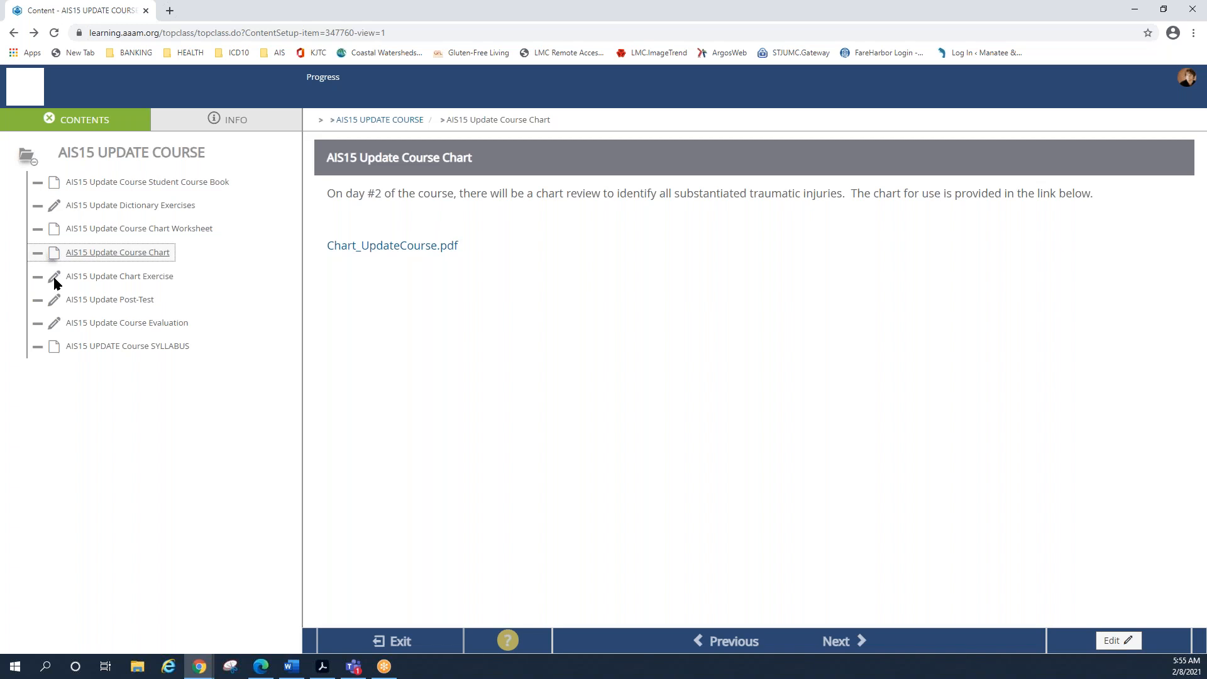
mouse_move(120, 281)
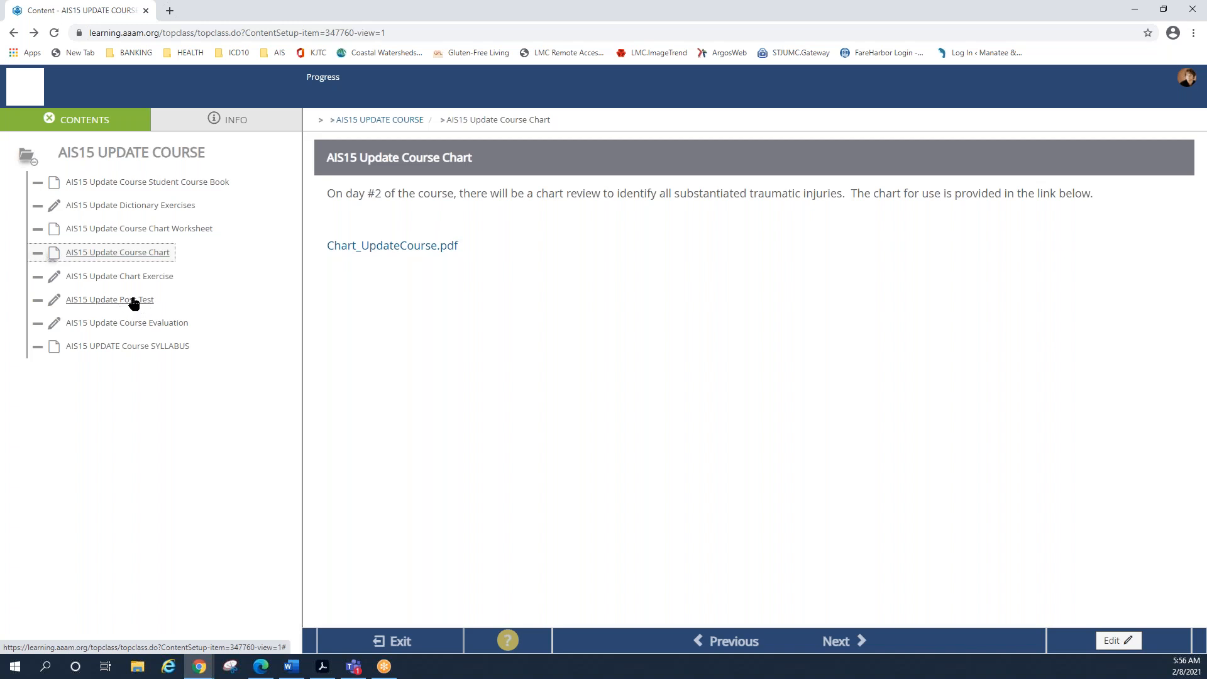
mouse_move(85, 307)
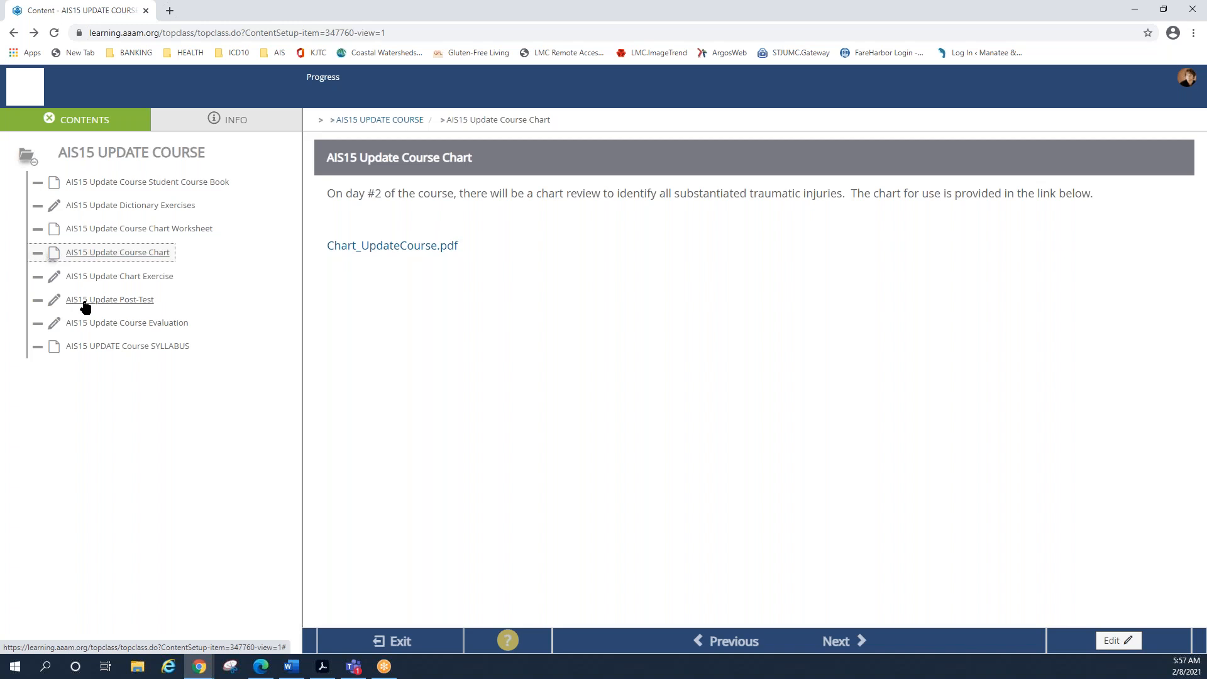
mouse_move(112, 372)
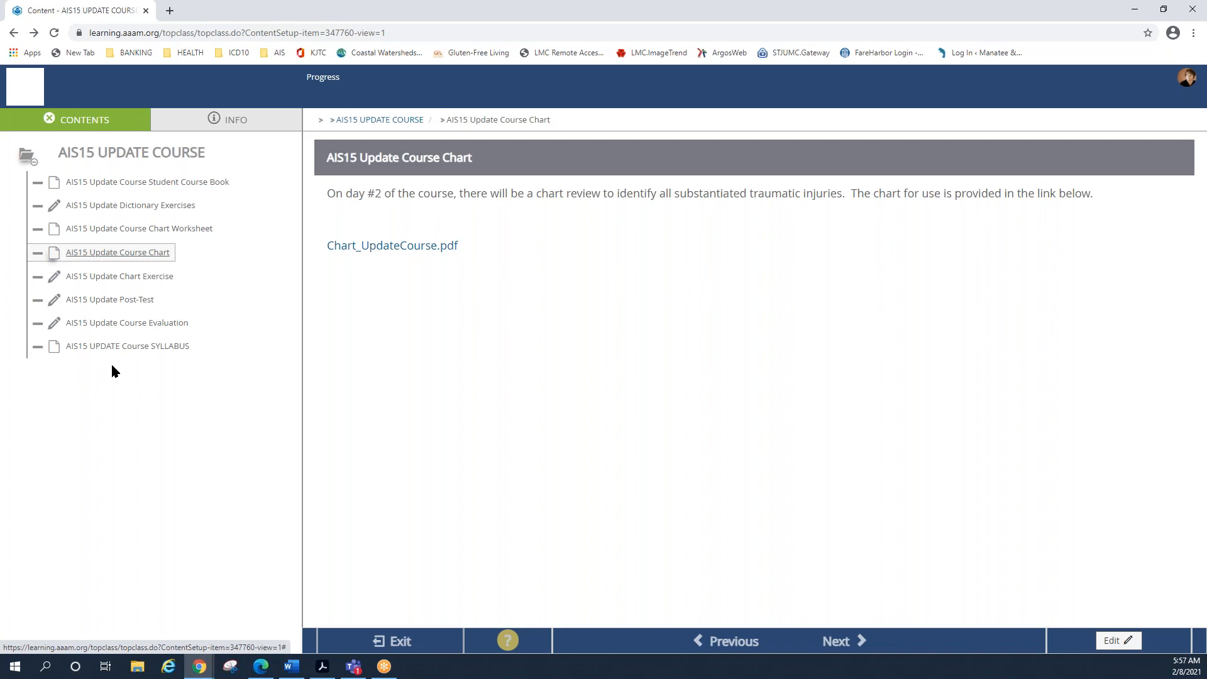
mouse_move(54, 331)
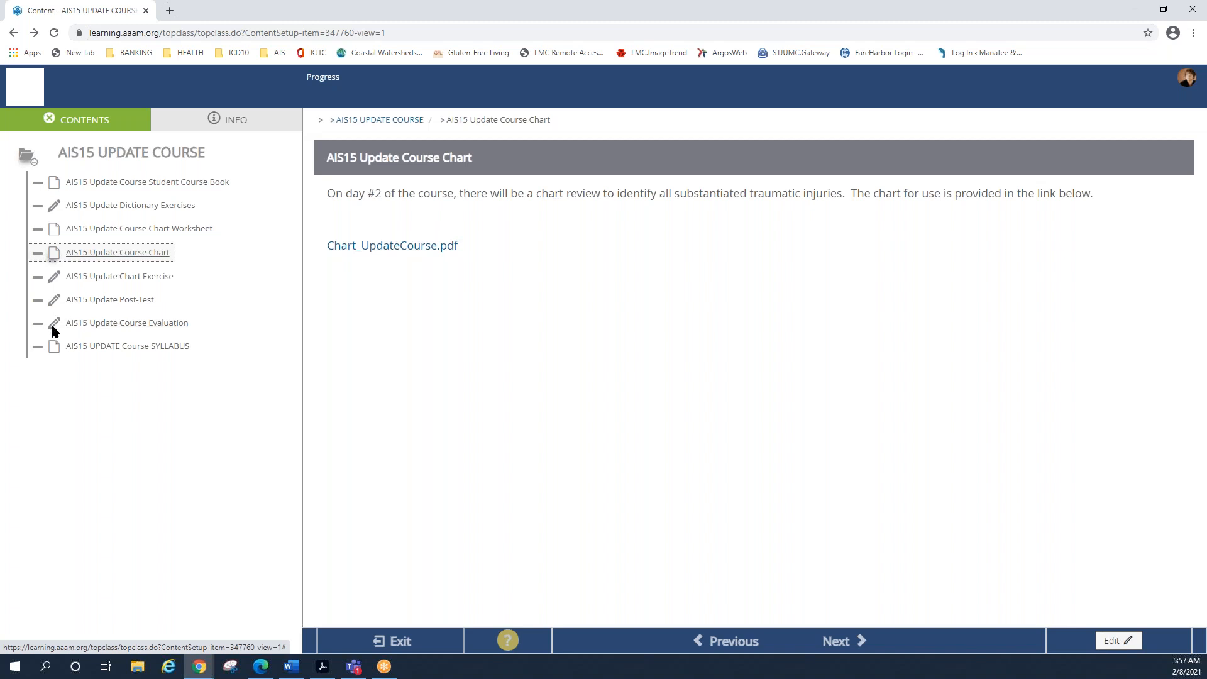
mouse_move(69, 326)
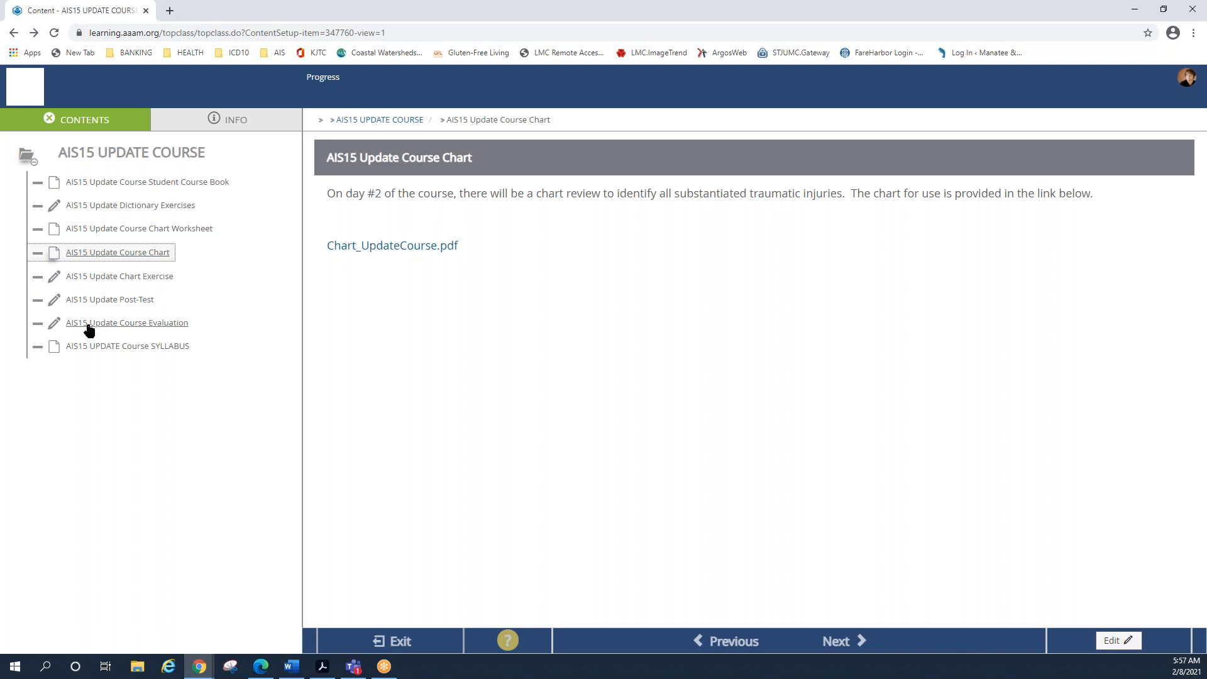
mouse_move(113, 339)
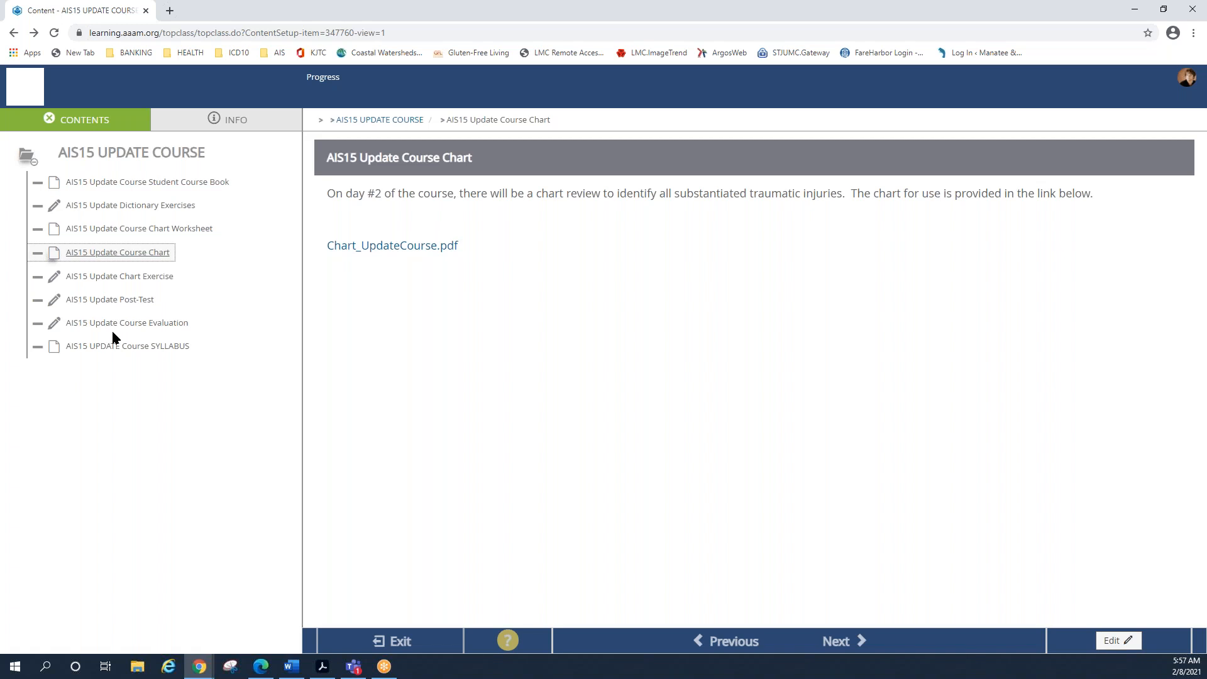
mouse_move(127, 323)
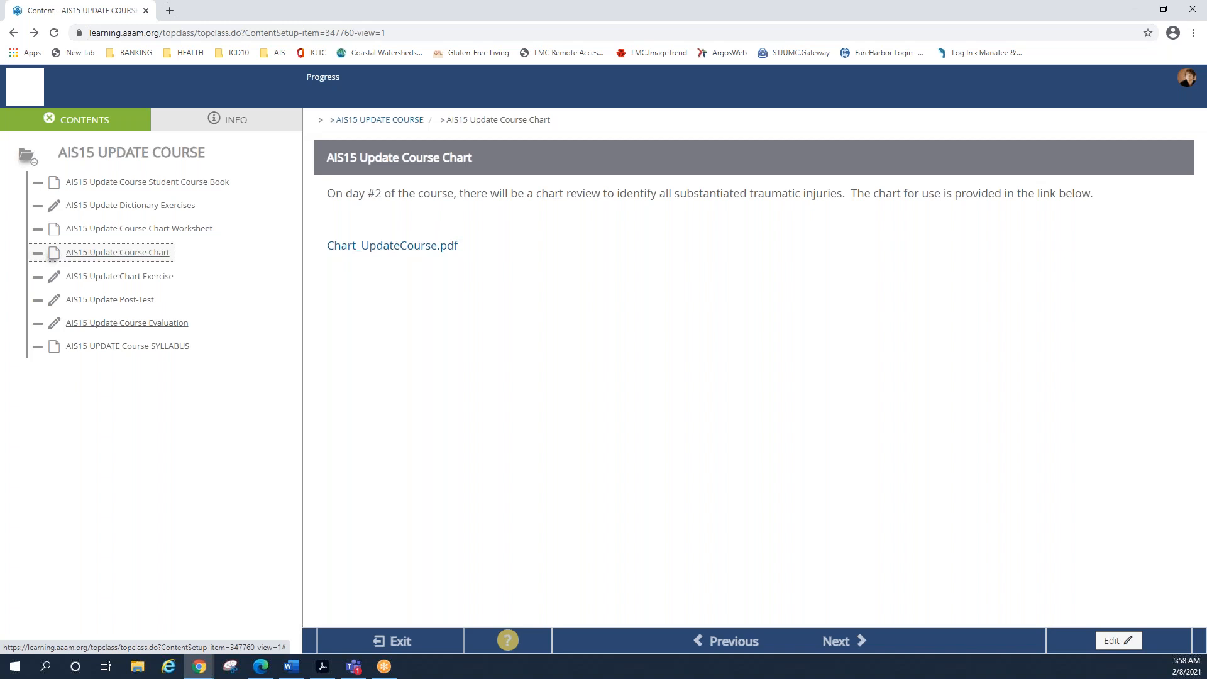
mouse_move(146, 332)
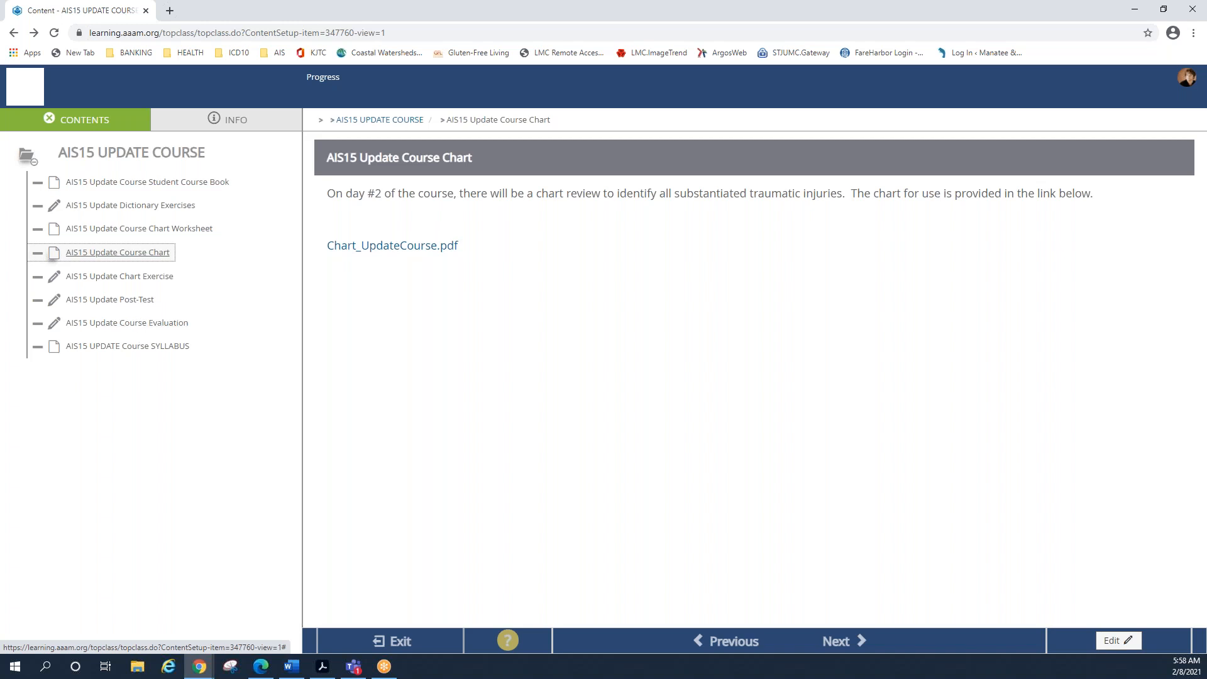
mouse_move(136, 315)
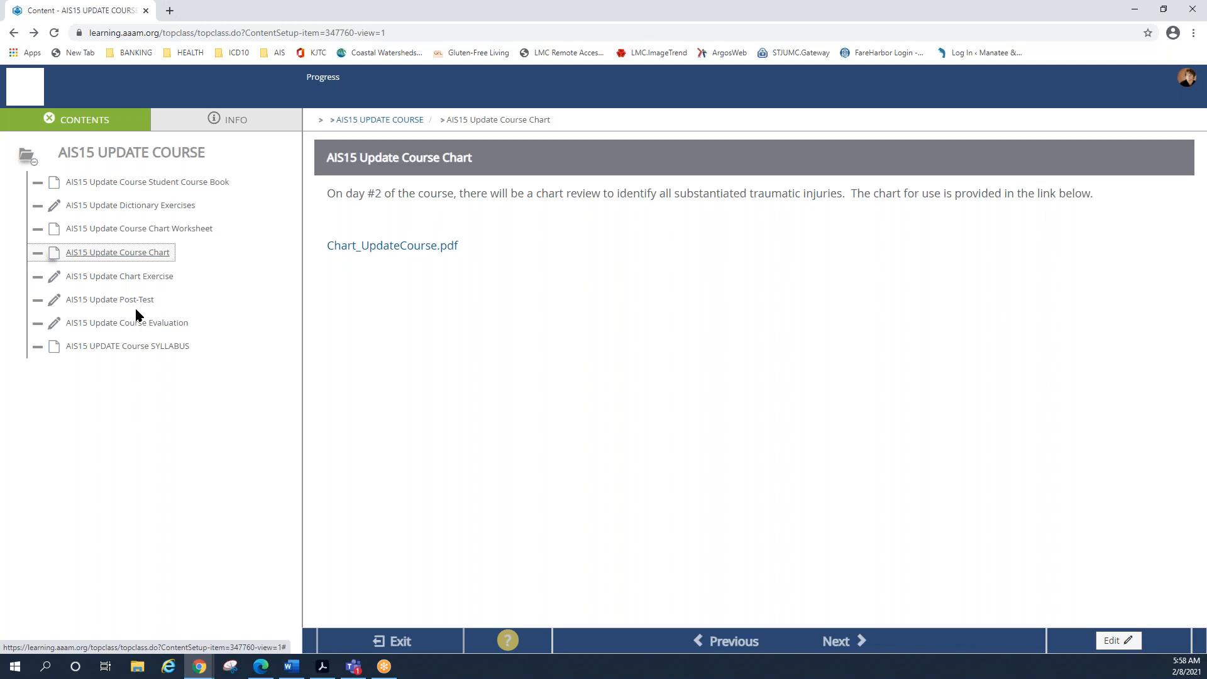
mouse_move(136, 327)
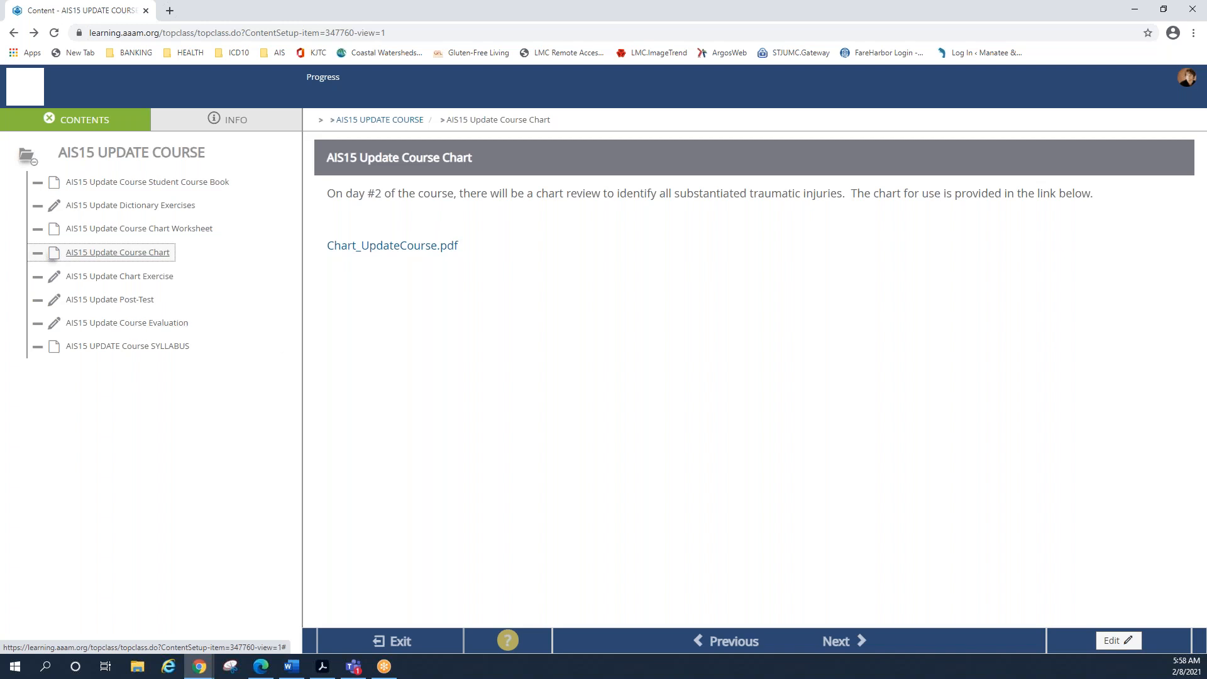
Show the AIS15 UPDATE Course SYLLABUS page offering SYLLABUS_AIS15 Update.Feb2021.pdf
click(127, 346)
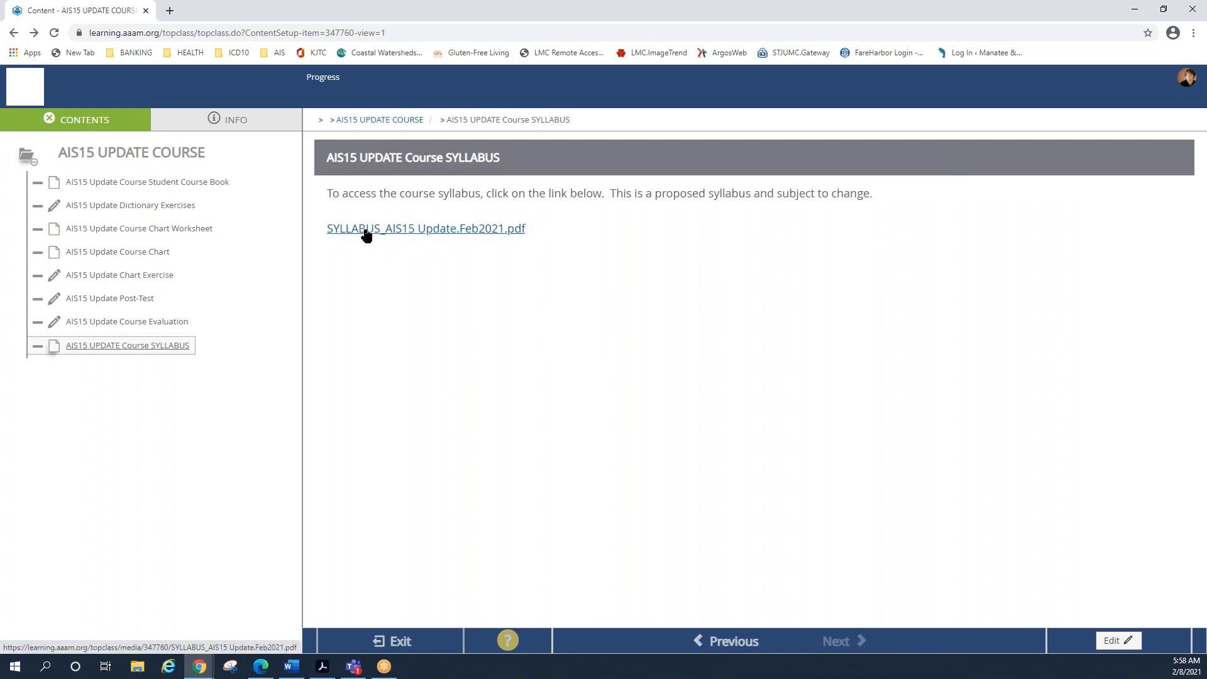
mouse_move(426, 234)
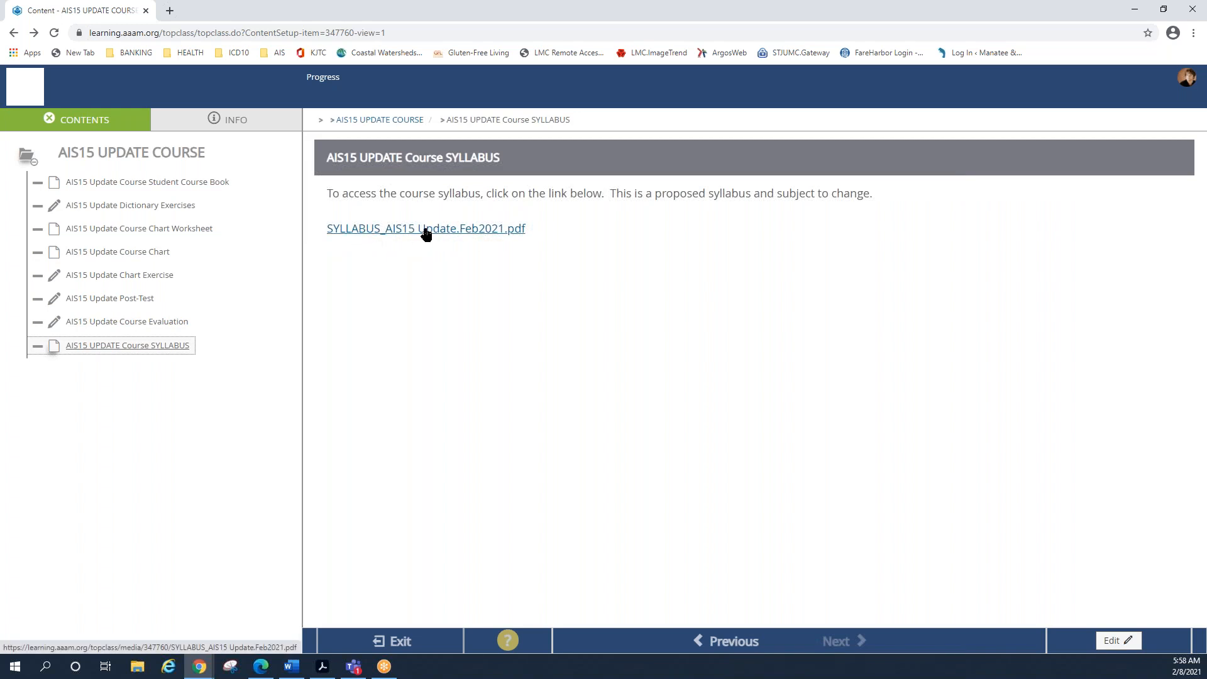
click(427, 227)
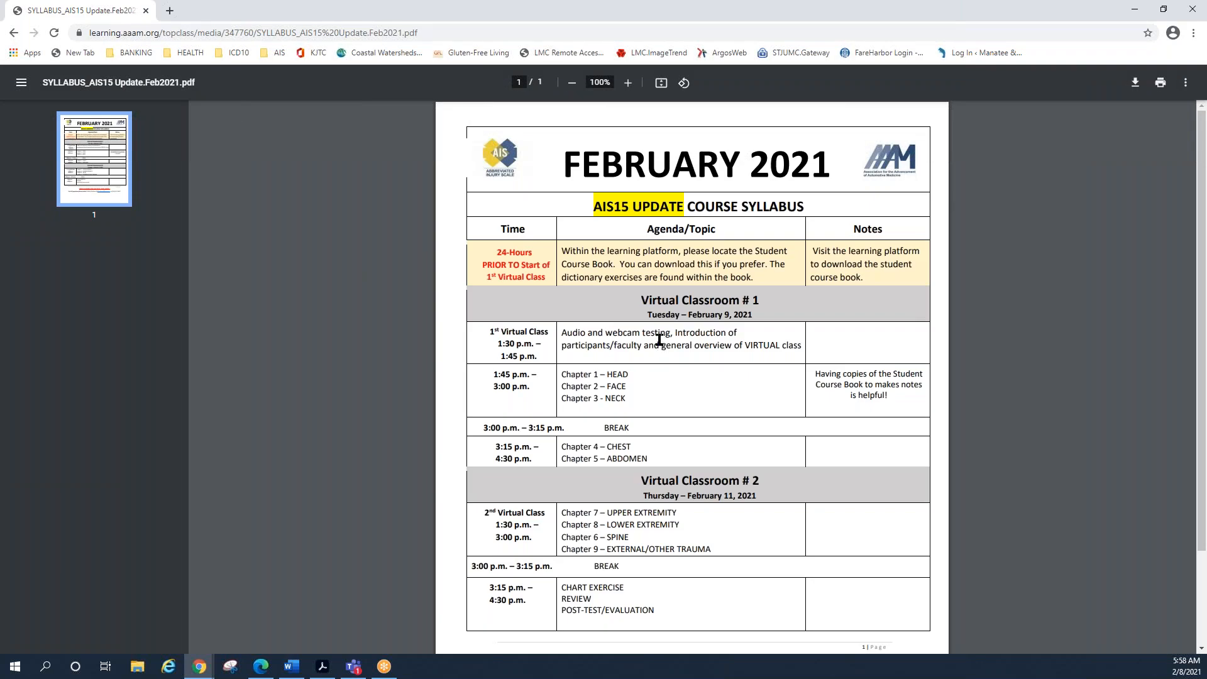
mouse_move(738, 378)
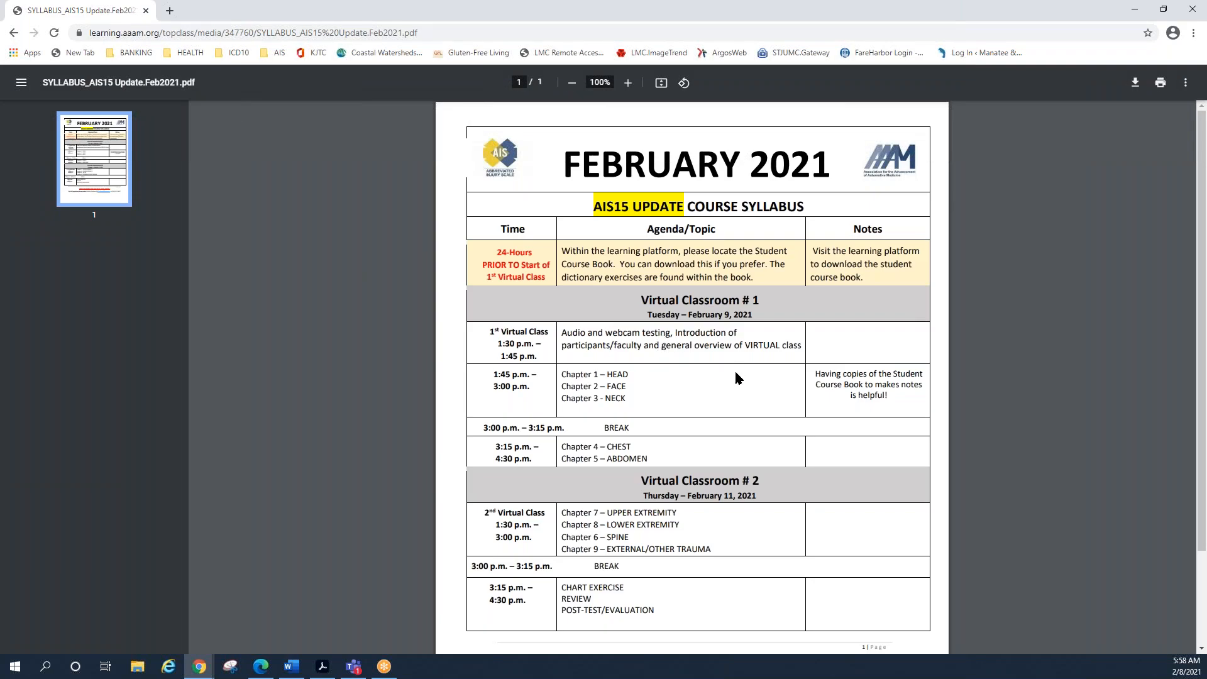
scroll(down, 3)
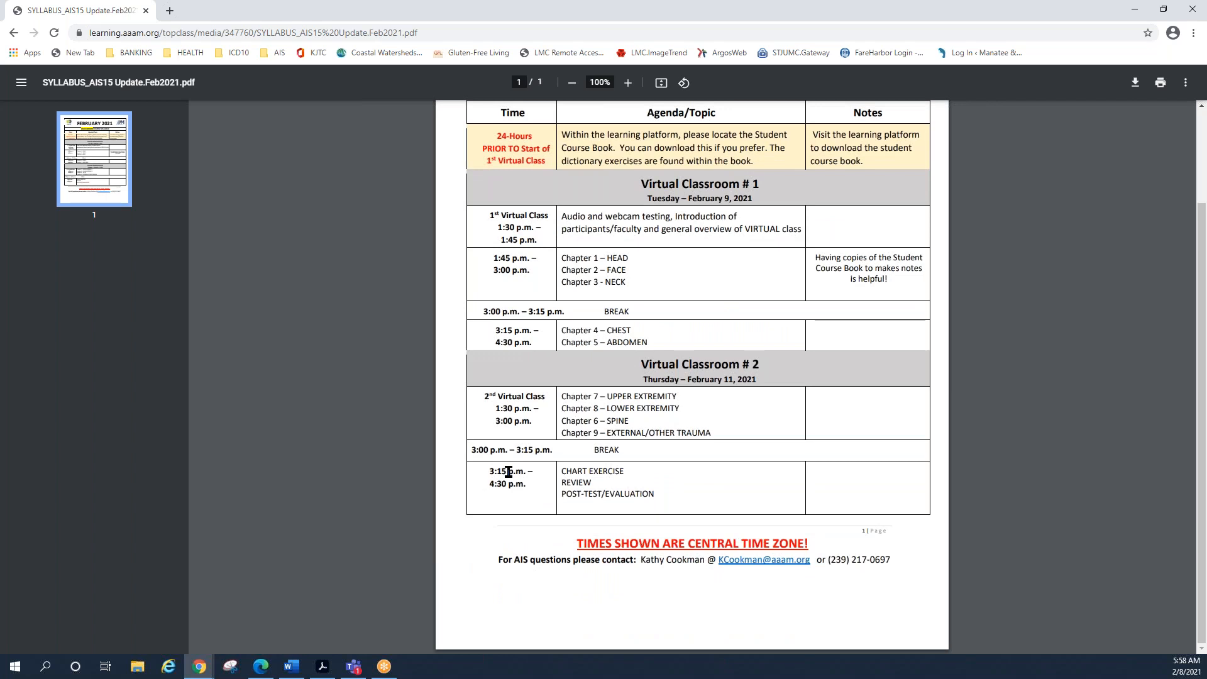
mouse_move(800, 306)
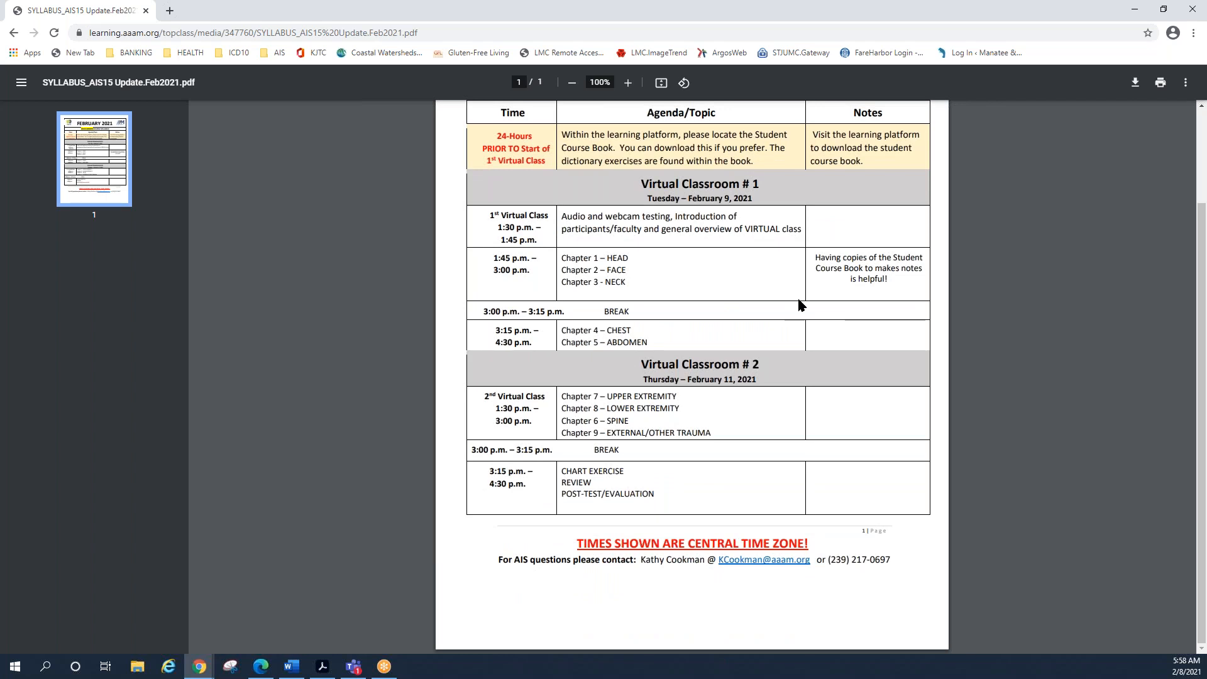
mouse_move(647, 276)
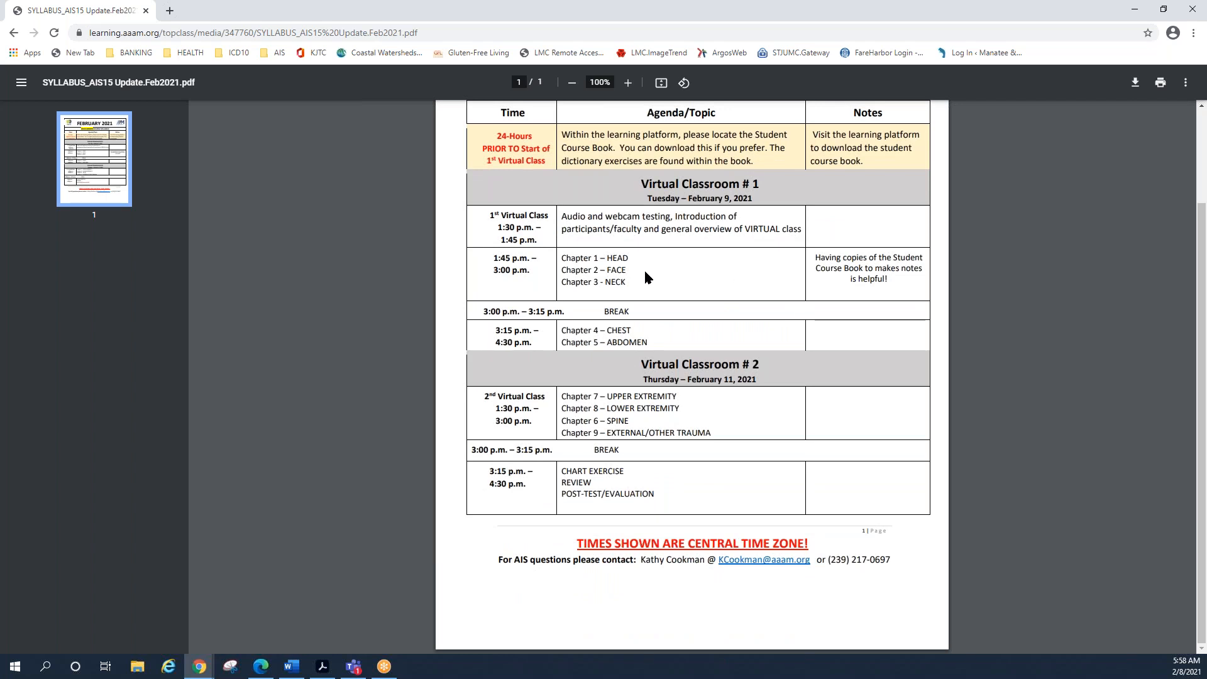
mouse_move(667, 260)
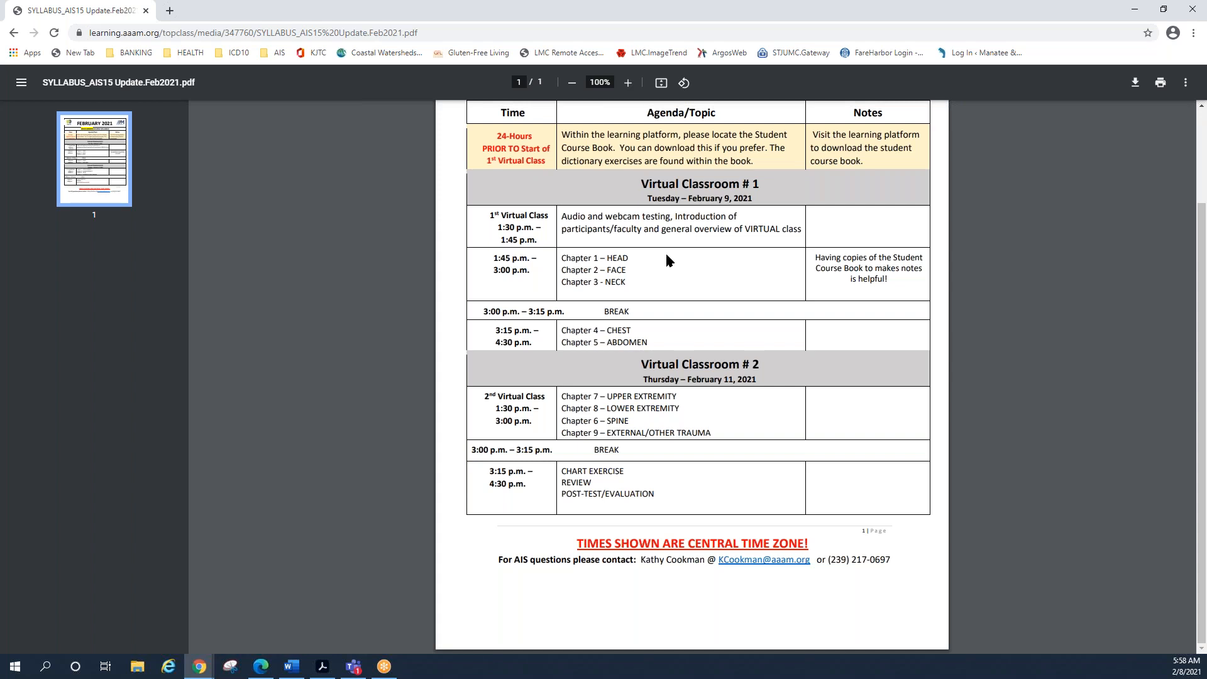
mouse_move(631, 346)
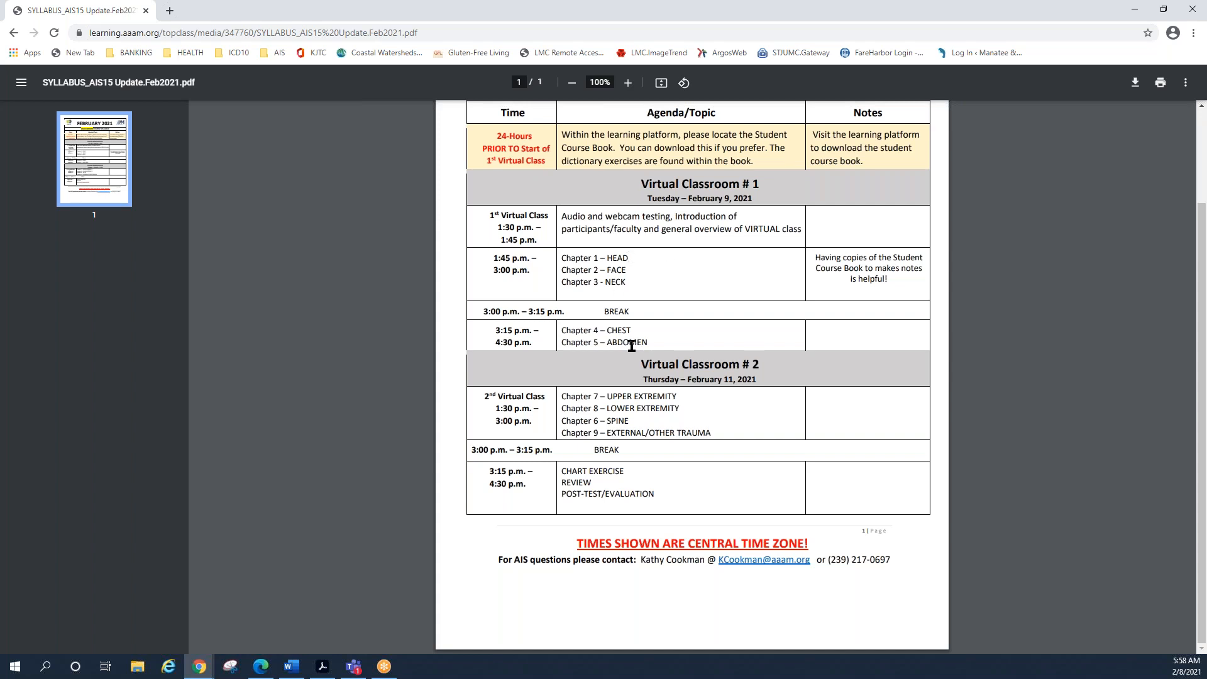
mouse_move(681, 310)
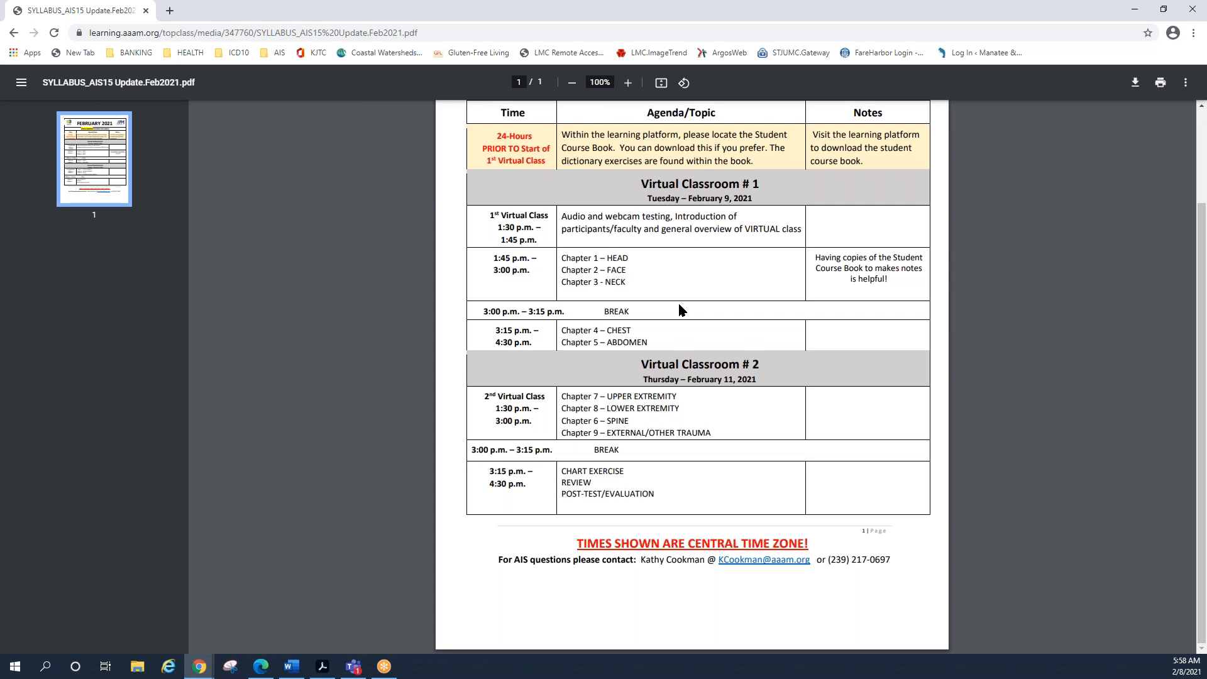
mouse_move(681, 410)
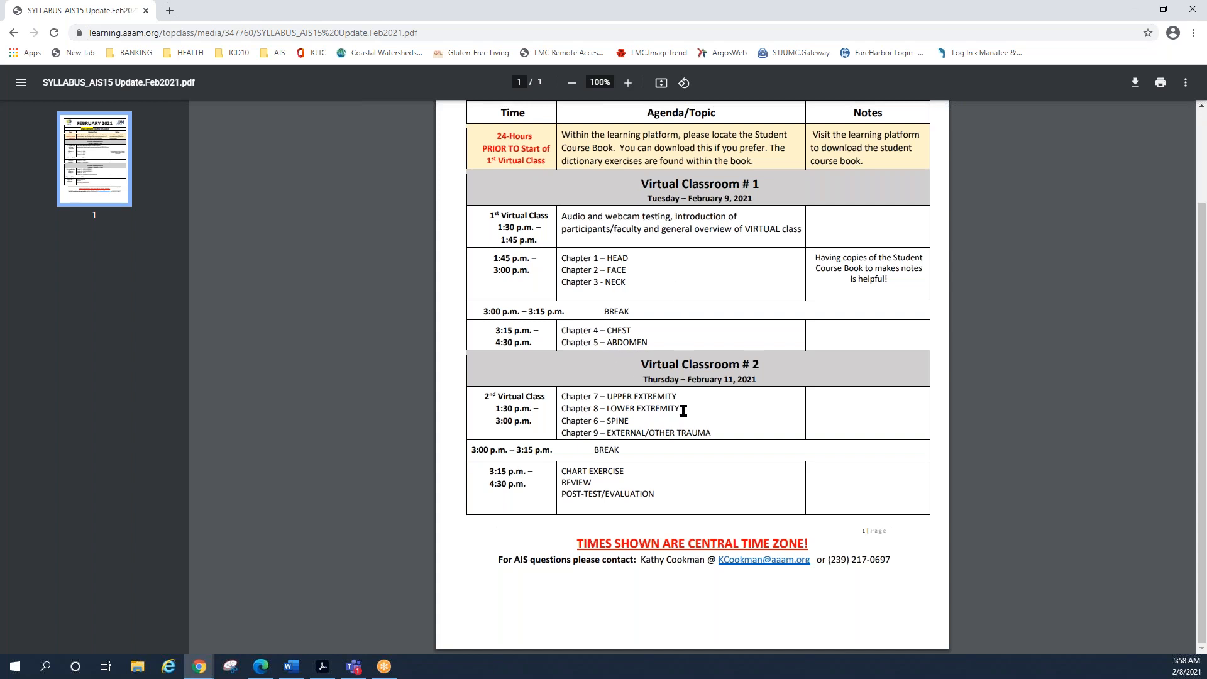
mouse_move(577, 269)
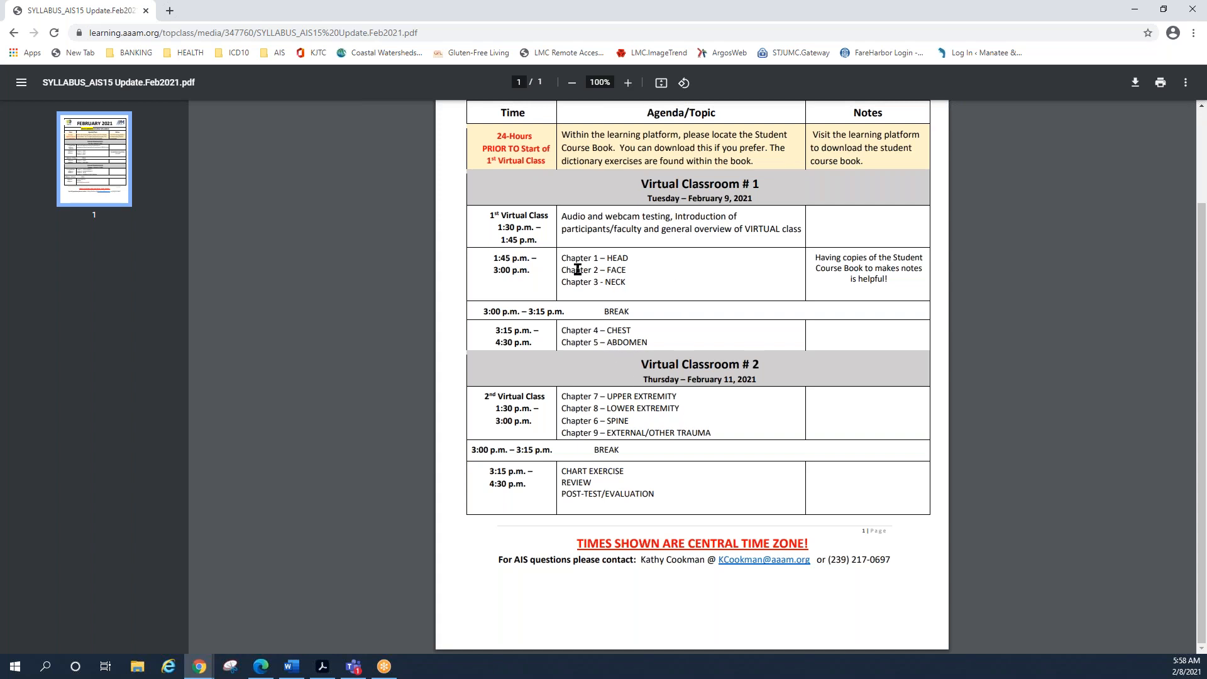
mouse_move(528, 517)
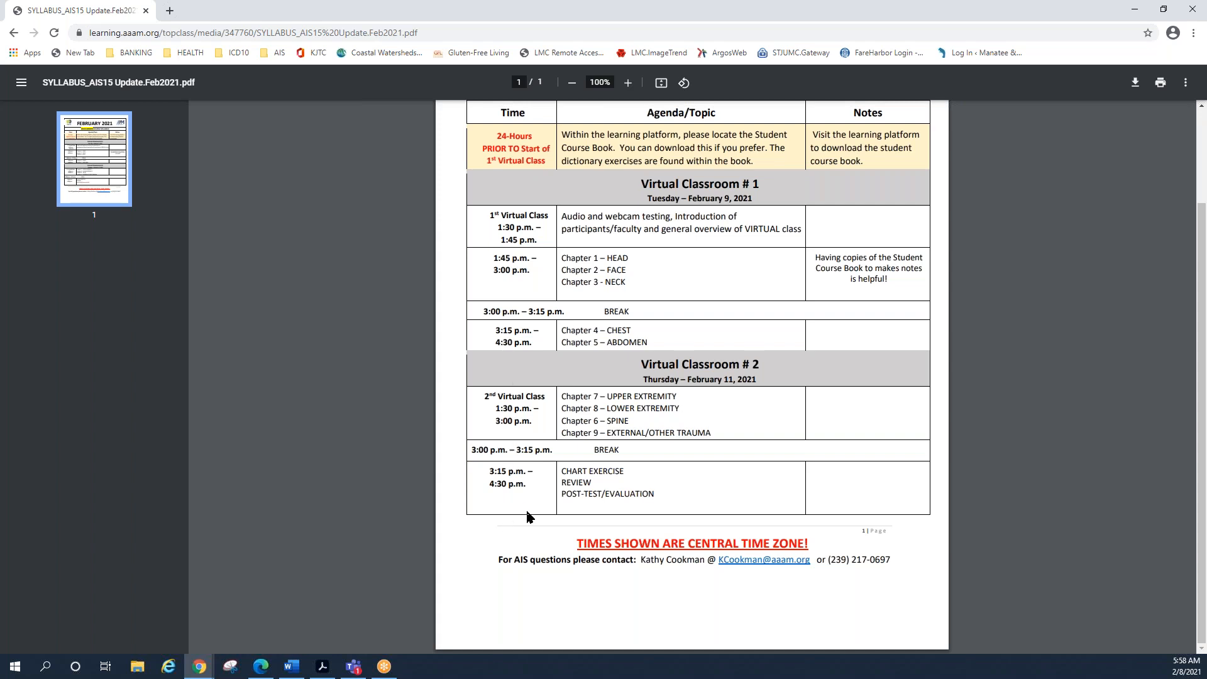
mouse_move(709, 469)
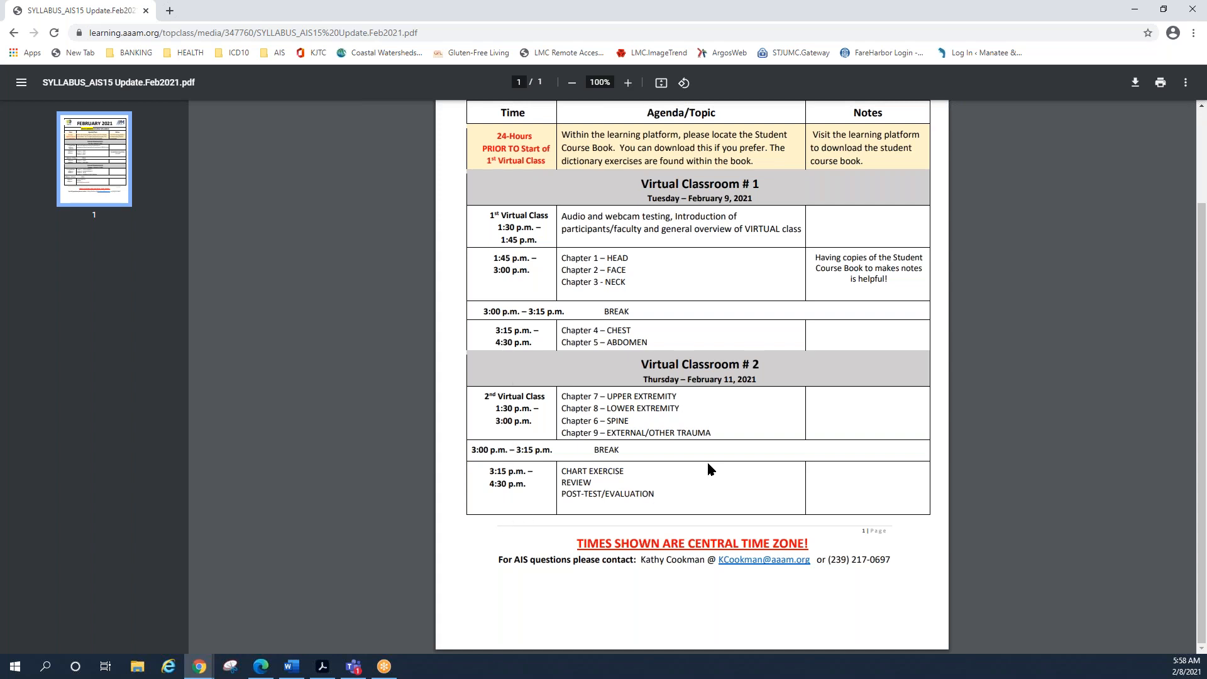
mouse_move(712, 573)
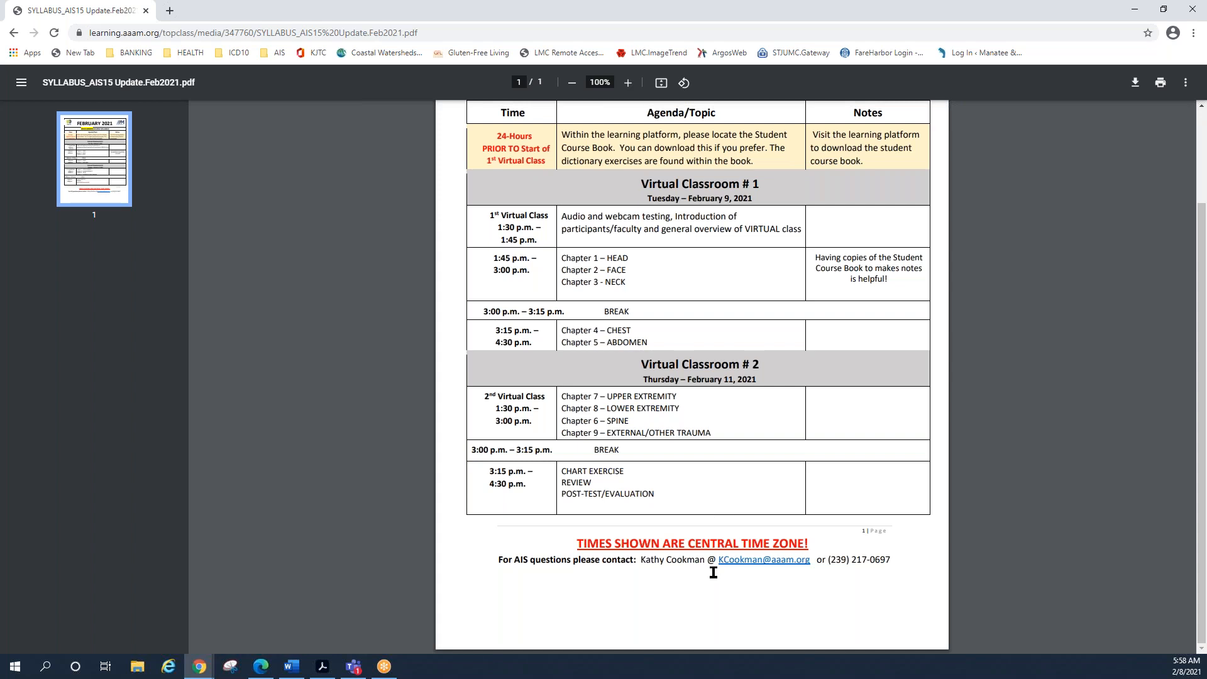
mouse_move(770, 575)
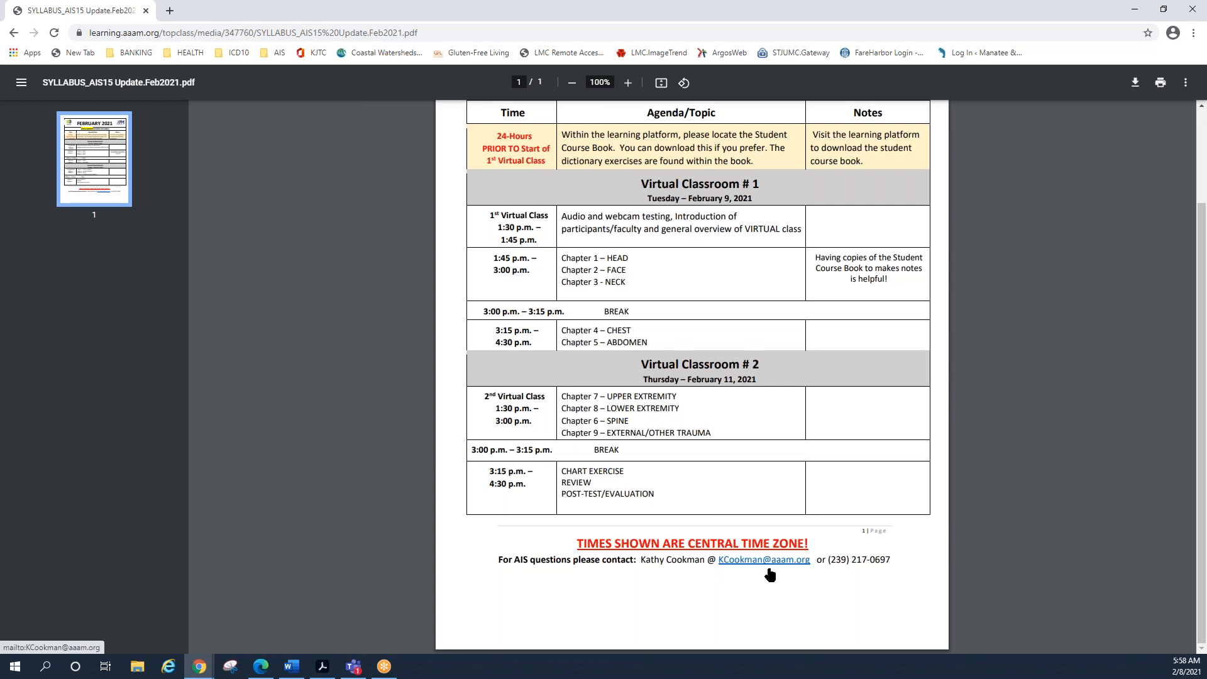
mouse_move(869, 579)
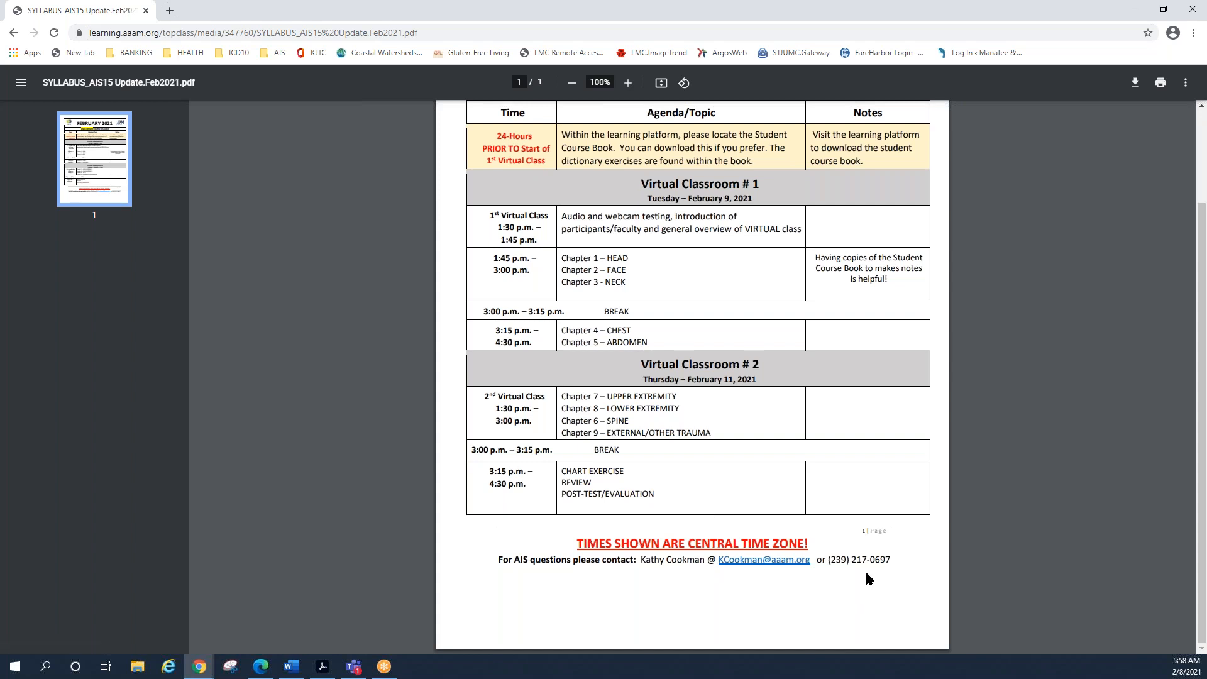
mouse_move(569, 603)
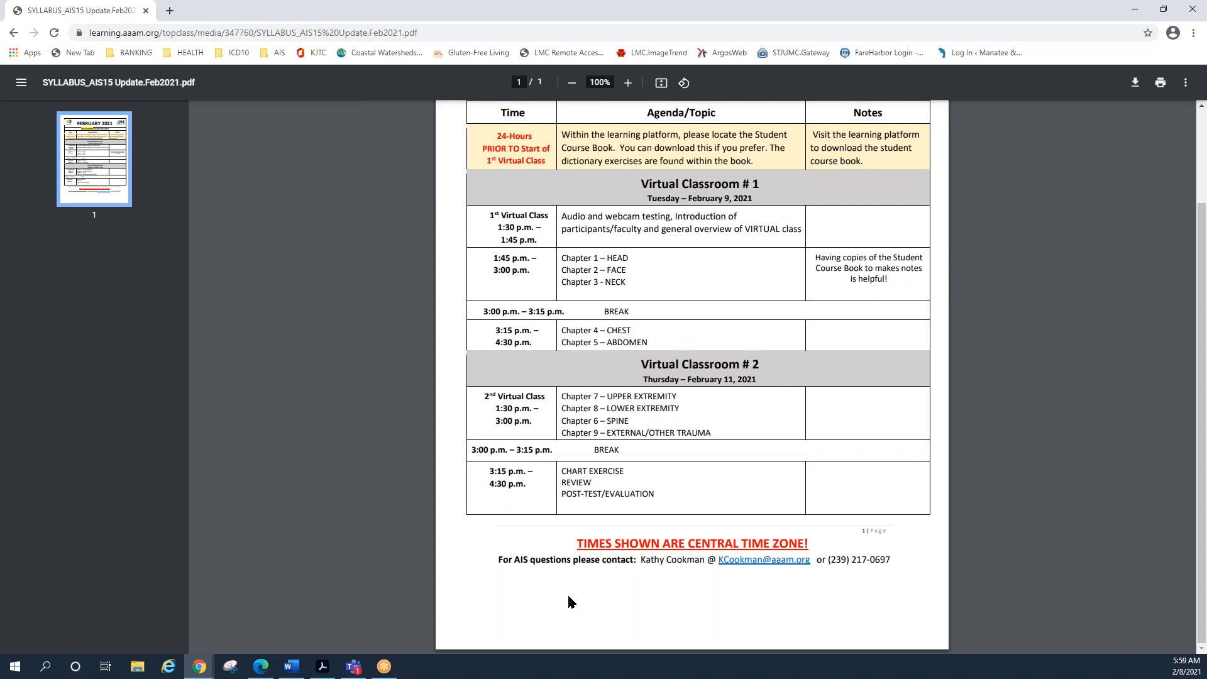
mouse_move(698, 428)
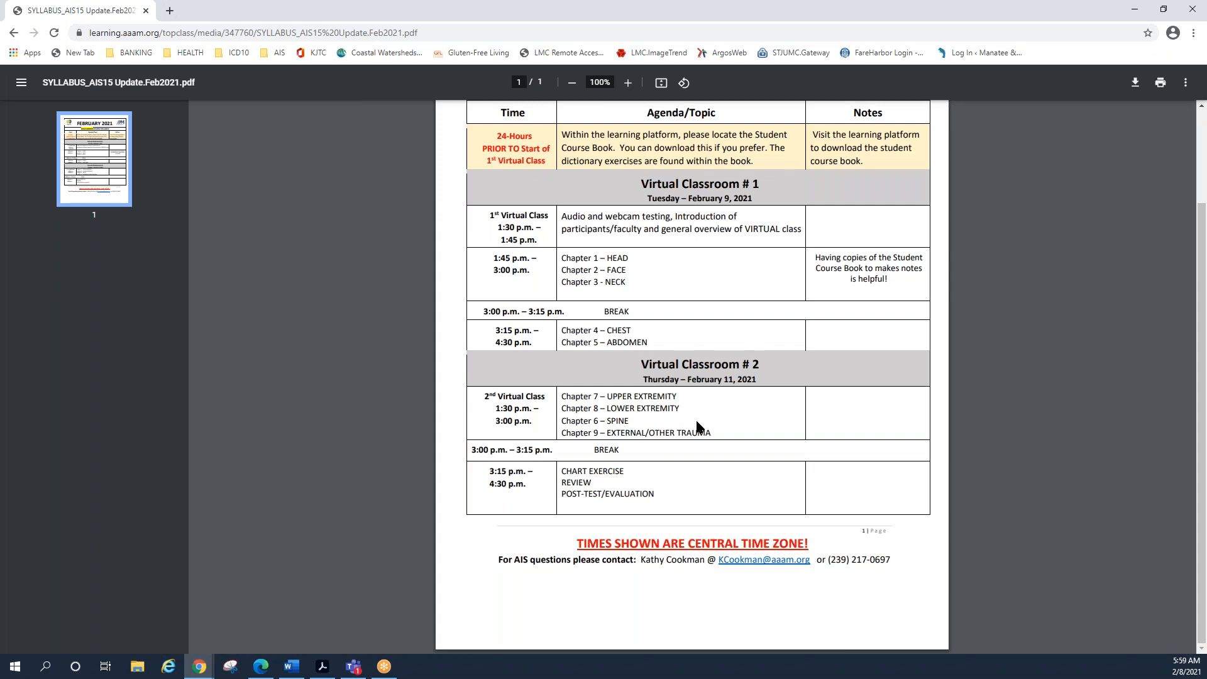
mouse_move(697, 427)
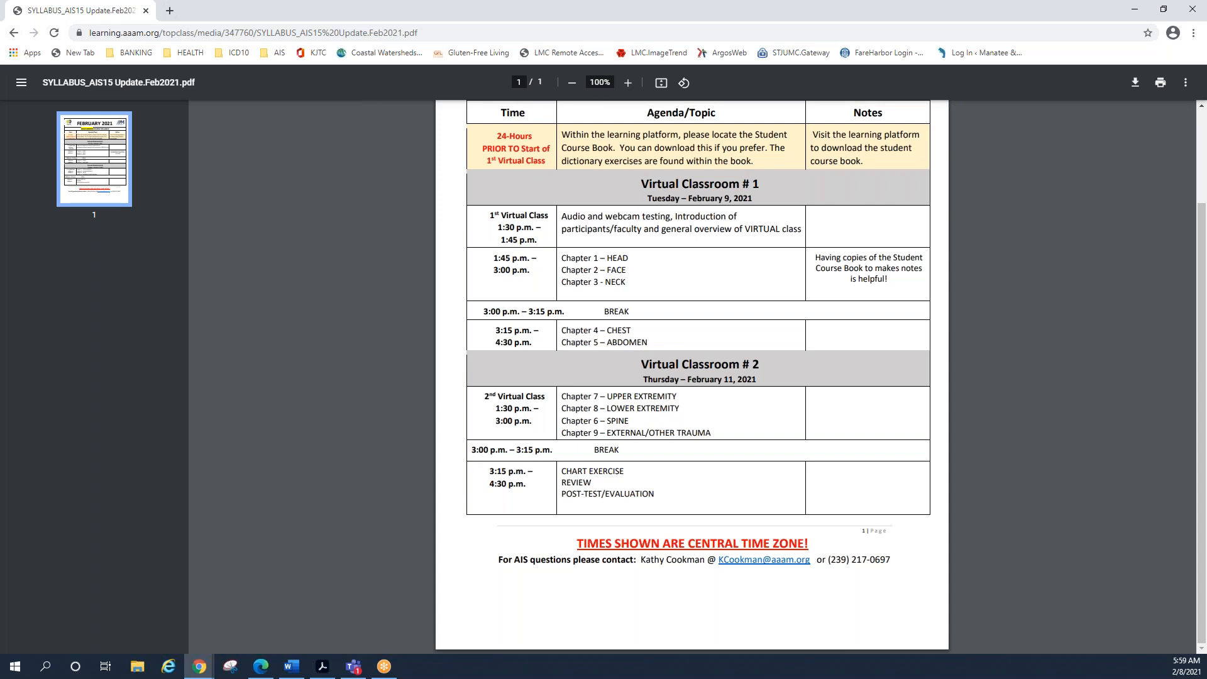
Go back from the syllabus PDF and show the Student Course Book page with its course book PDF link
click(13, 33)
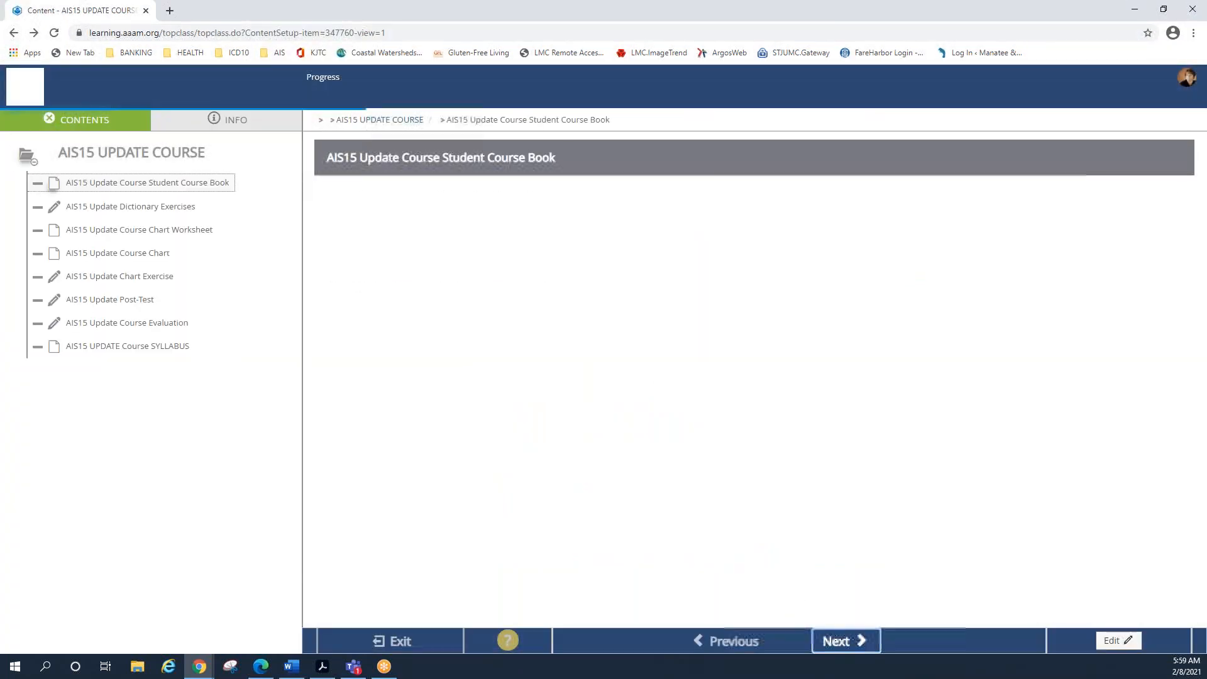
click(146, 182)
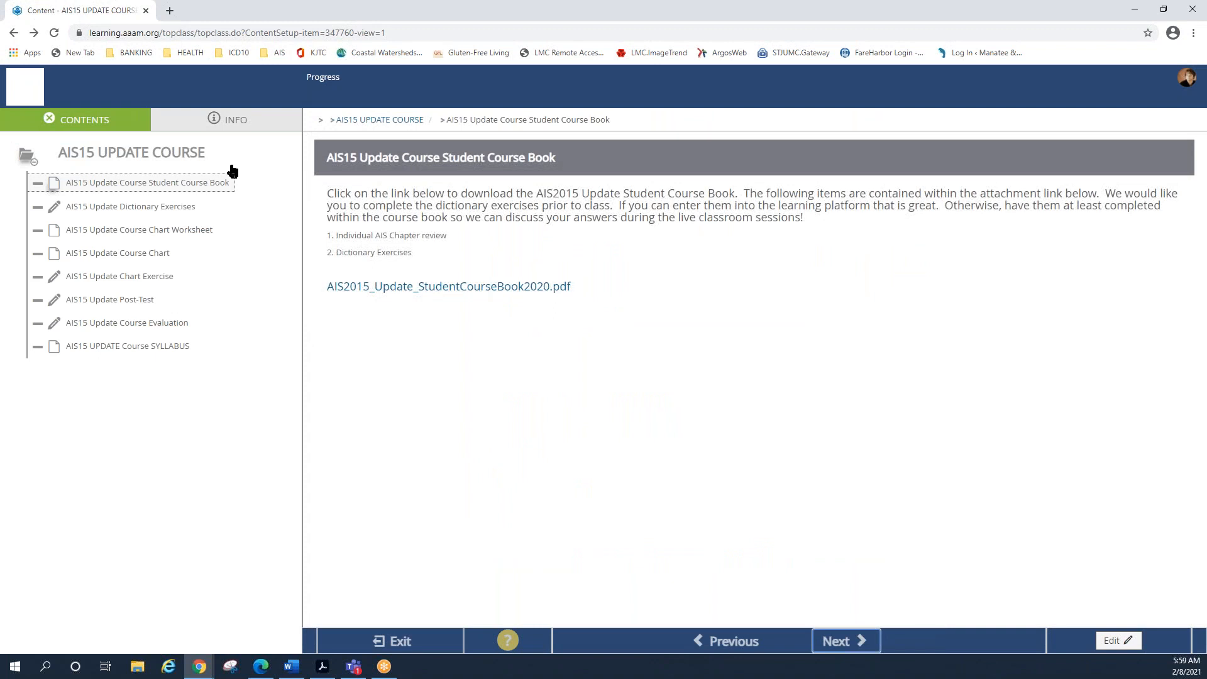
mouse_move(174, 145)
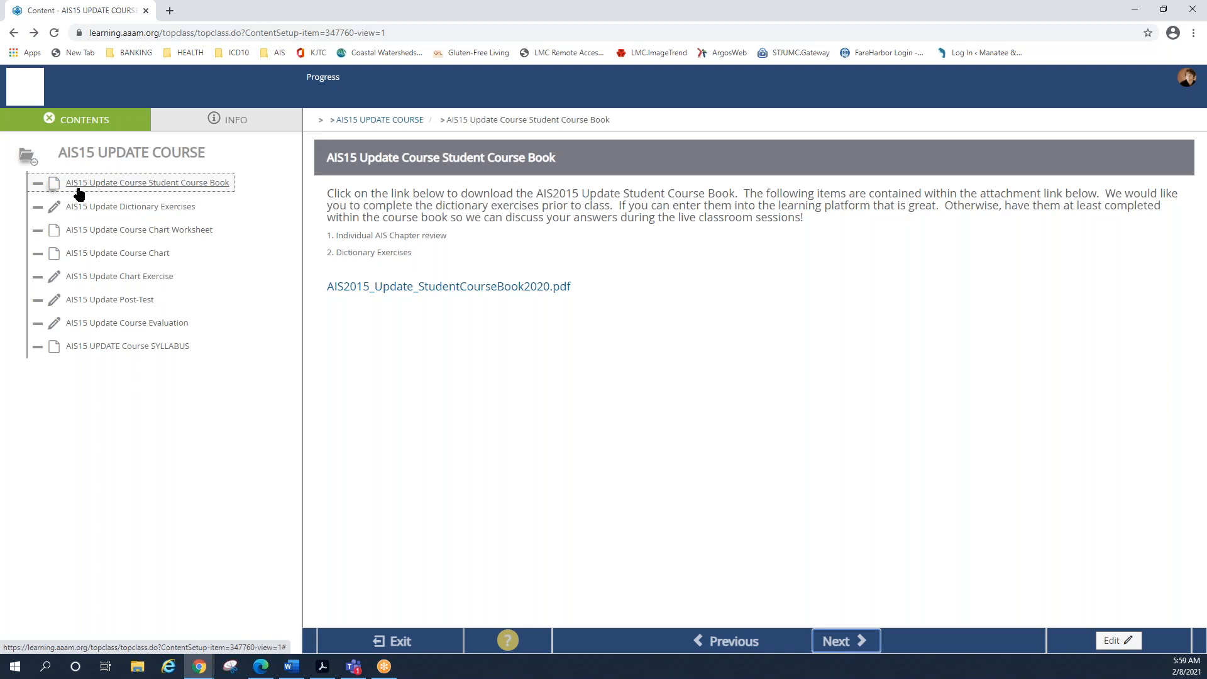
mouse_move(67, 341)
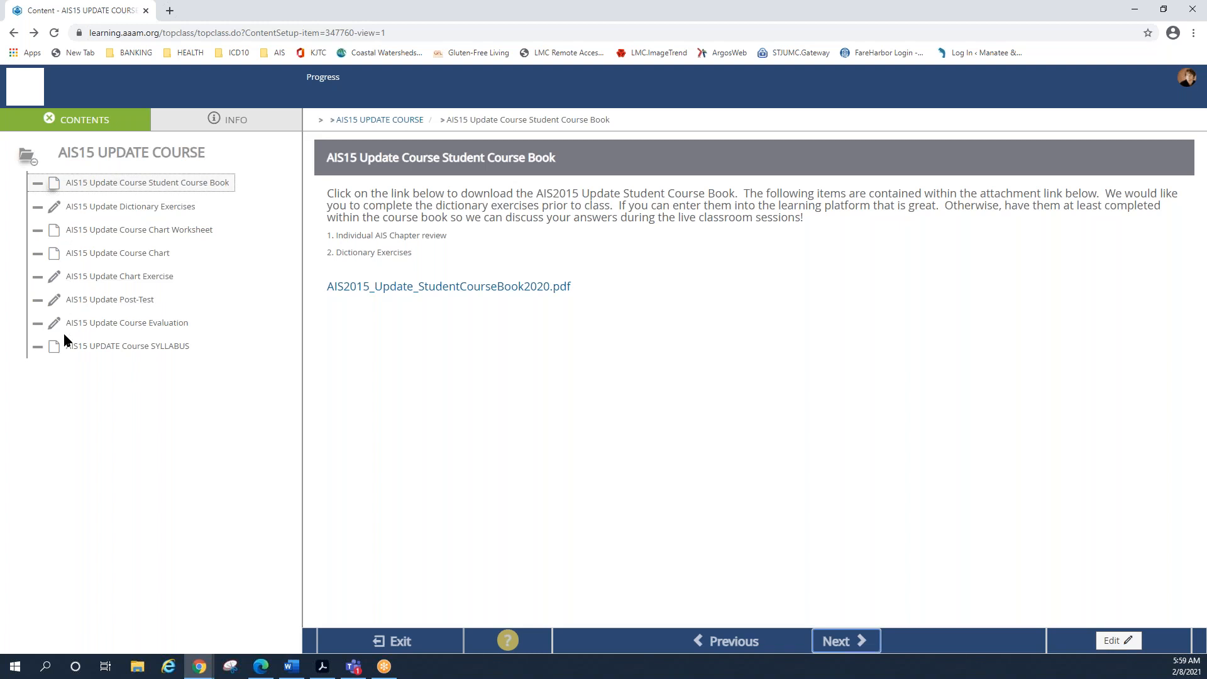
mouse_move(162, 159)
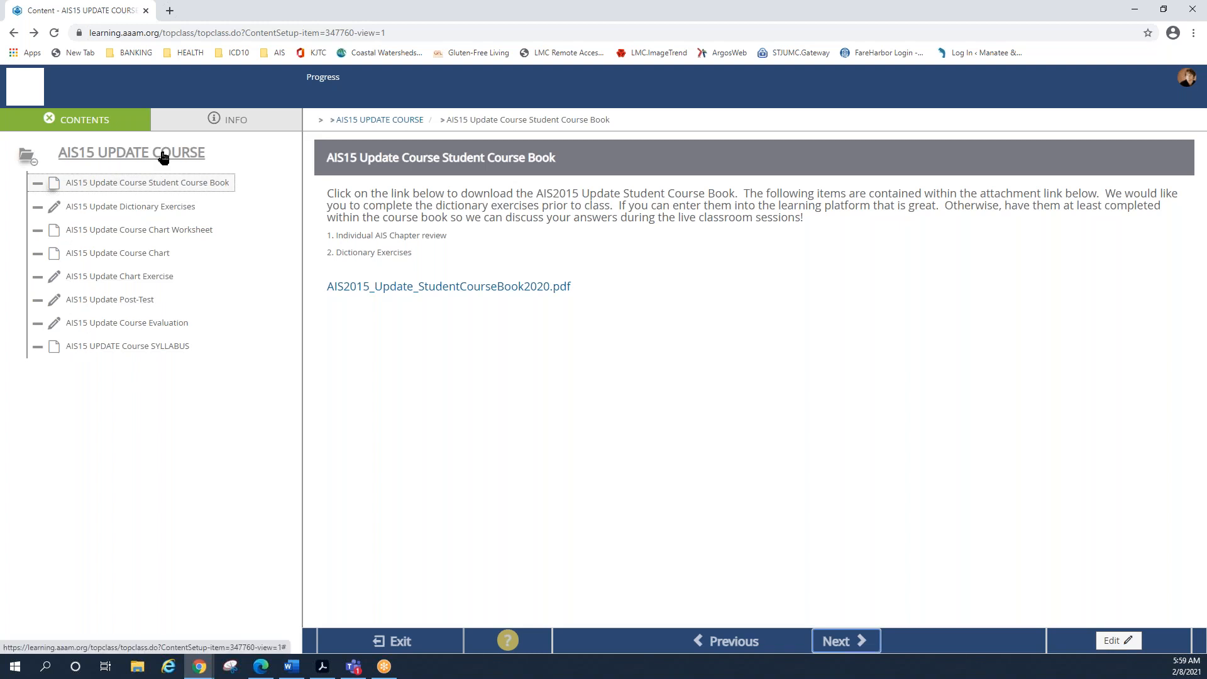
mouse_move(142, 361)
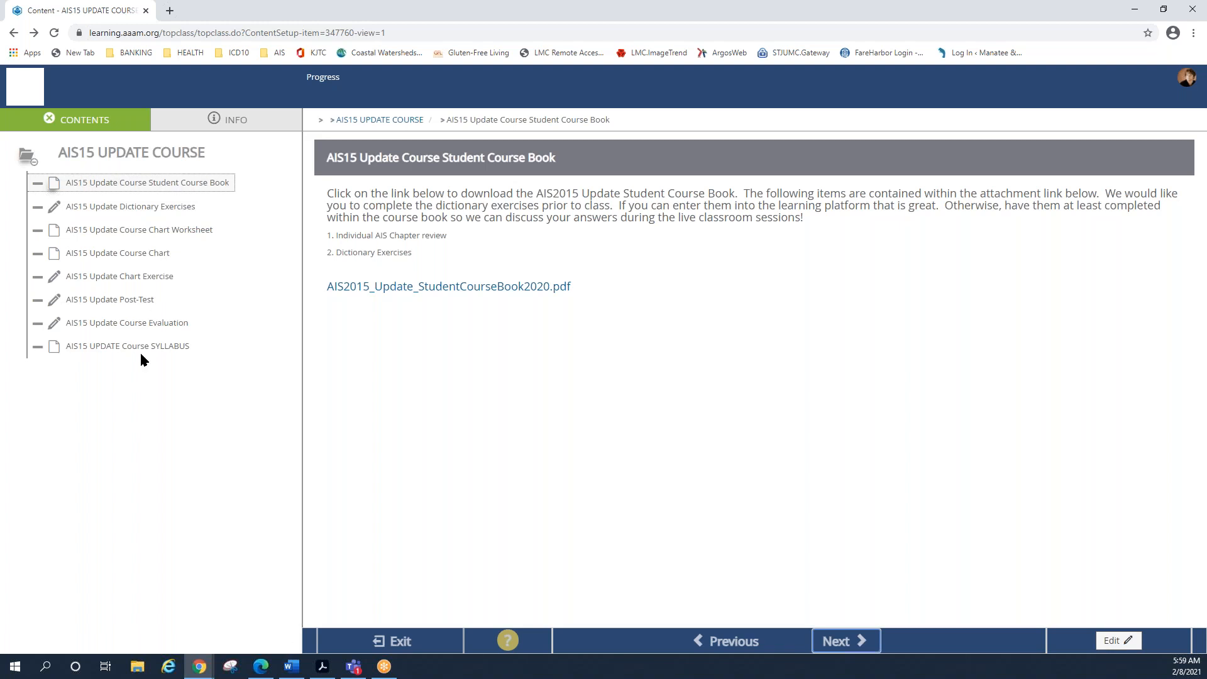
mouse_move(424, 281)
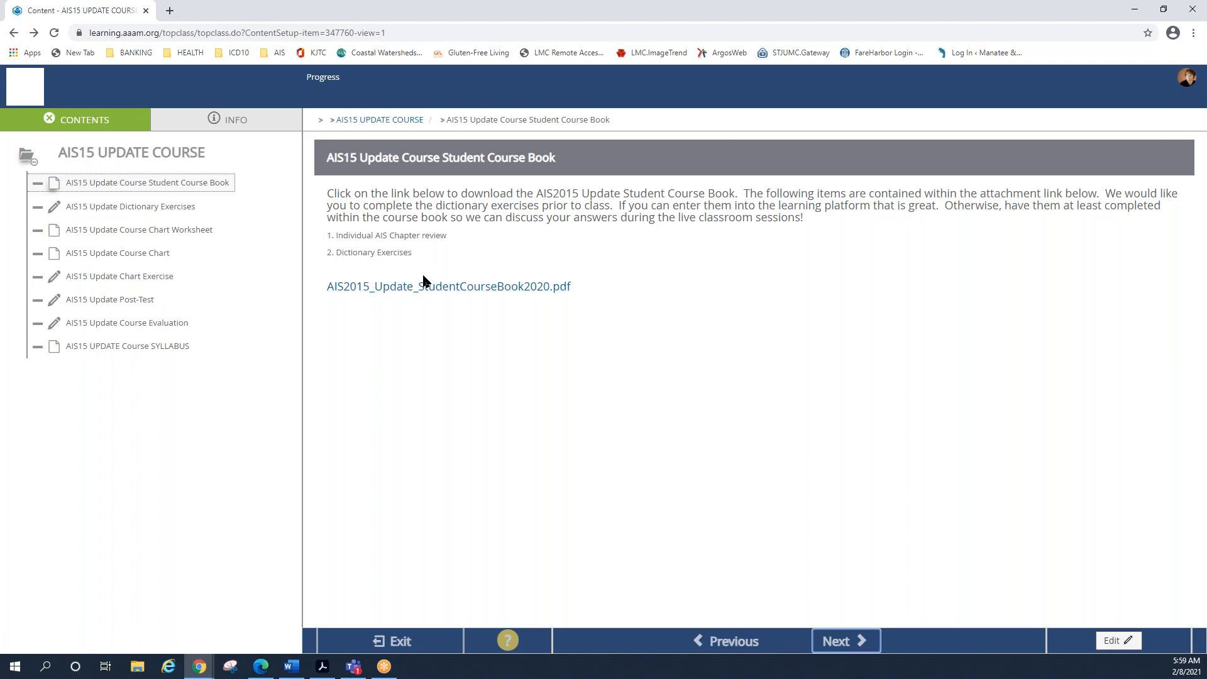
mouse_move(449, 285)
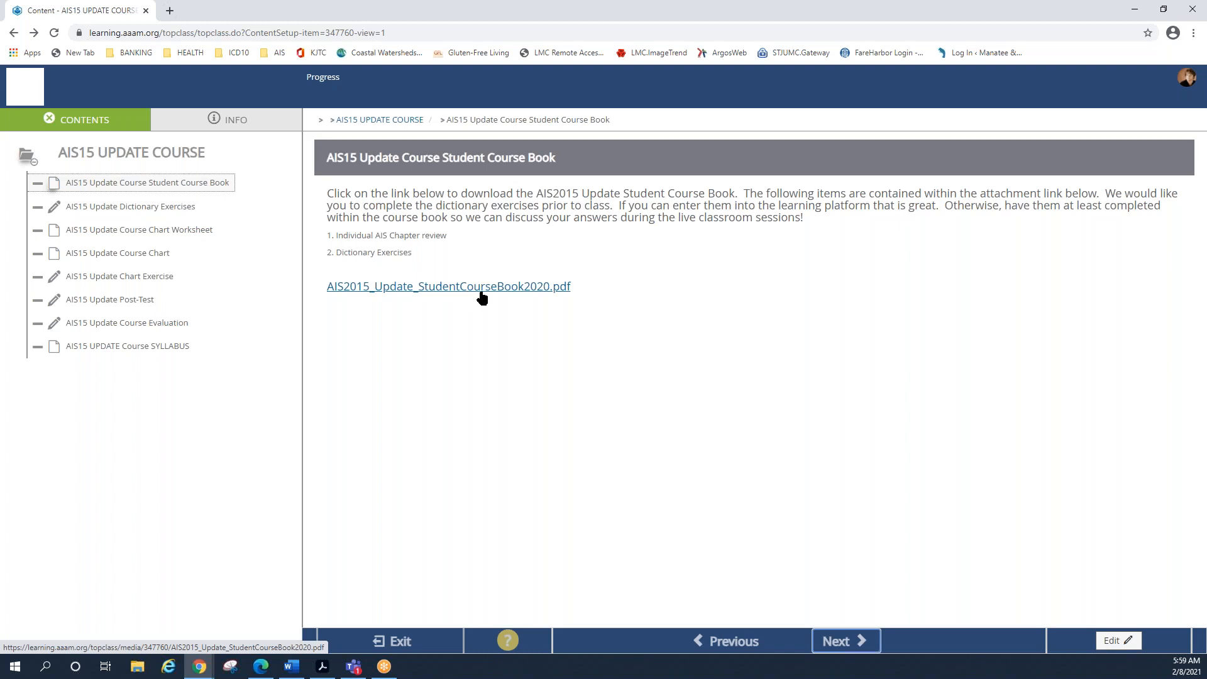
mouse_move(332, 300)
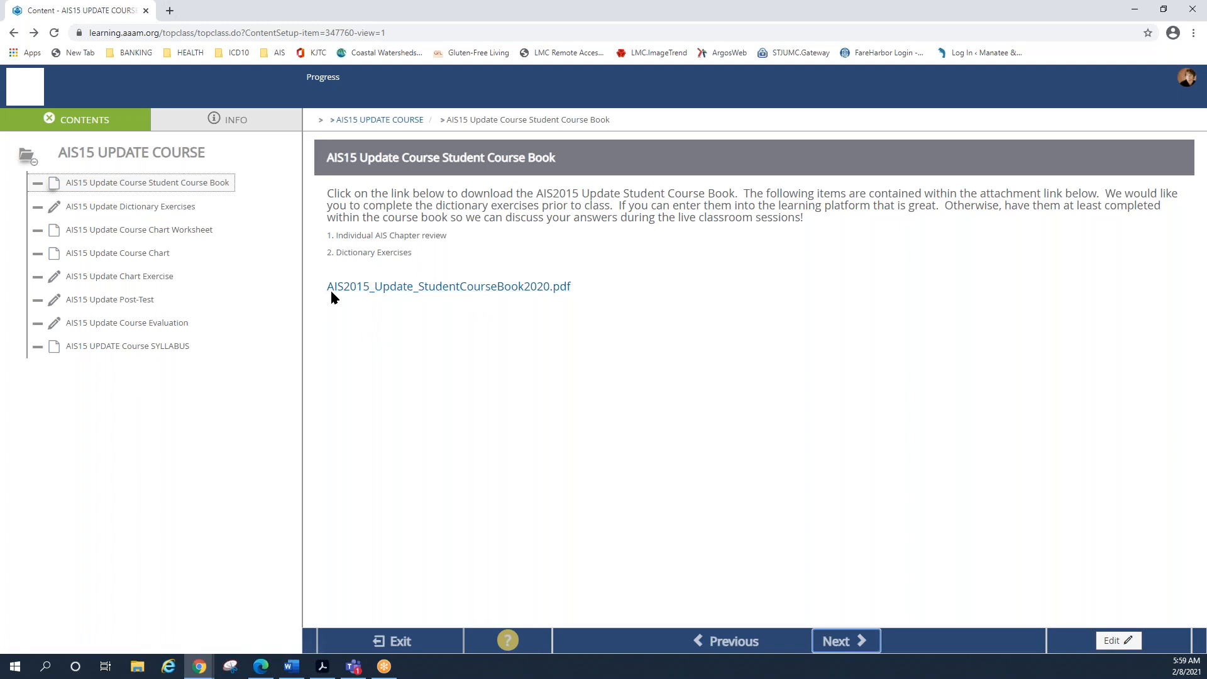
mouse_move(455, 286)
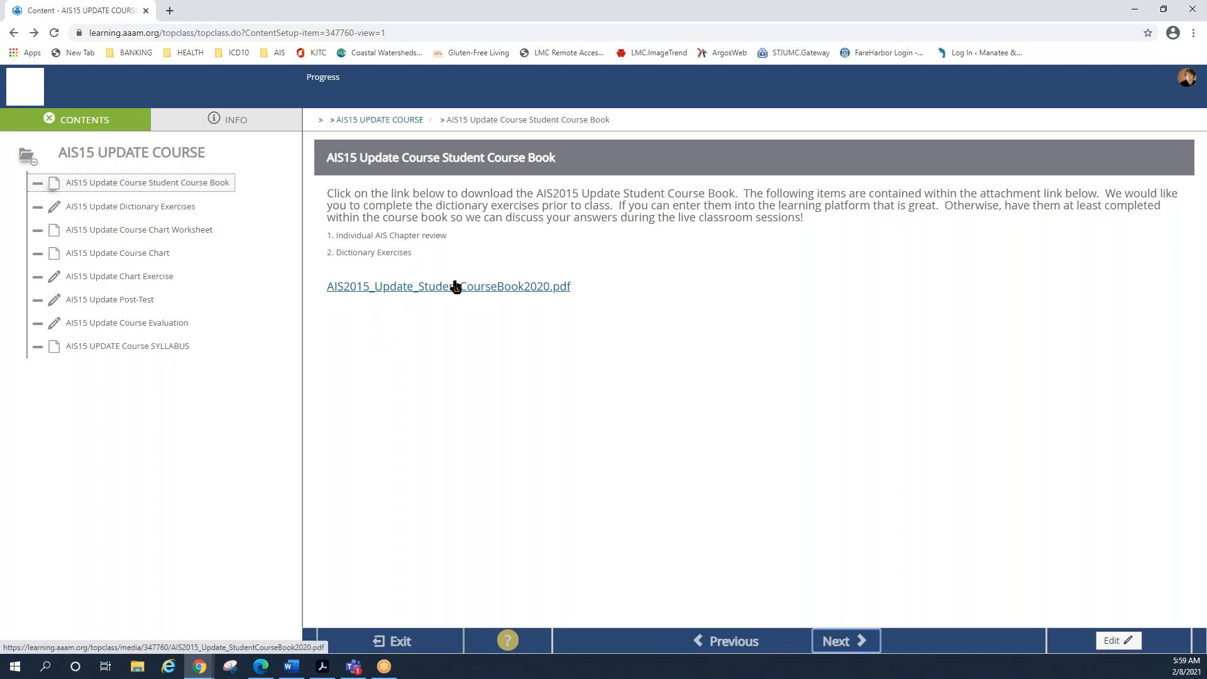
mouse_move(476, 289)
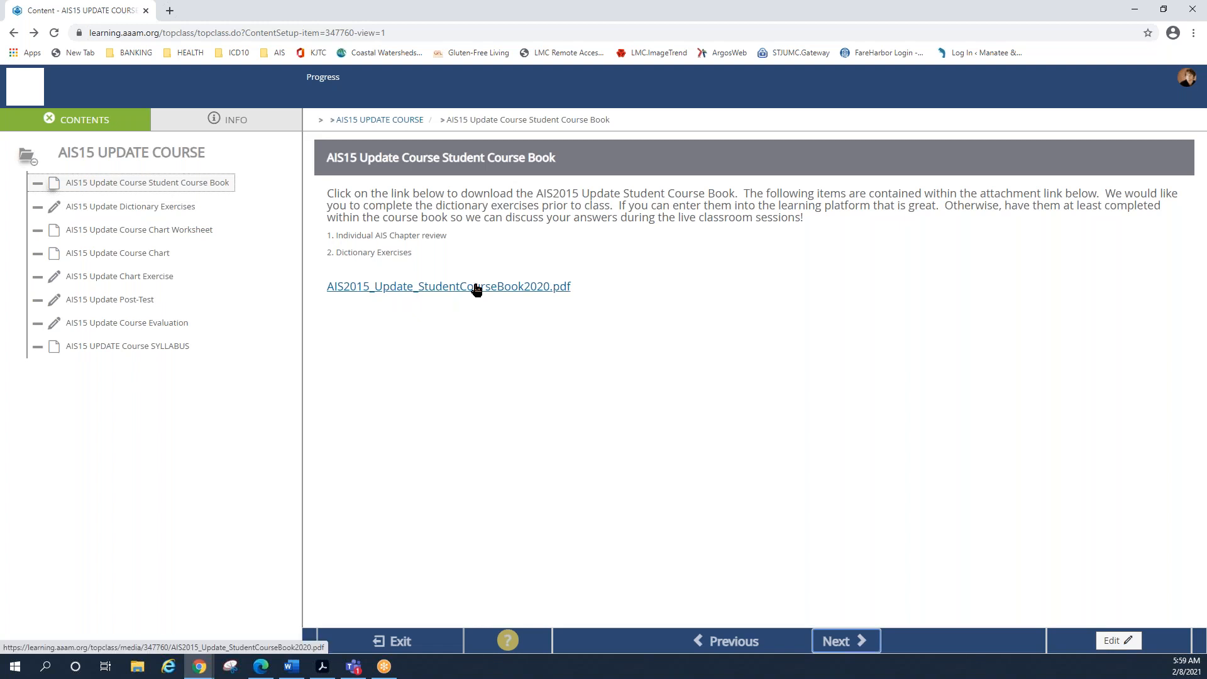
mouse_move(490, 290)
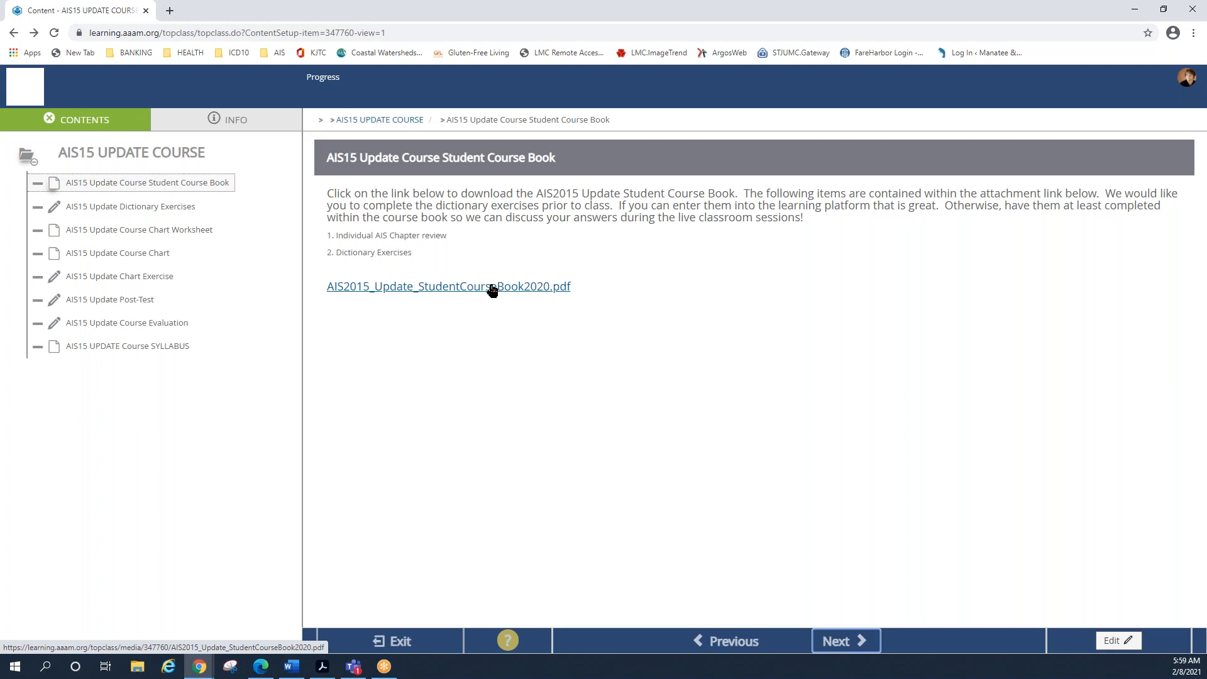
mouse_move(32, 486)
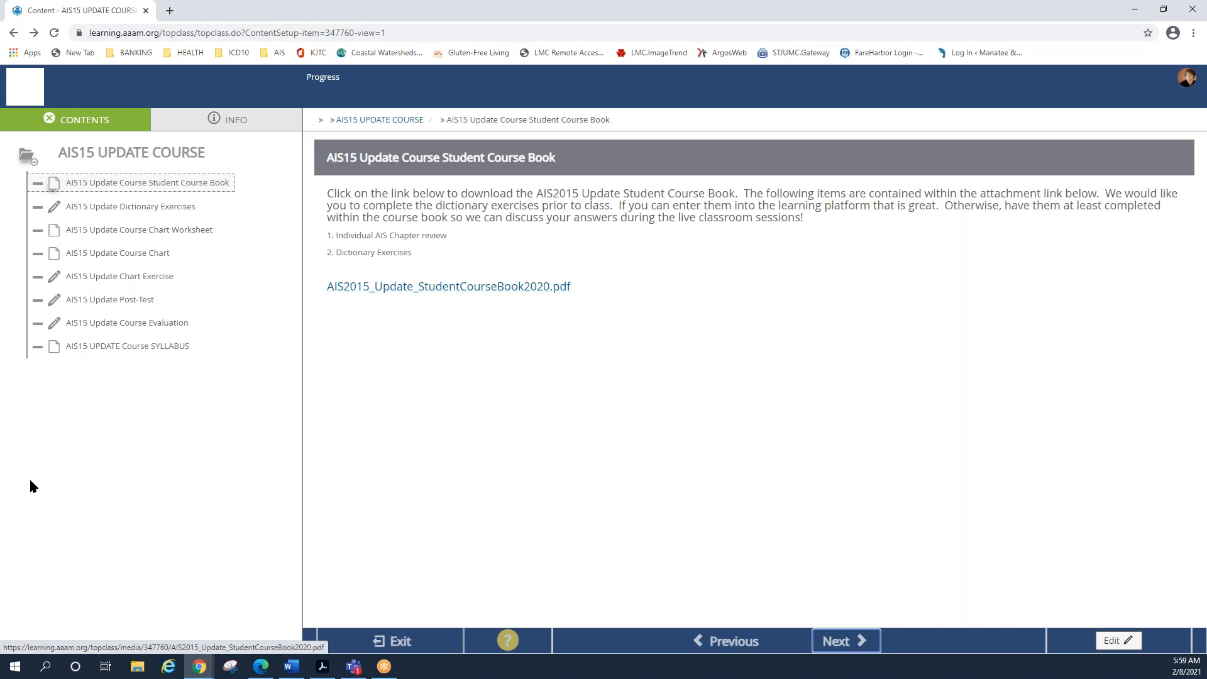